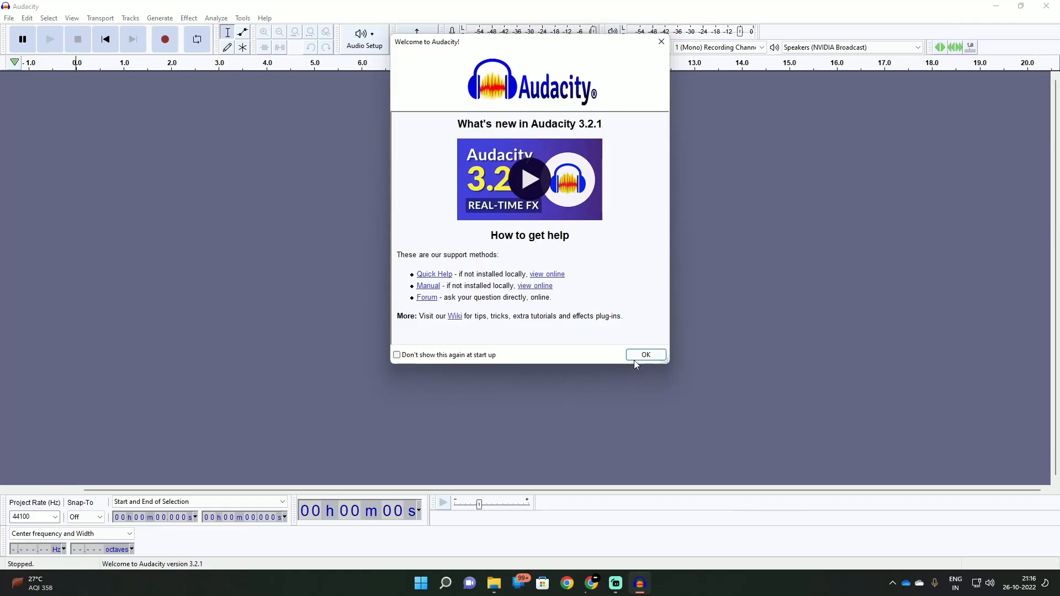
mouse_move(763, 361)
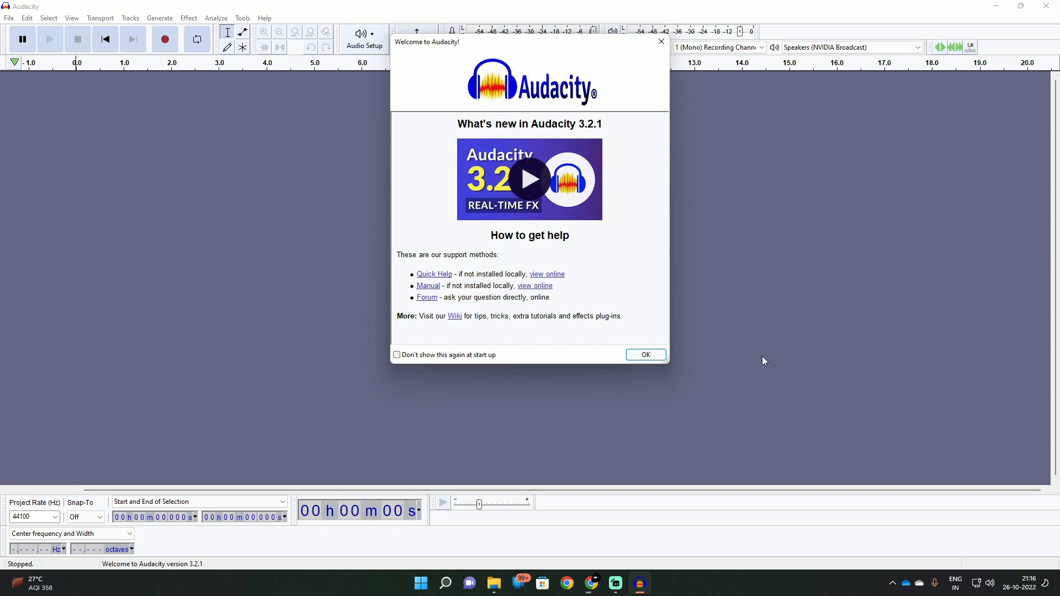
mouse_move(581, 219)
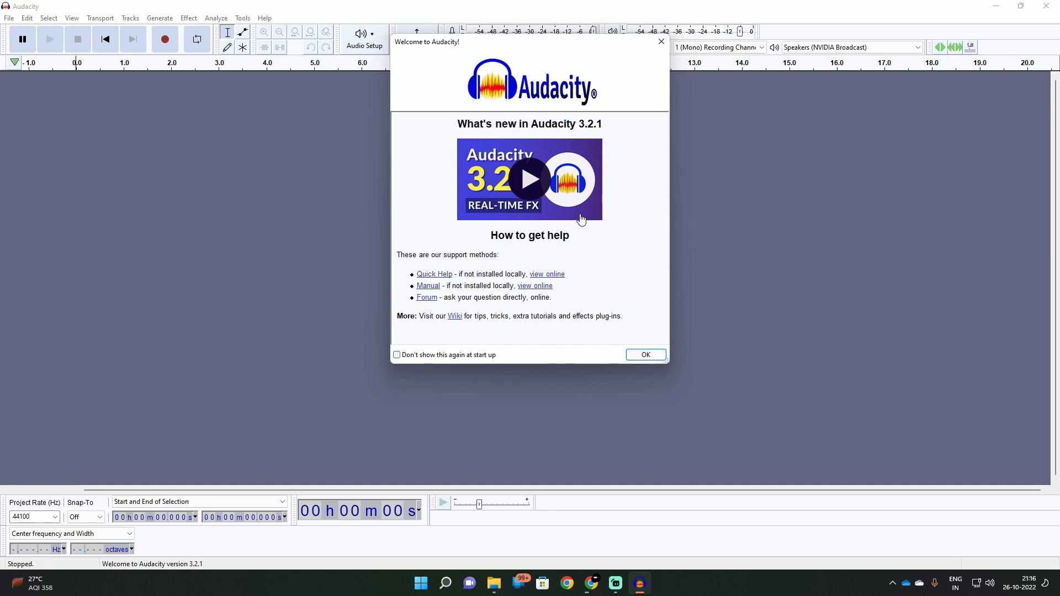
mouse_move(646, 341)
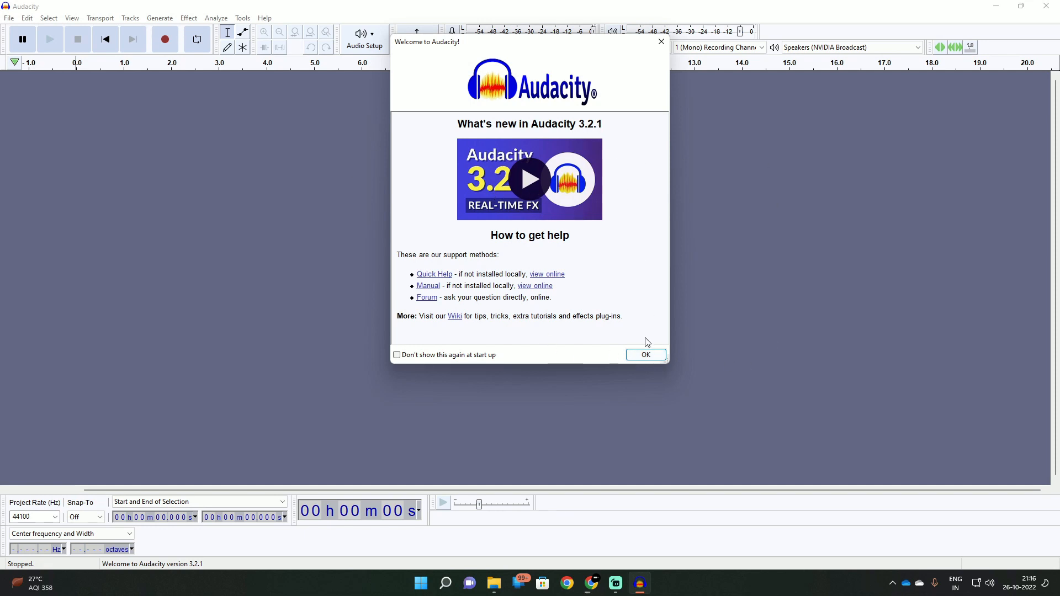
Dismiss the Welcome dialog with OK, leaving the blank project window
click(645, 354)
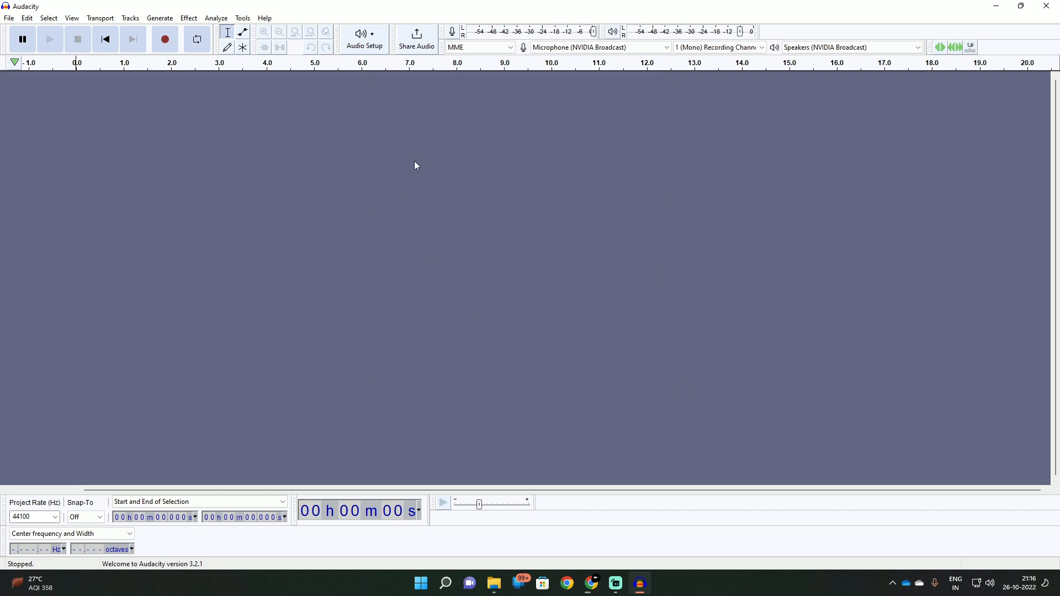
mouse_move(575, 123)
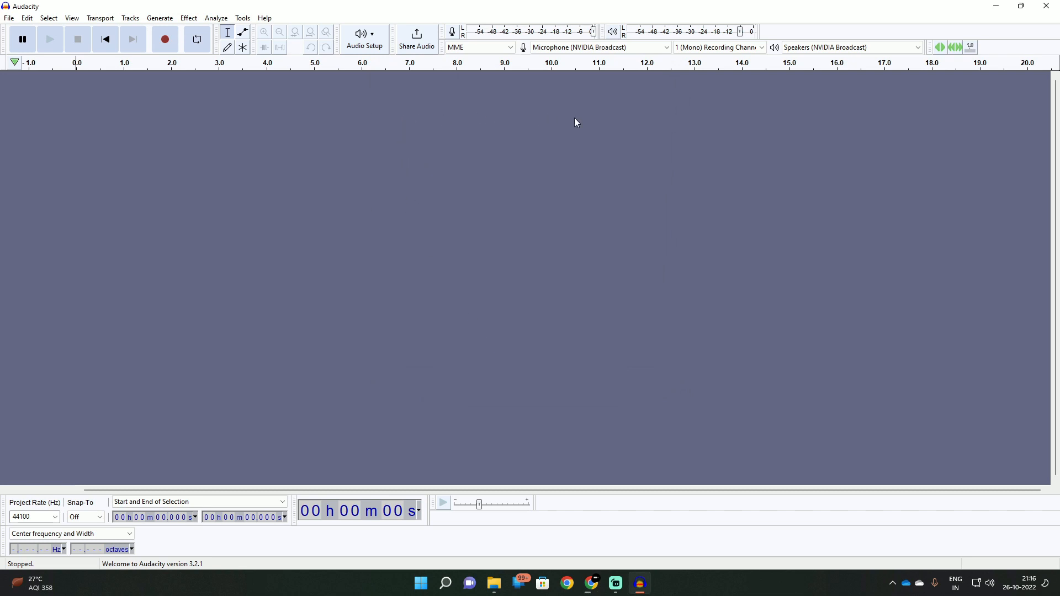
mouse_move(350, 88)
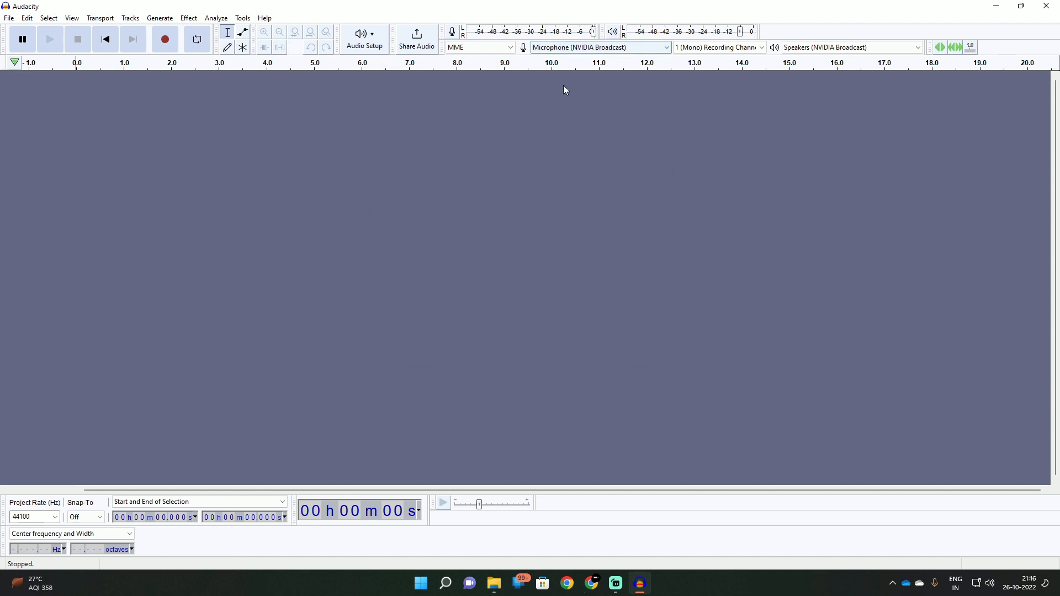
mouse_move(140, 106)
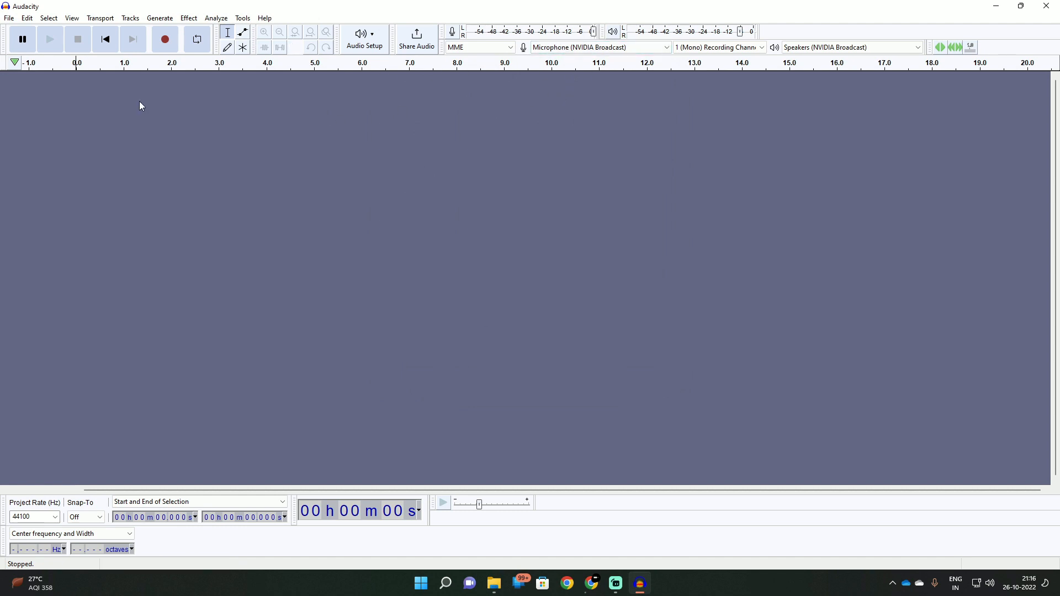
mouse_move(160, 173)
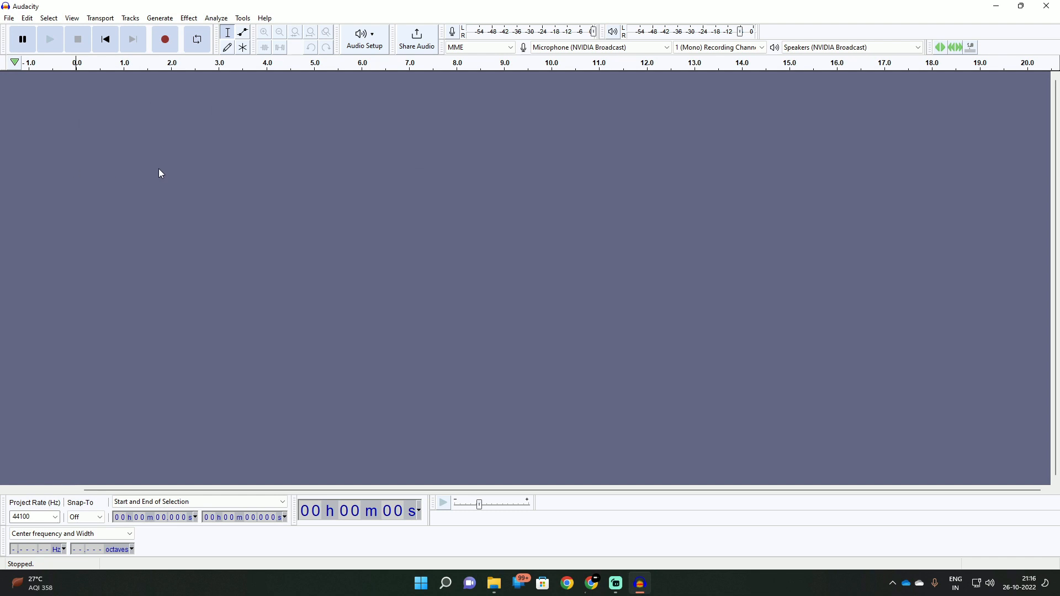
mouse_move(164, 40)
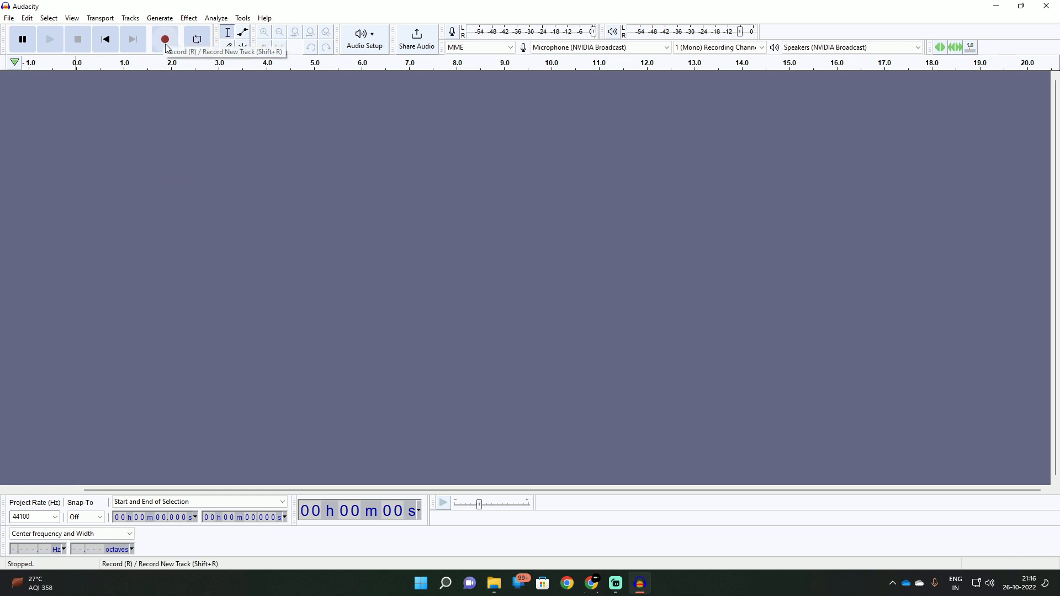
mouse_move(451, 128)
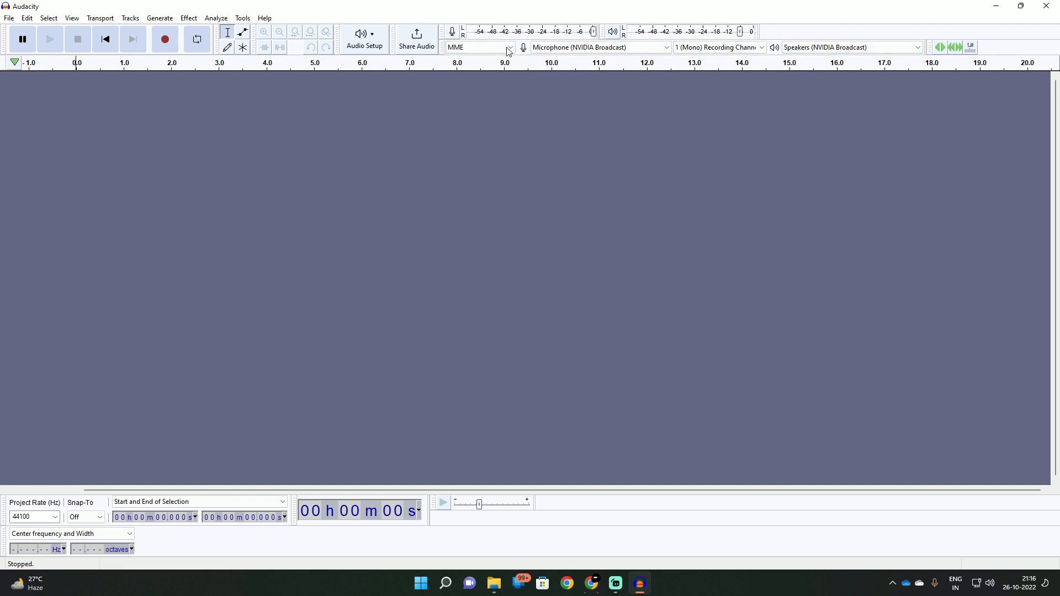
mouse_move(566, 32)
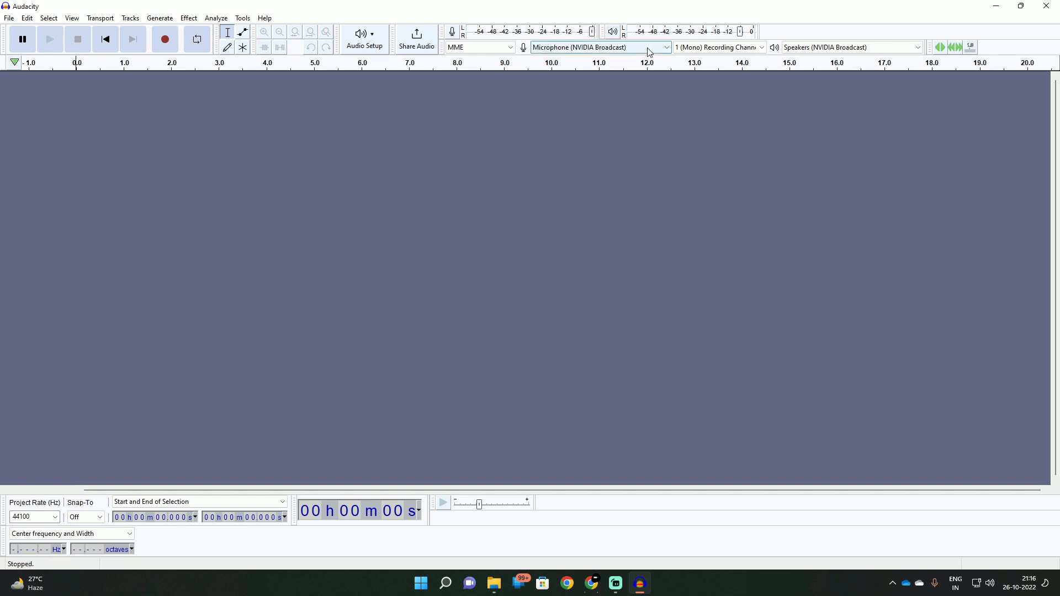
mouse_move(693, 40)
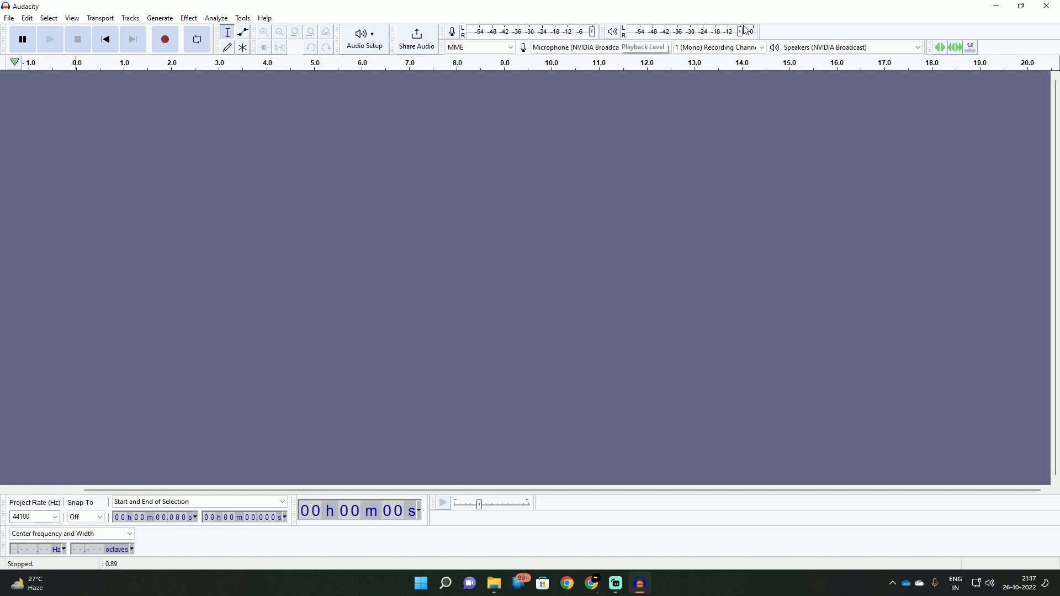
mouse_move(583, 44)
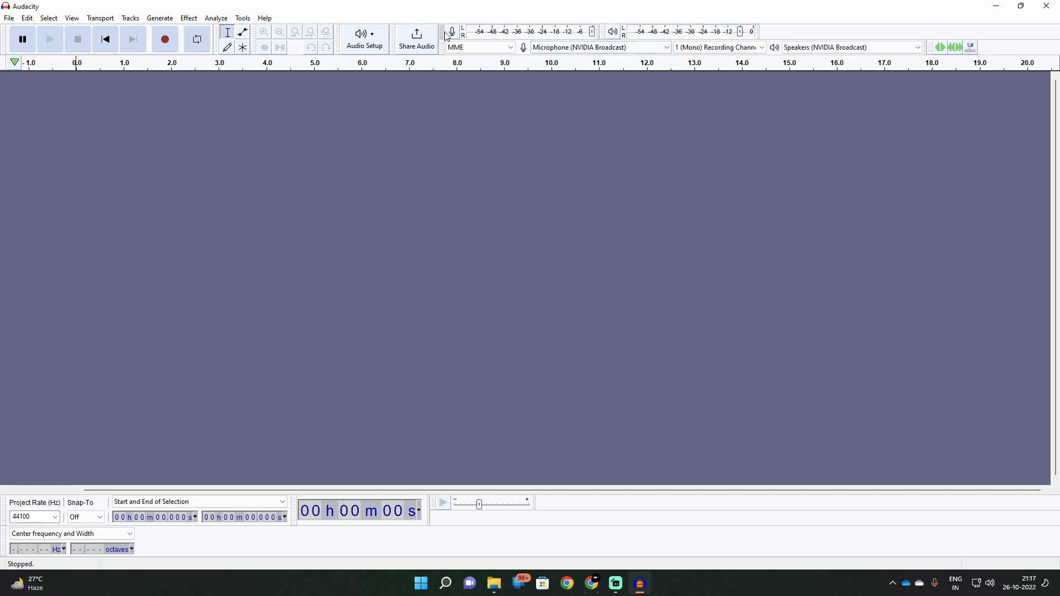
mouse_move(500, 104)
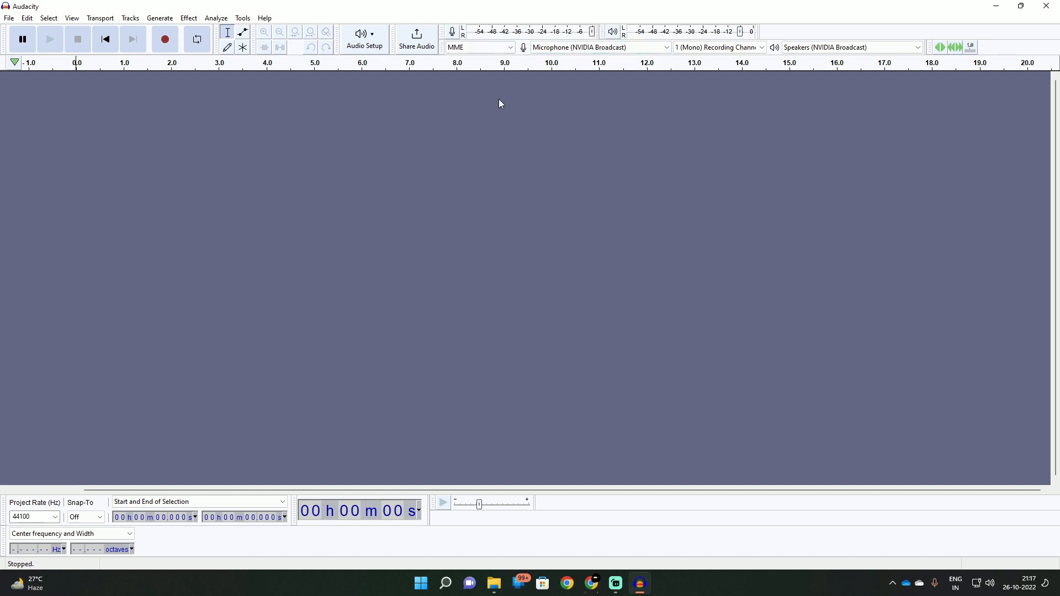
mouse_move(456, 128)
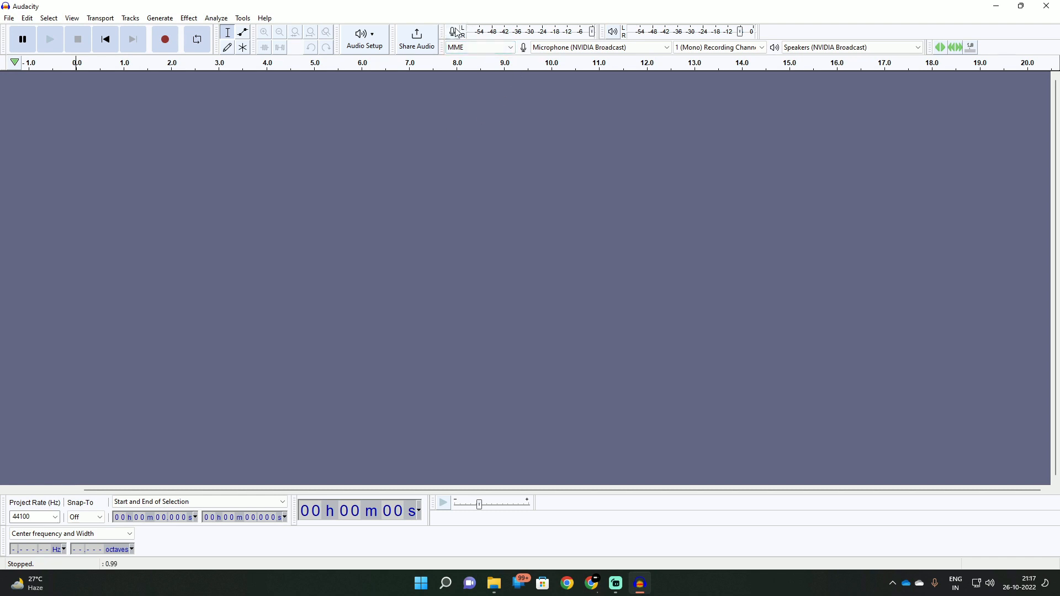
mouse_move(437, 304)
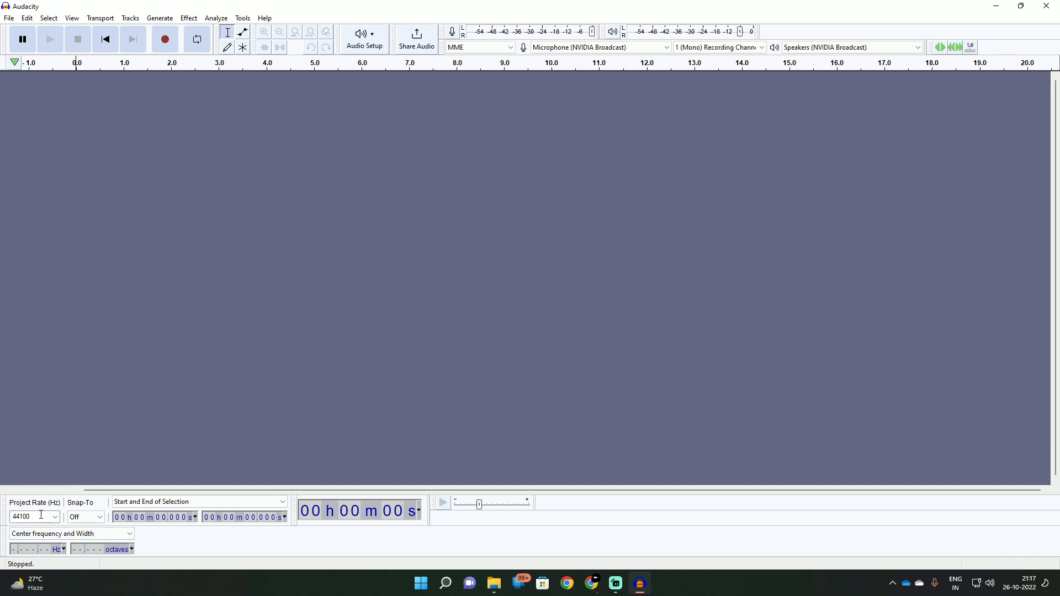
mouse_move(54, 516)
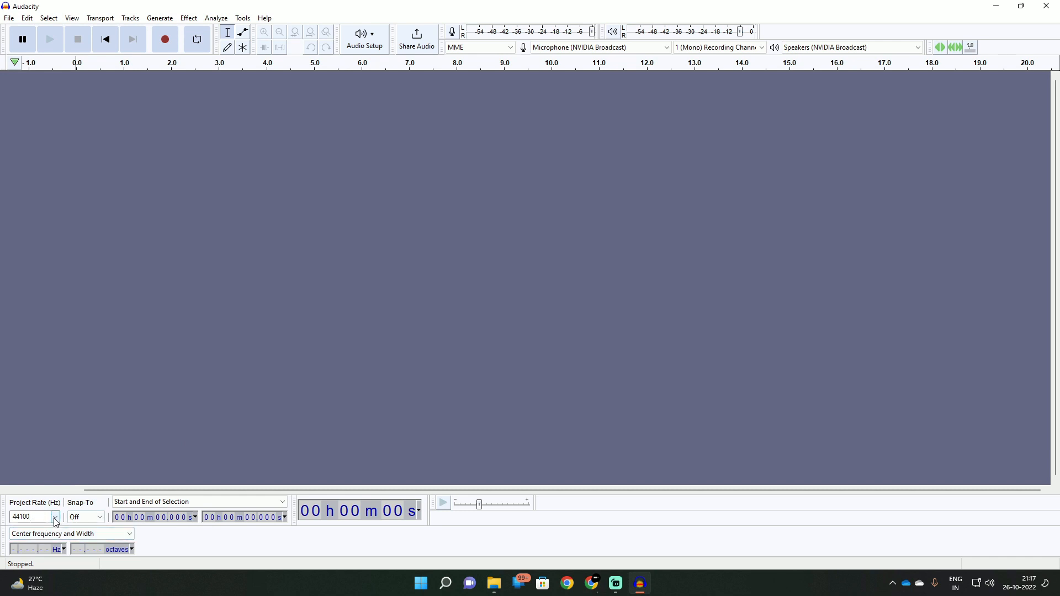
click(54, 516)
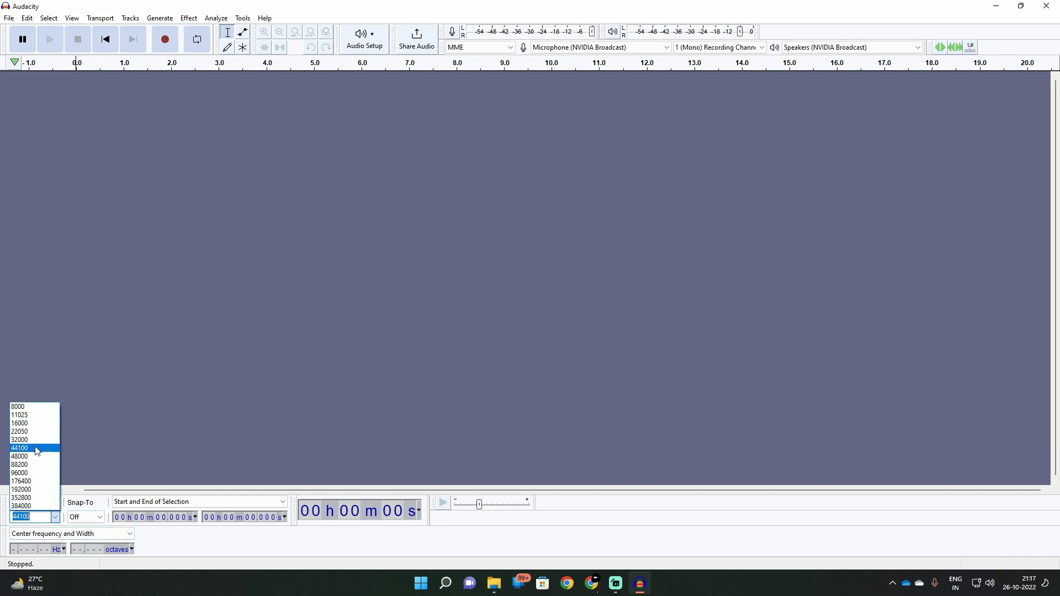
click(20, 447)
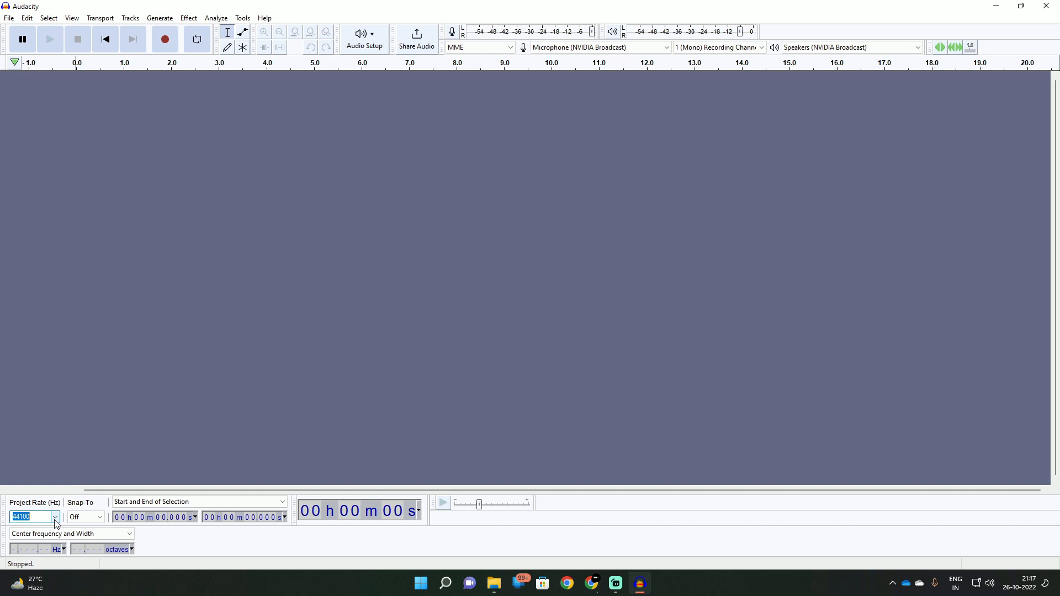
click(54, 517)
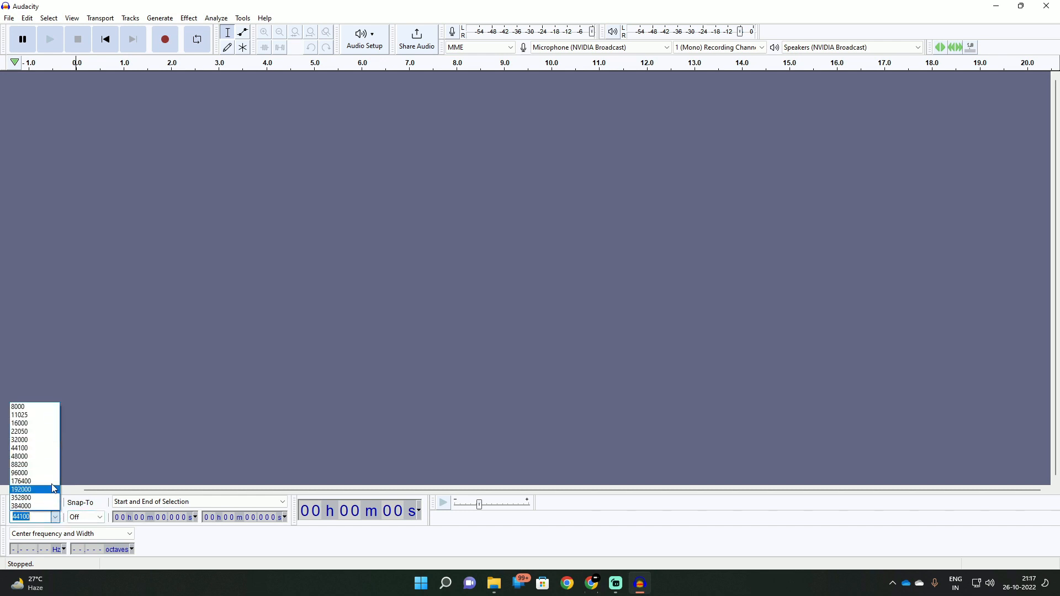
click(19, 456)
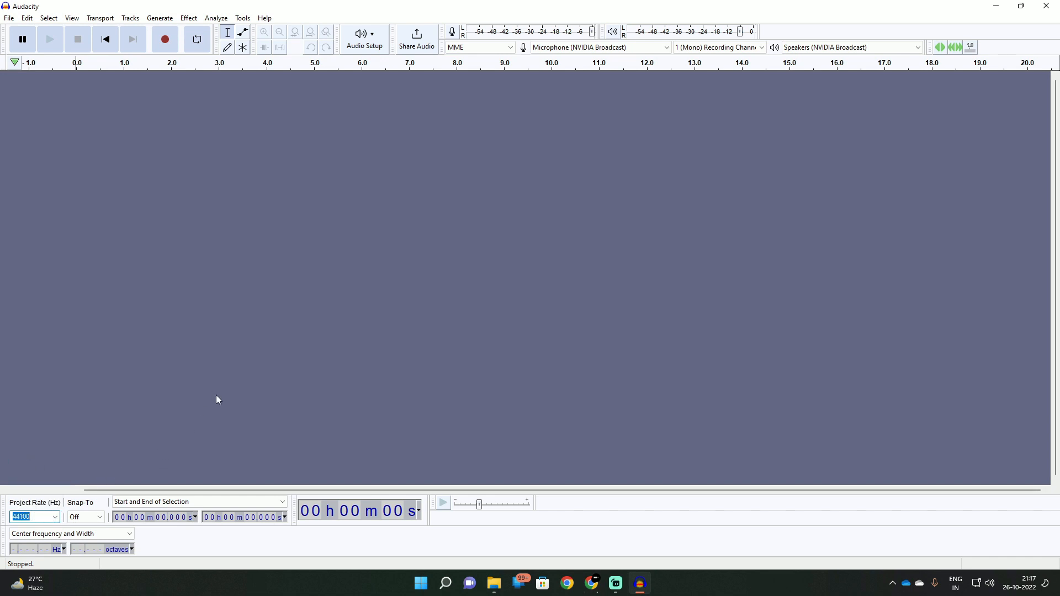
mouse_move(215, 101)
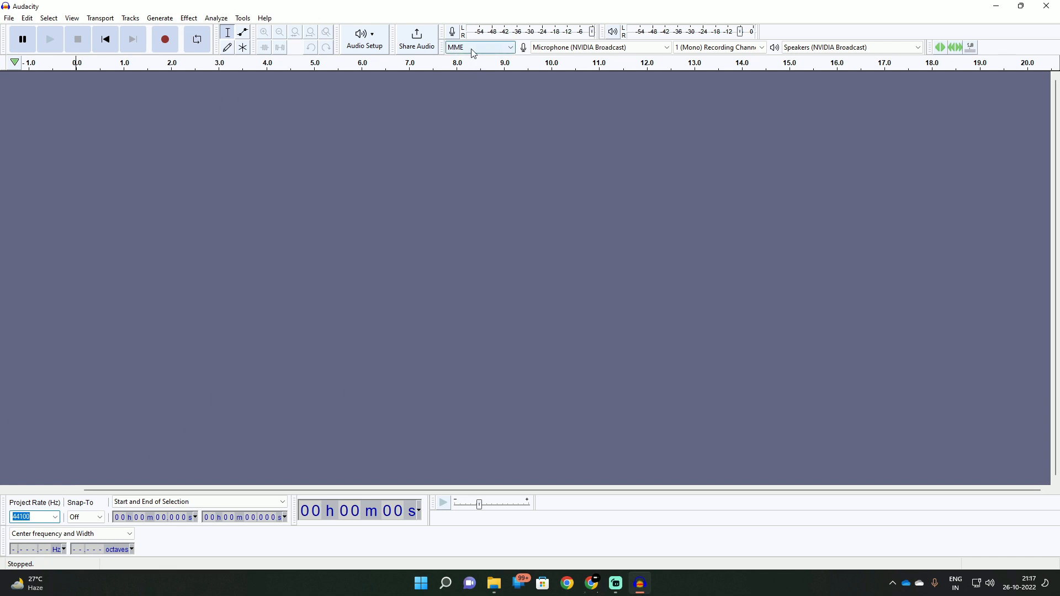
mouse_move(478, 52)
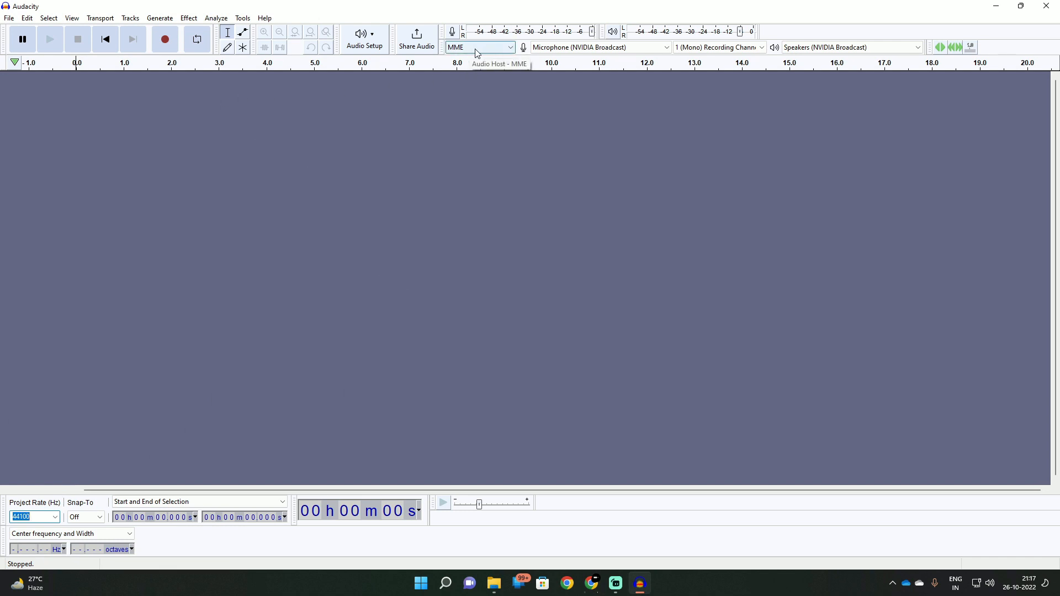
Review the audio host choices and keep the host set to MME
click(478, 47)
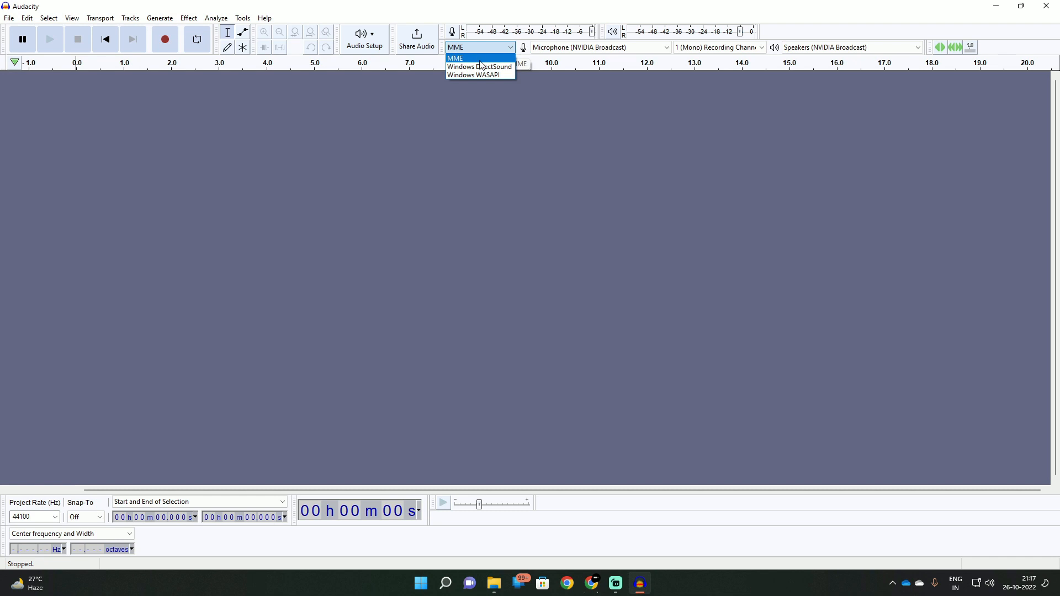
mouse_move(478, 66)
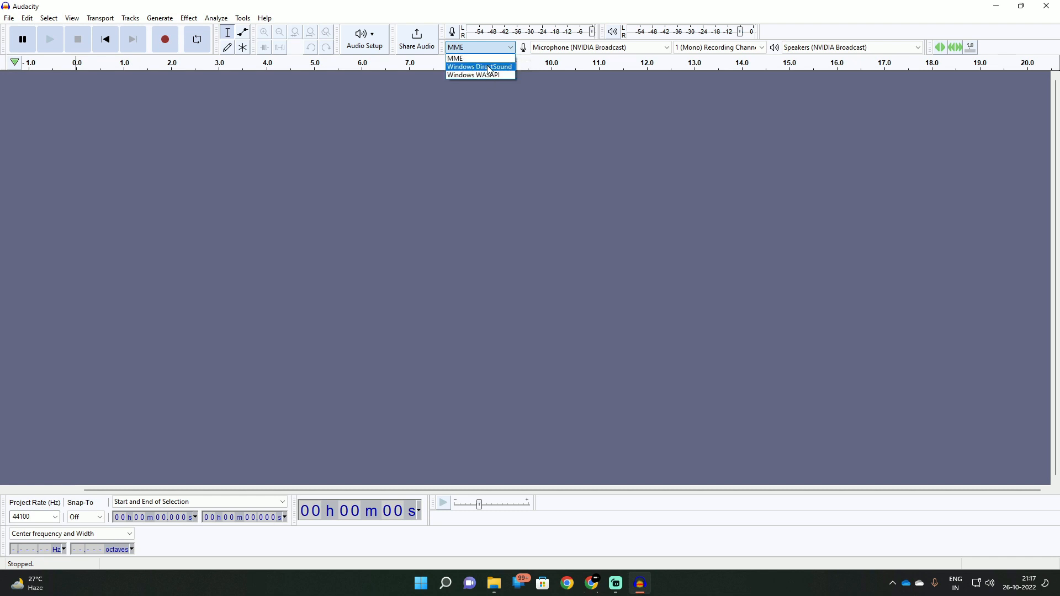
click(453, 57)
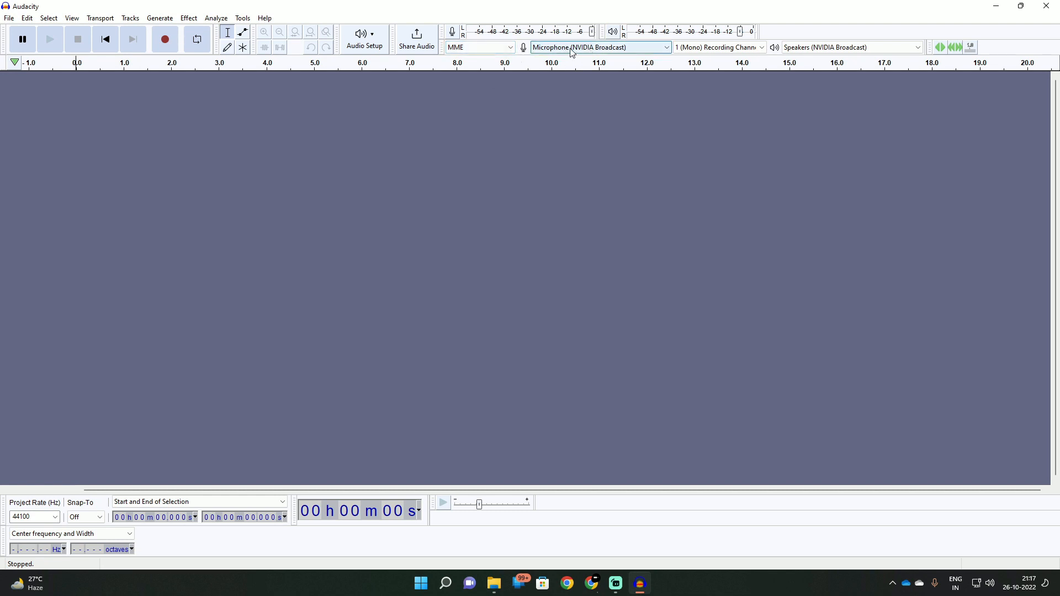
mouse_move(630, 53)
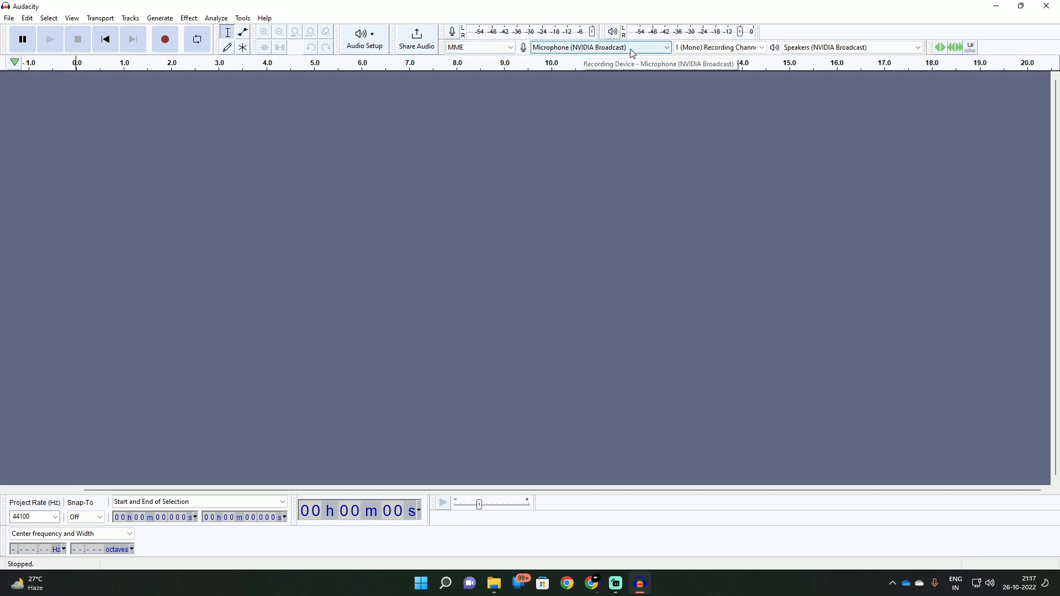
mouse_move(640, 52)
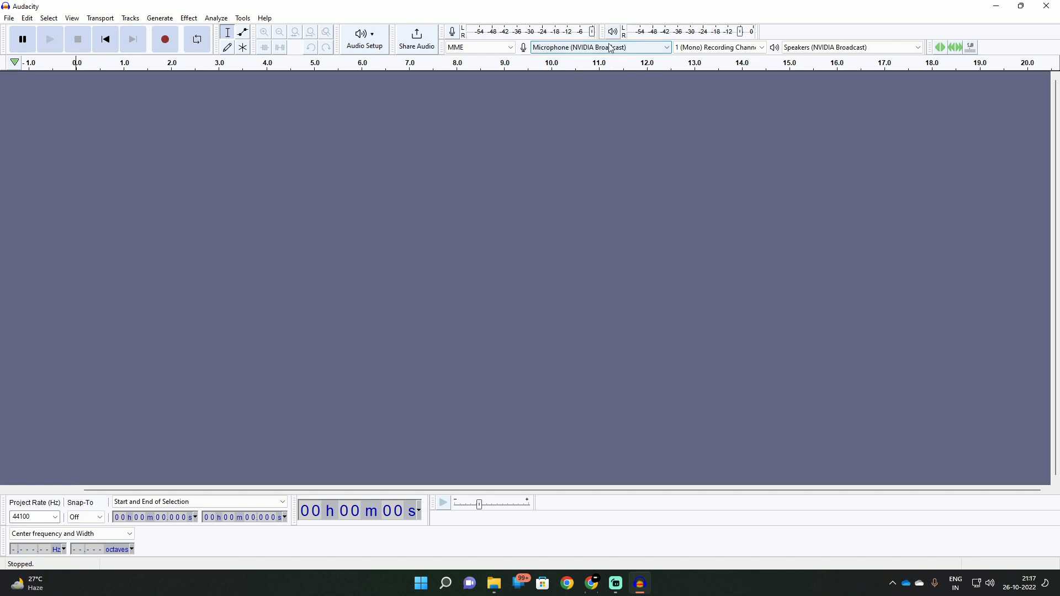
mouse_move(628, 55)
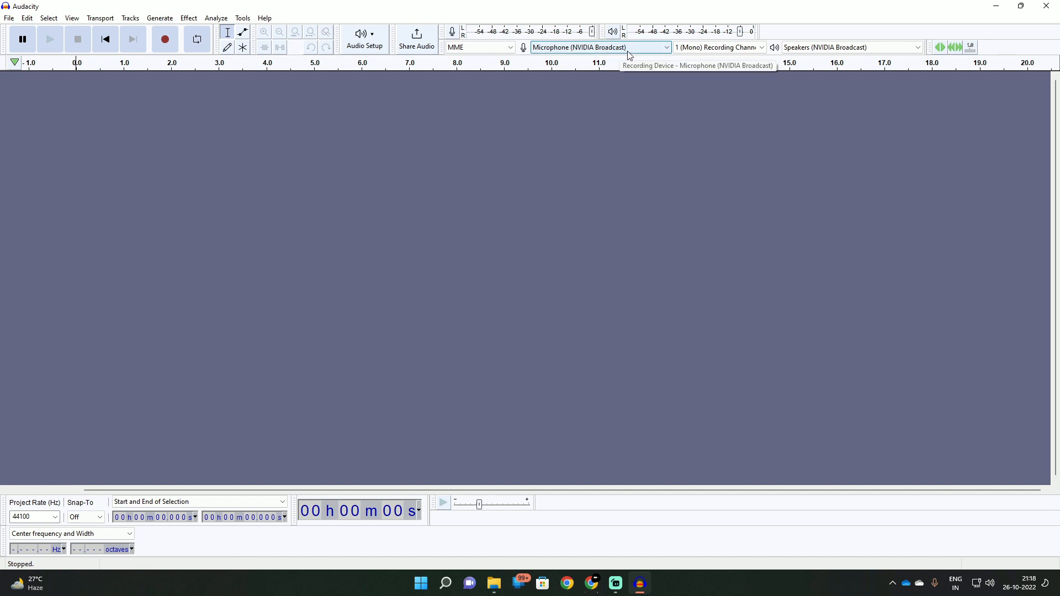
mouse_move(616, 56)
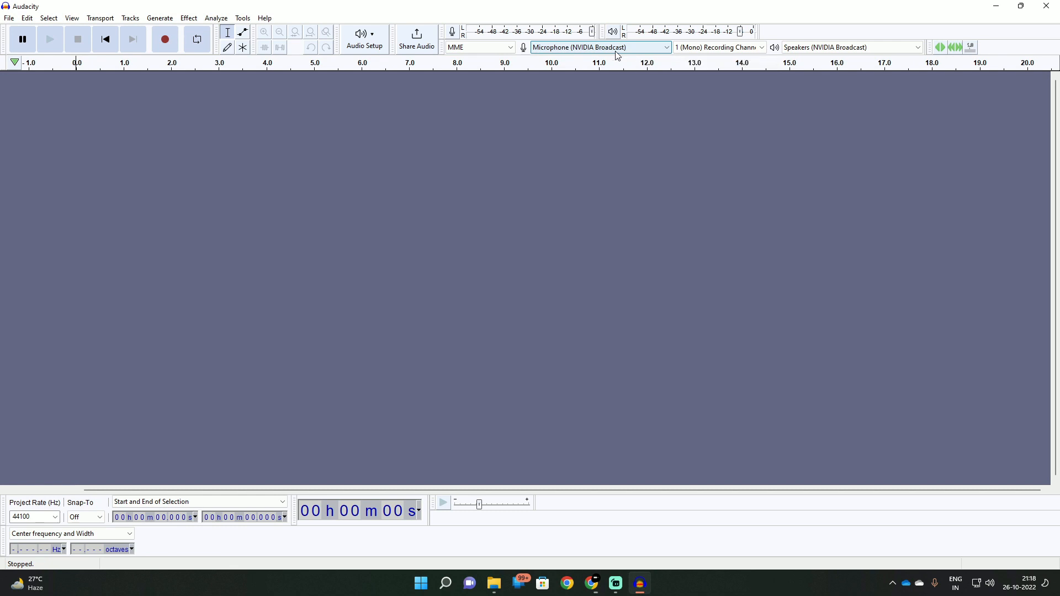
mouse_move(676, 56)
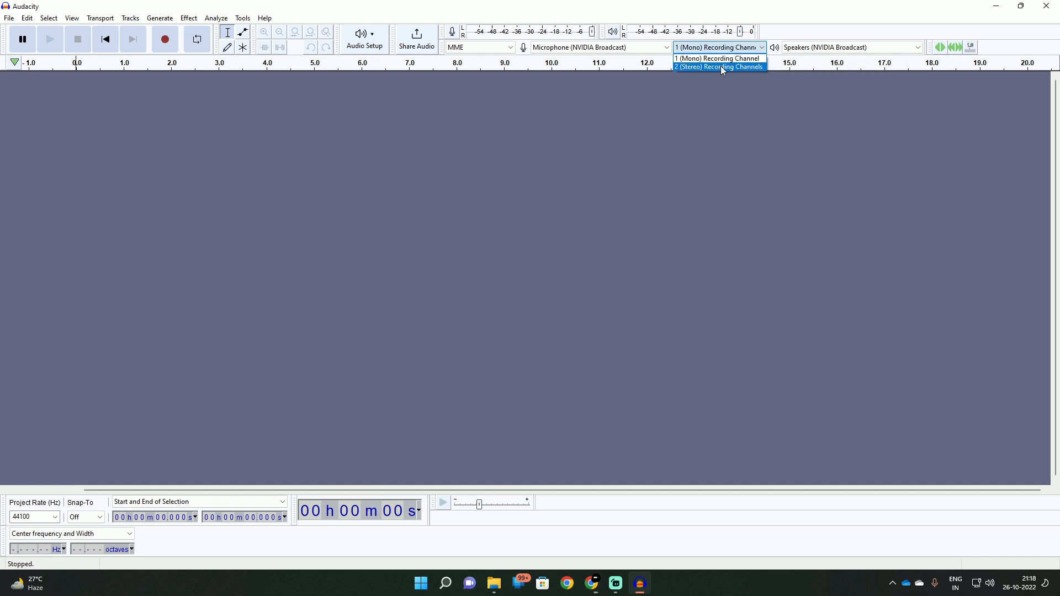
Keep the recording channel at 1 (Mono) and close the channel list
click(717, 58)
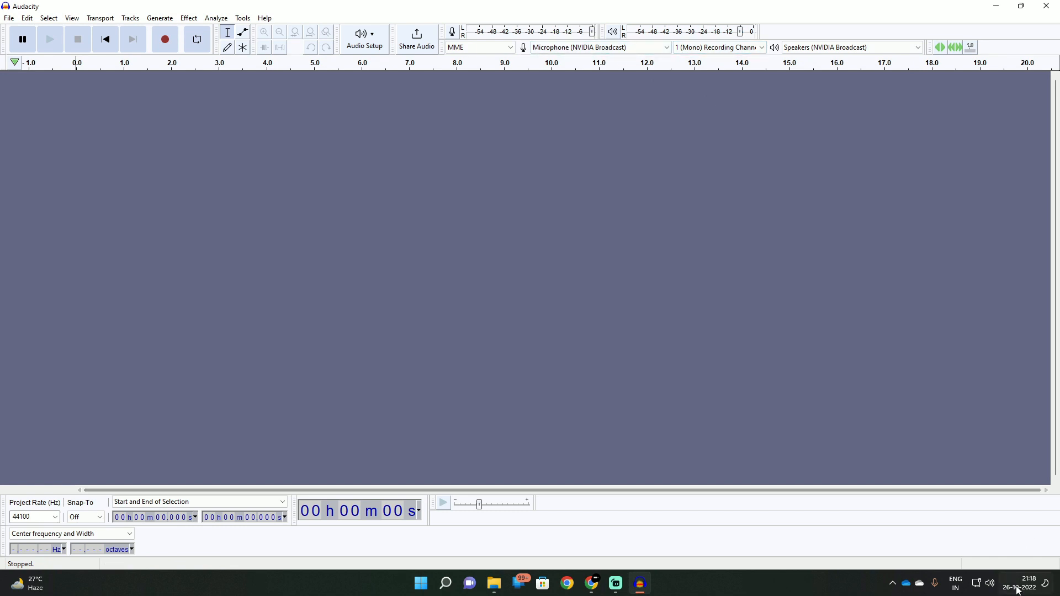
click(651, 581)
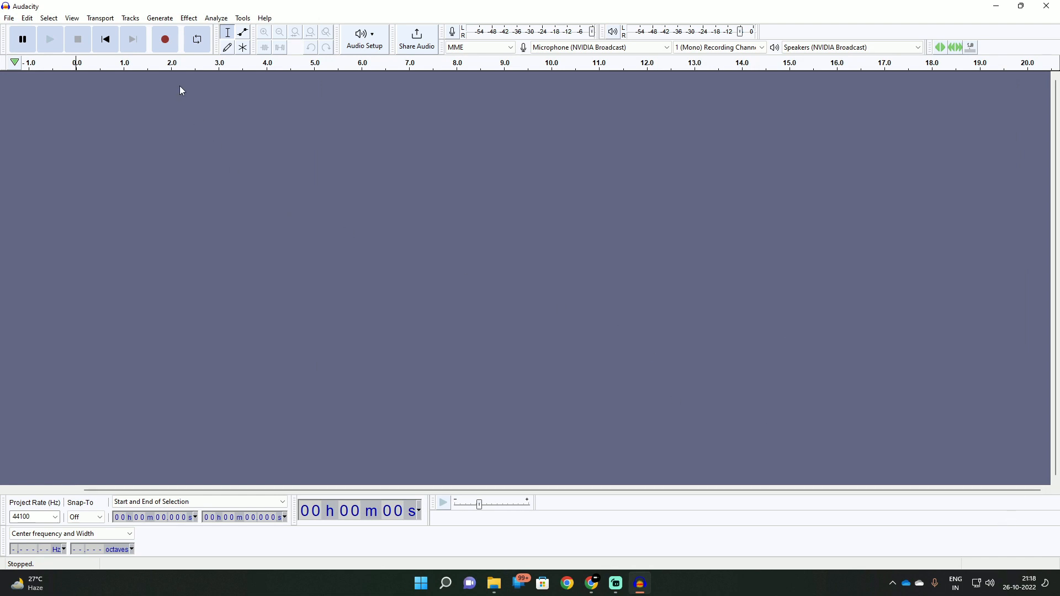
mouse_move(164, 40)
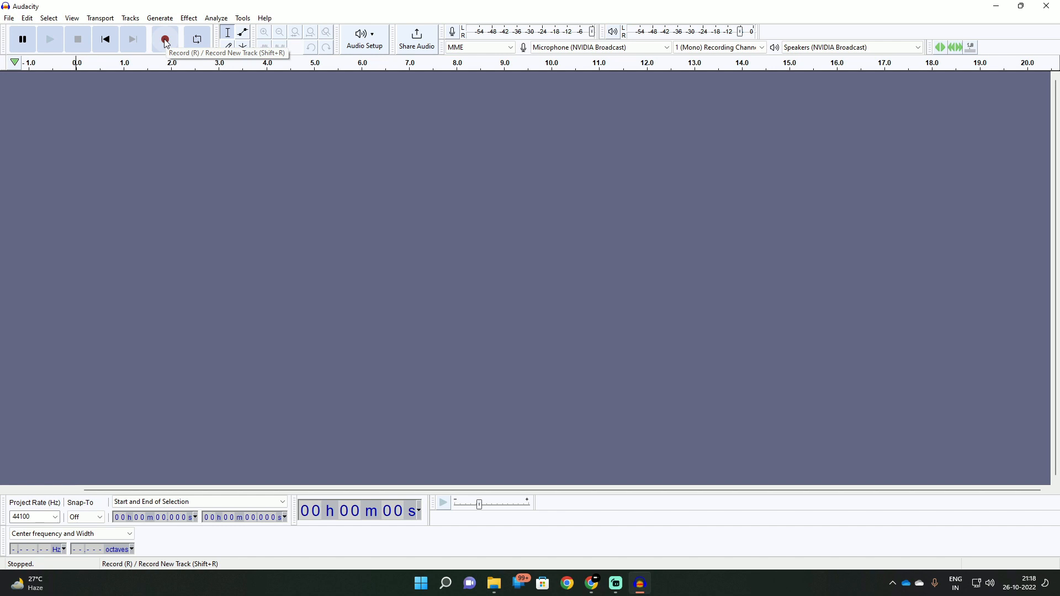
Record a seven-second voice take, then play it back from about 1.6 seconds and stop
click(164, 38)
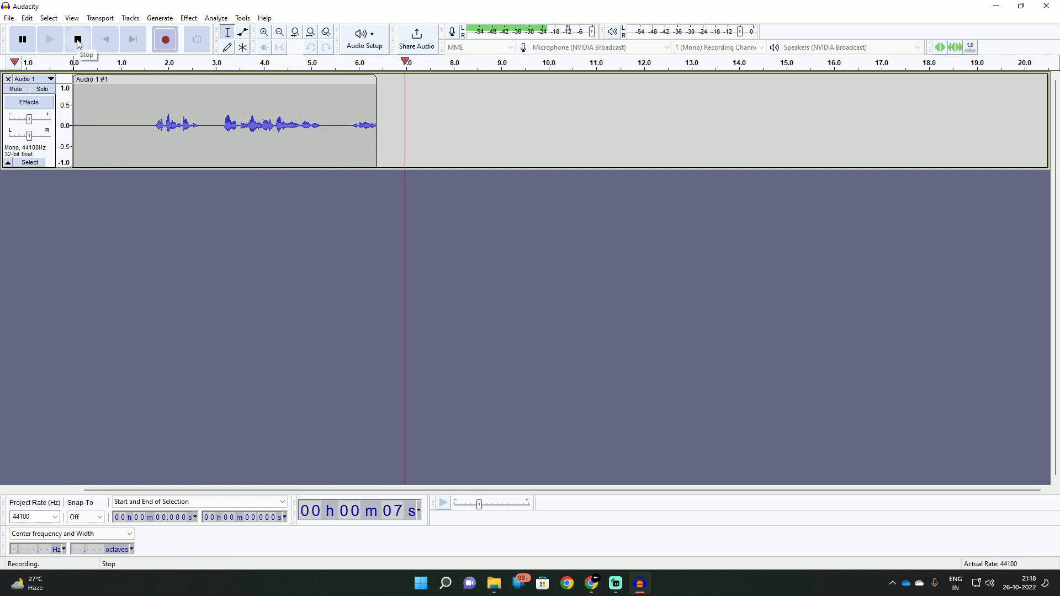
click(78, 38)
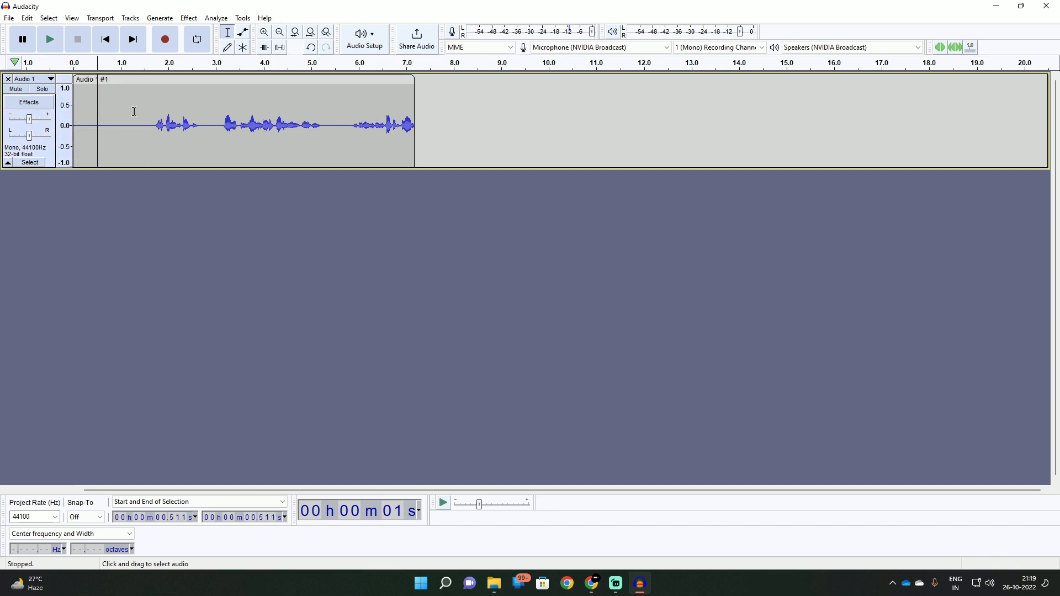
click(147, 124)
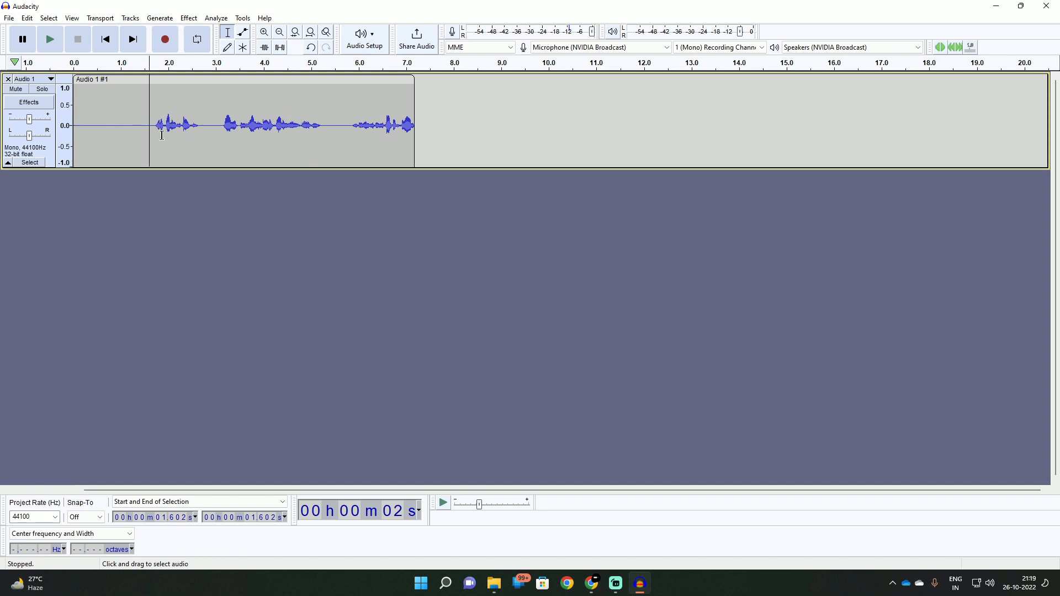
click(50, 38)
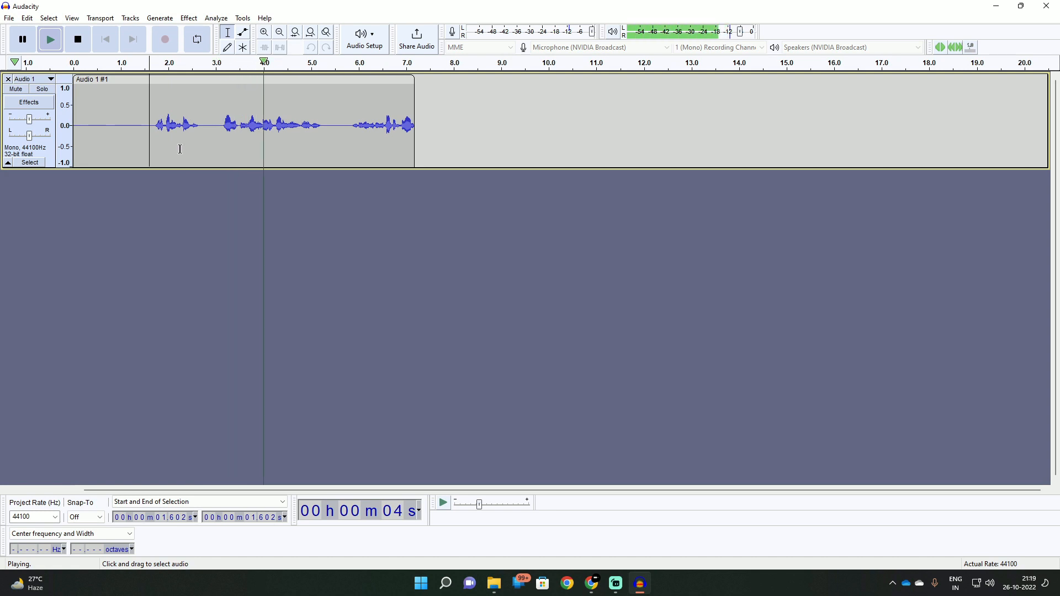
click(77, 39)
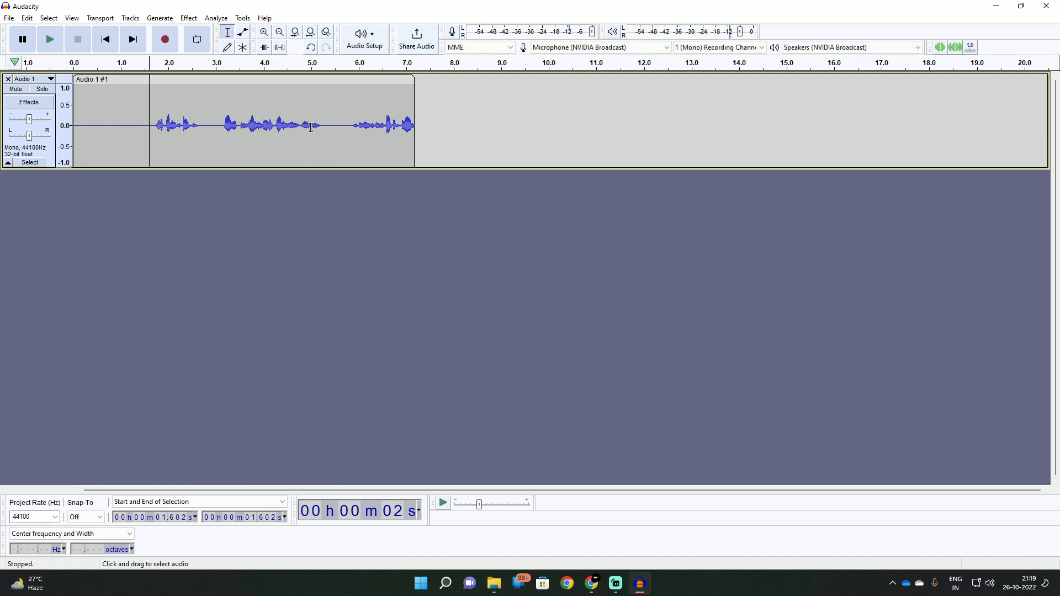
mouse_move(287, 134)
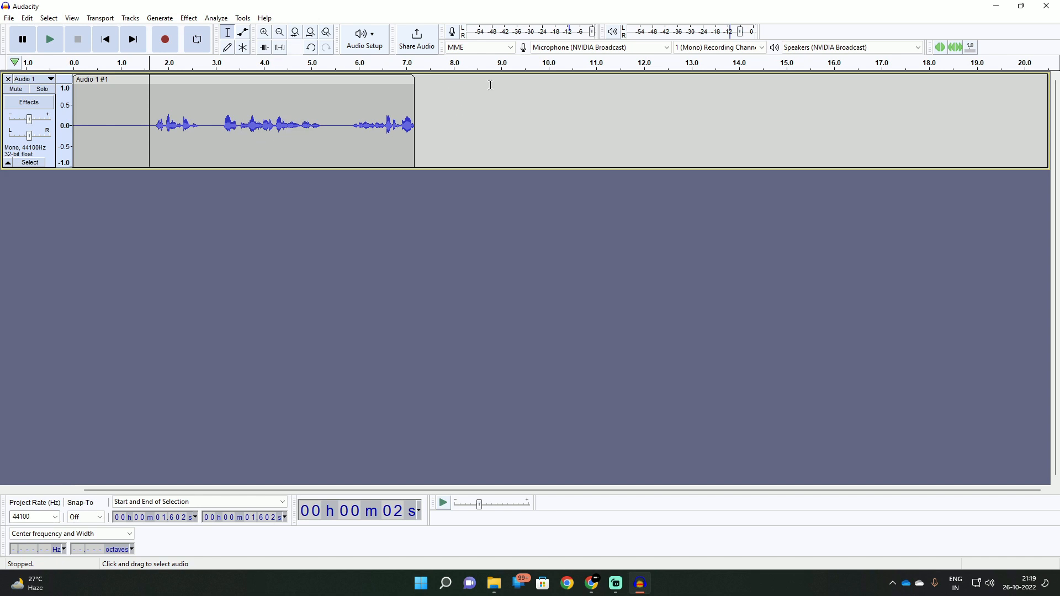
click(480, 46)
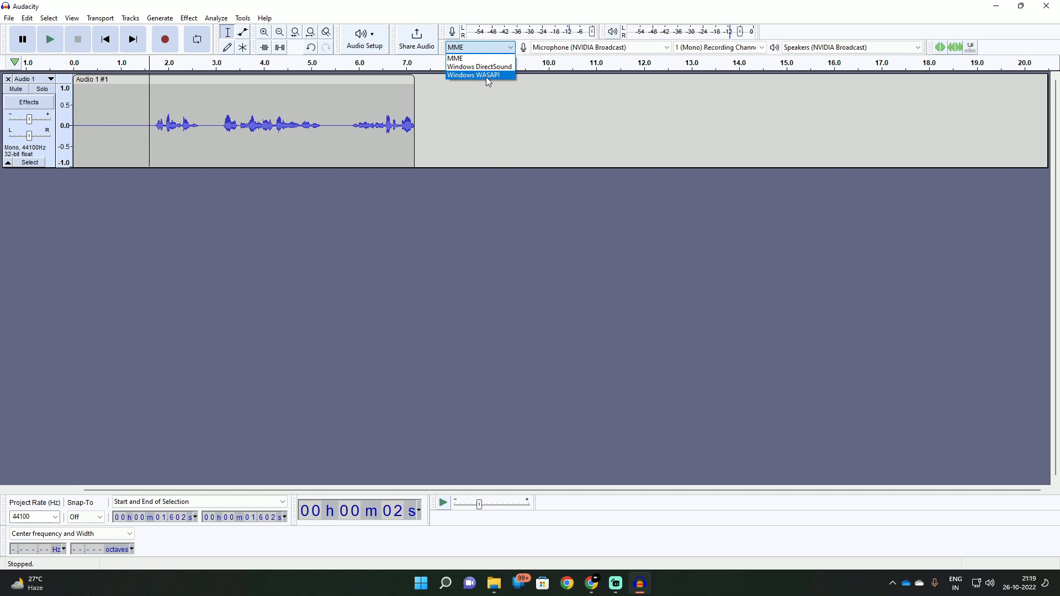
mouse_move(493, 80)
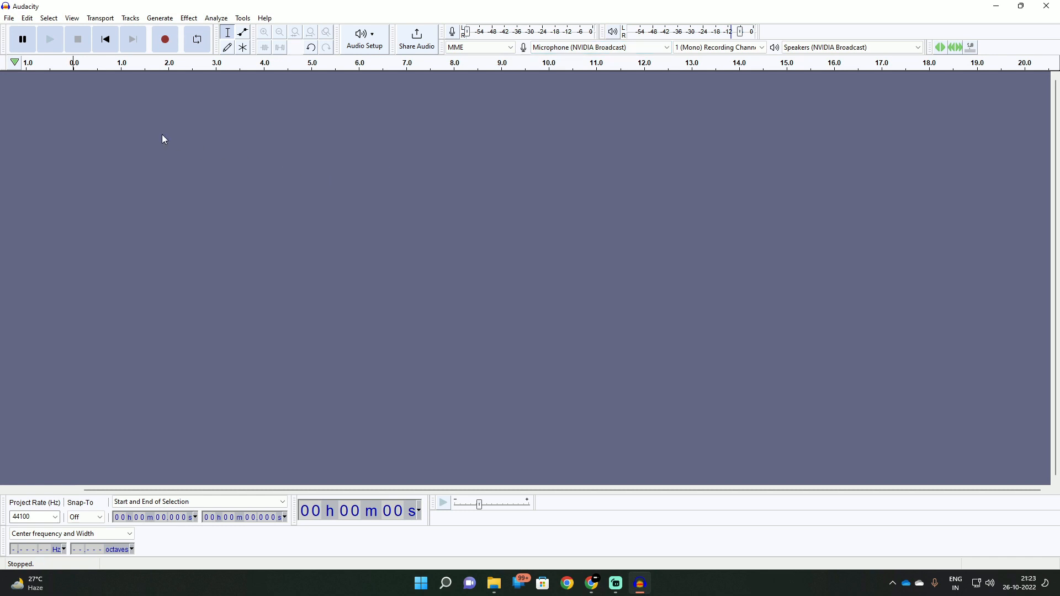
mouse_move(173, 126)
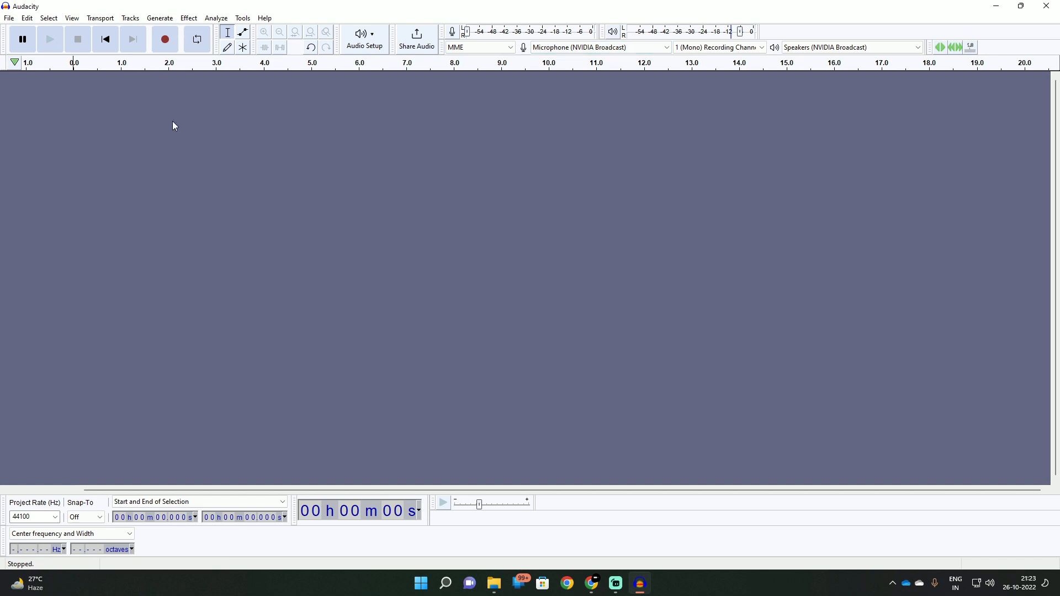
mouse_move(165, 39)
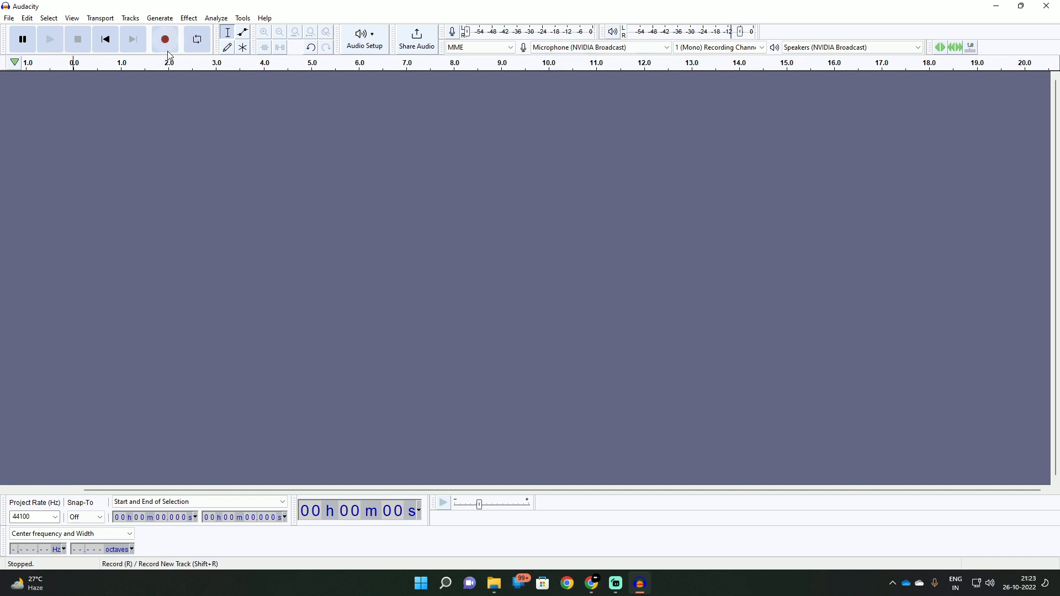
mouse_move(35, 104)
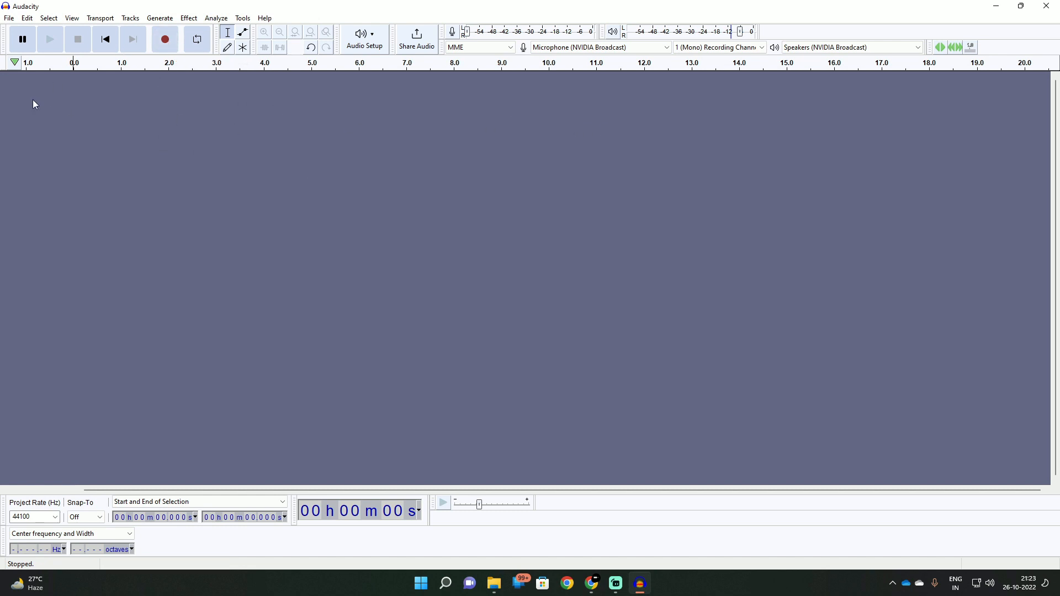
mouse_move(165, 39)
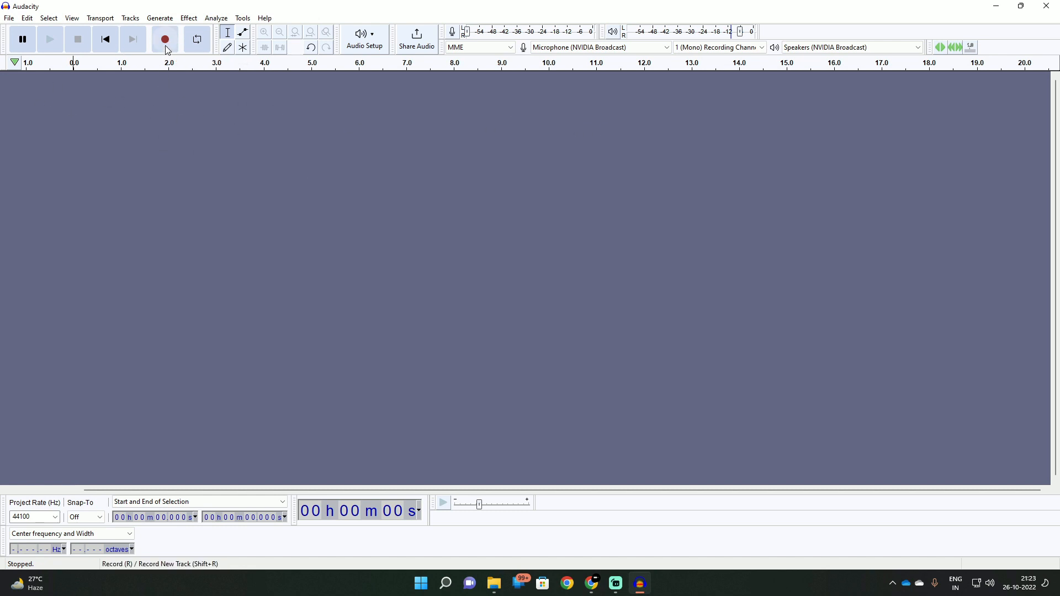
Record a new voice take of about seven seconds and stop recording
click(165, 39)
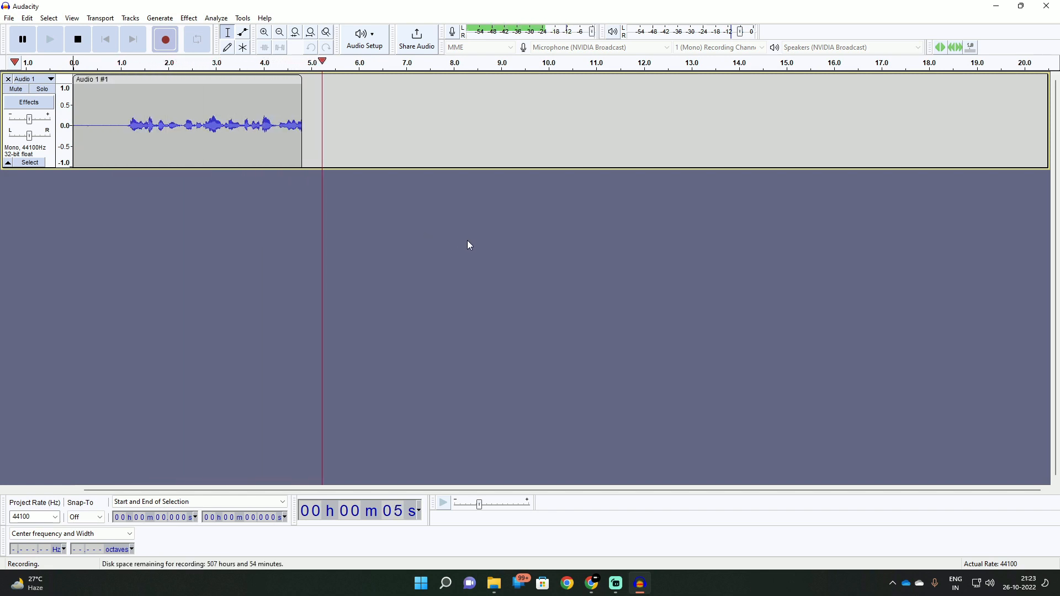
click(78, 39)
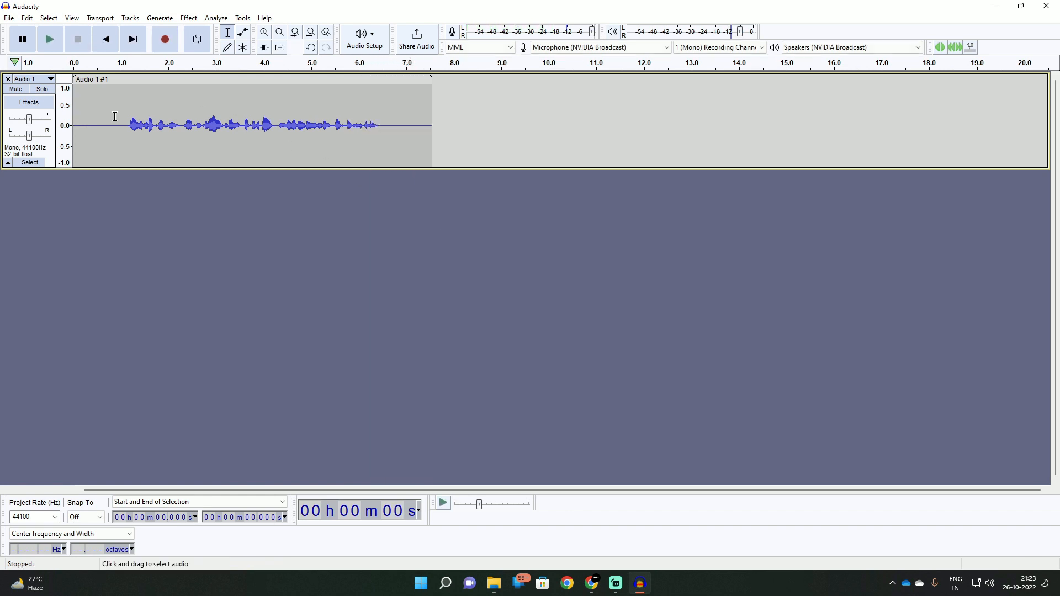
mouse_move(211, 162)
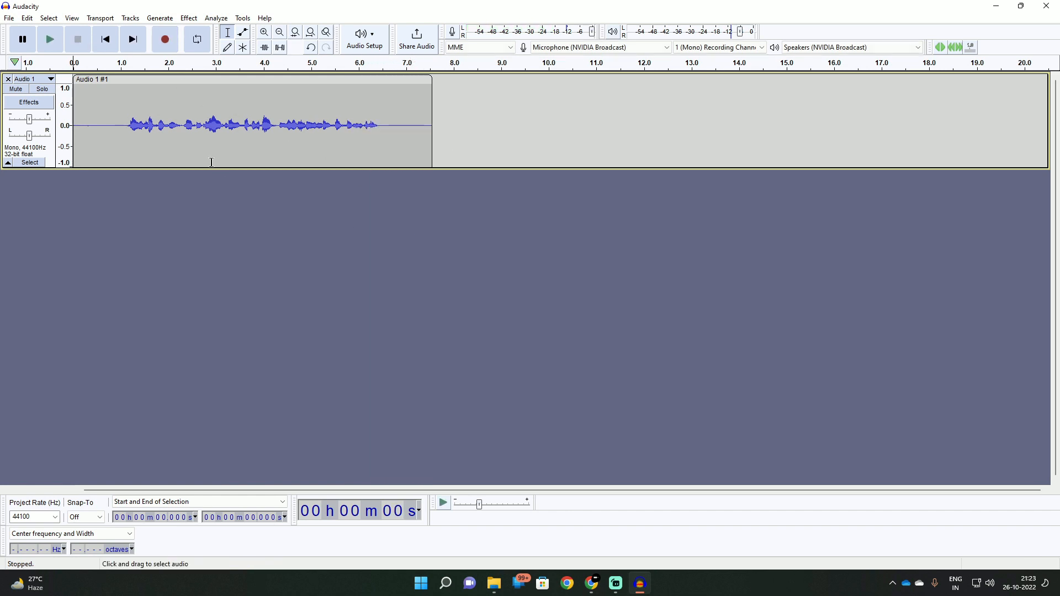
mouse_move(304, 142)
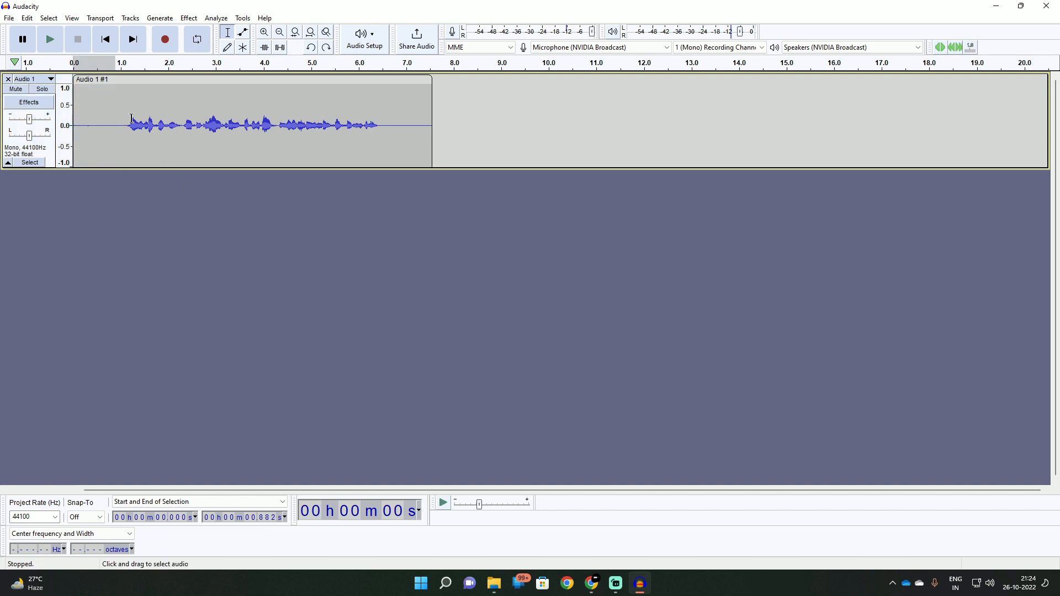
mouse_move(180, 125)
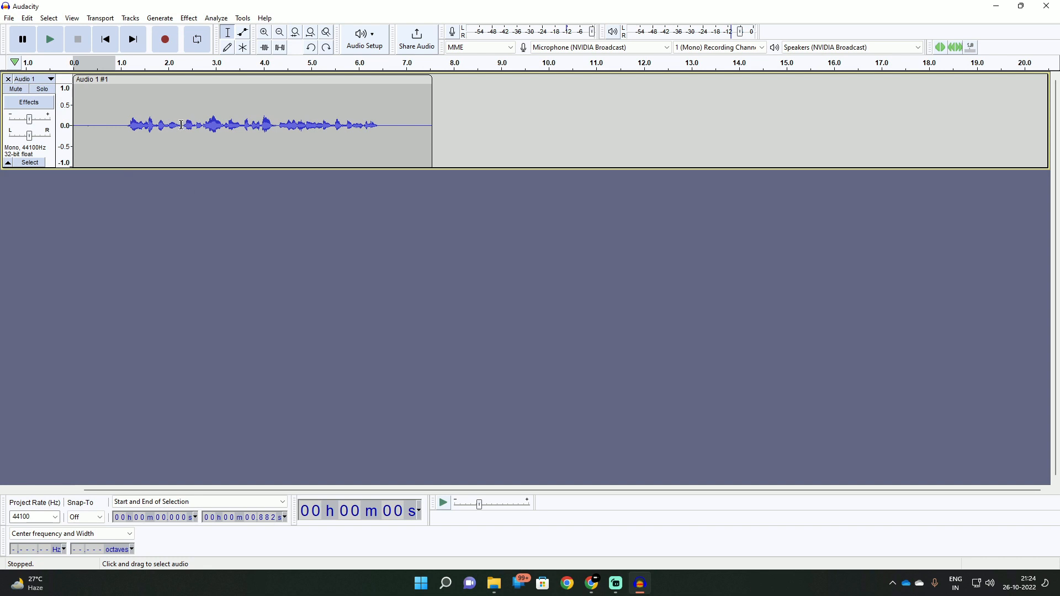
Select the spoken passage of the take, roughly 1.1 to 6.6 seconds
drag(133, 124, 182, 125)
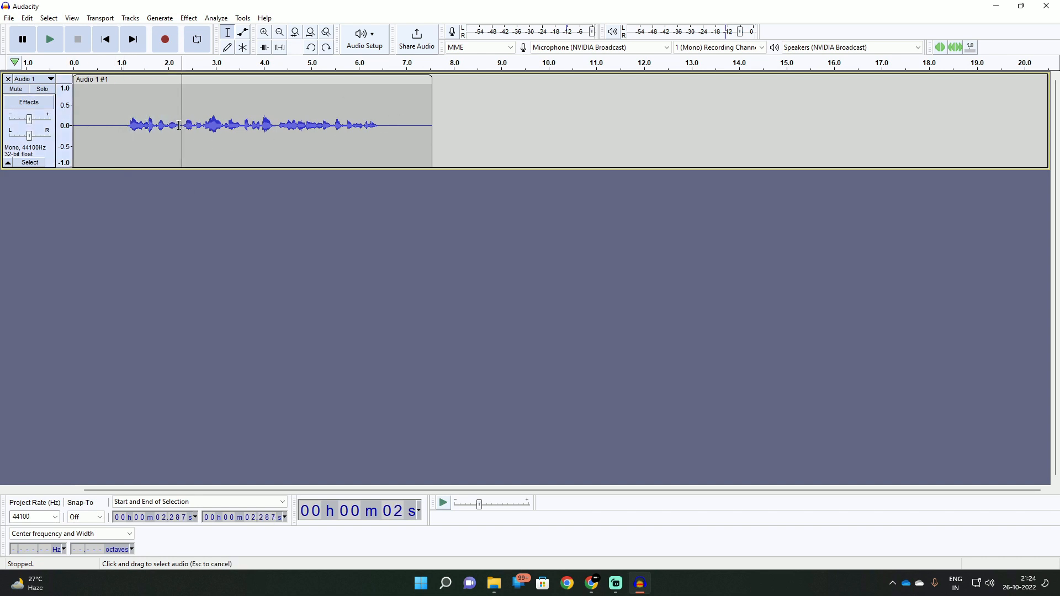
drag(180, 124, 125, 125)
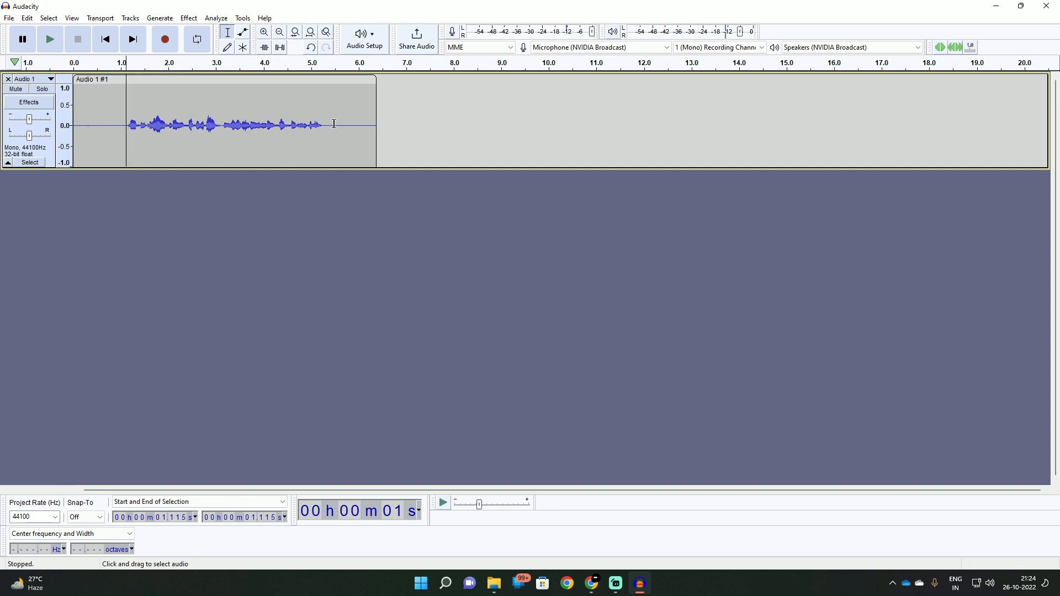
drag(331, 125, 388, 125)
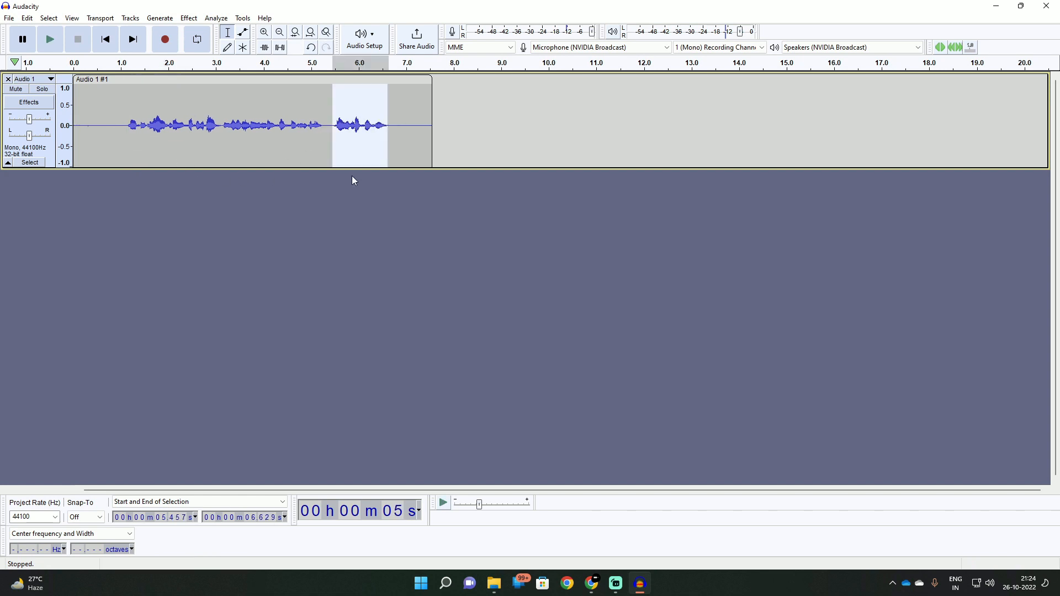
drag(332, 124, 121, 125)
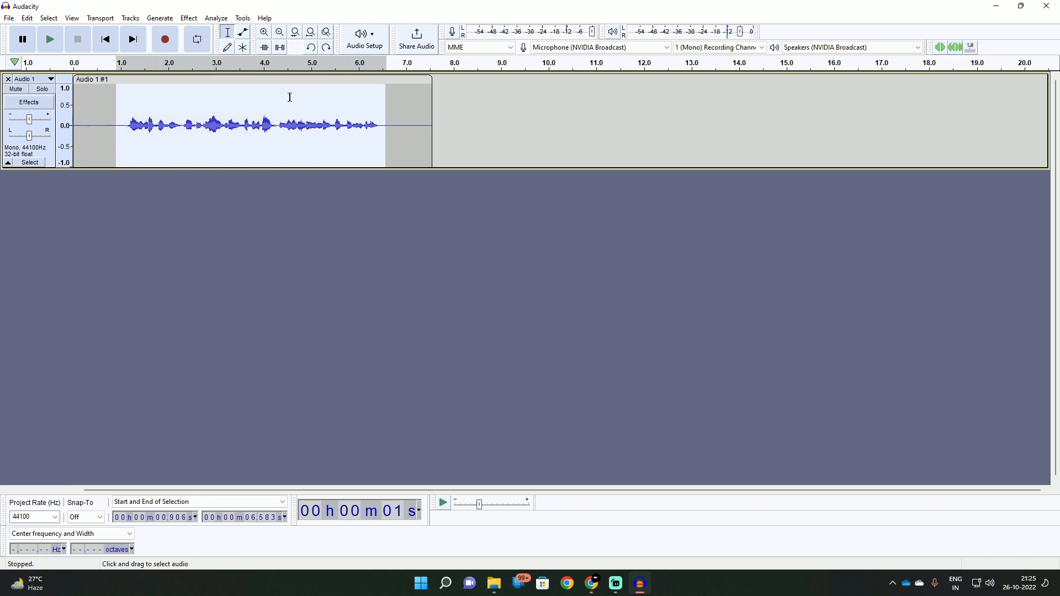
drag(128, 124, 179, 124)
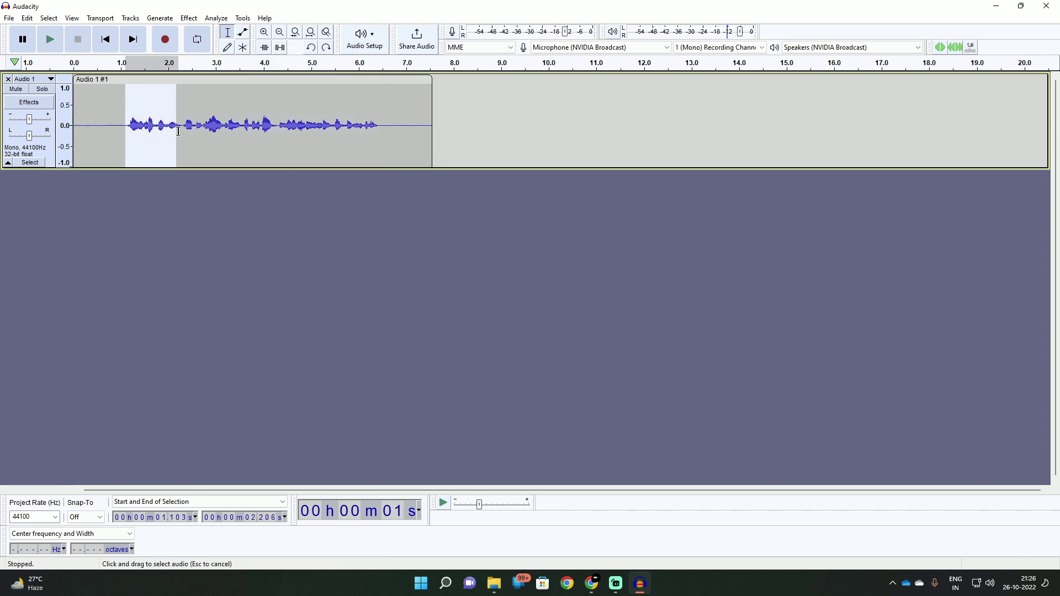
drag(172, 124, 385, 125)
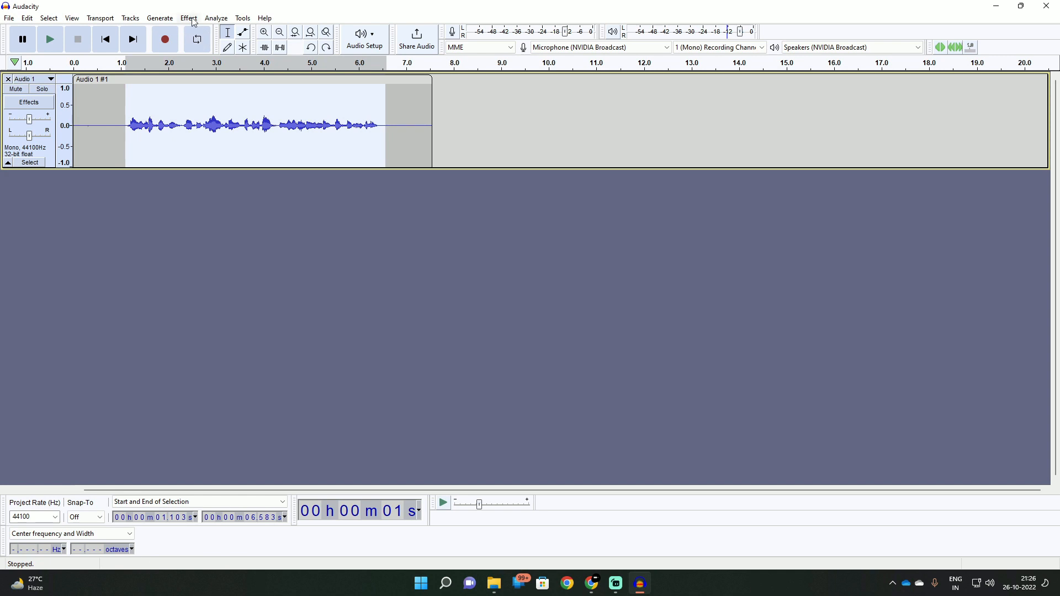
Amplify the selected speech by 7.0 dB via Effect > Amplify
click(189, 18)
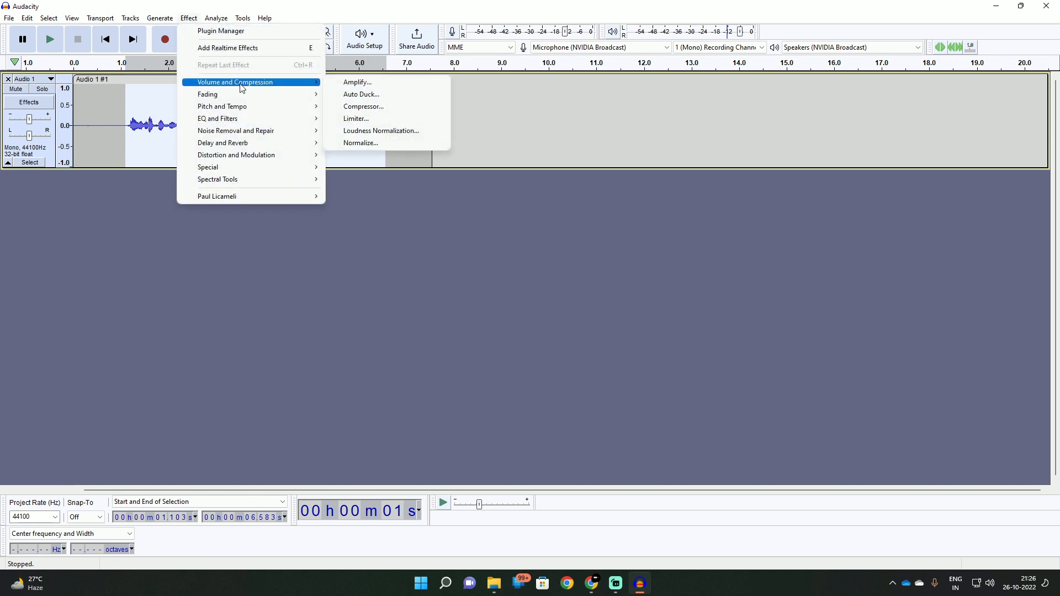
mouse_move(356, 81)
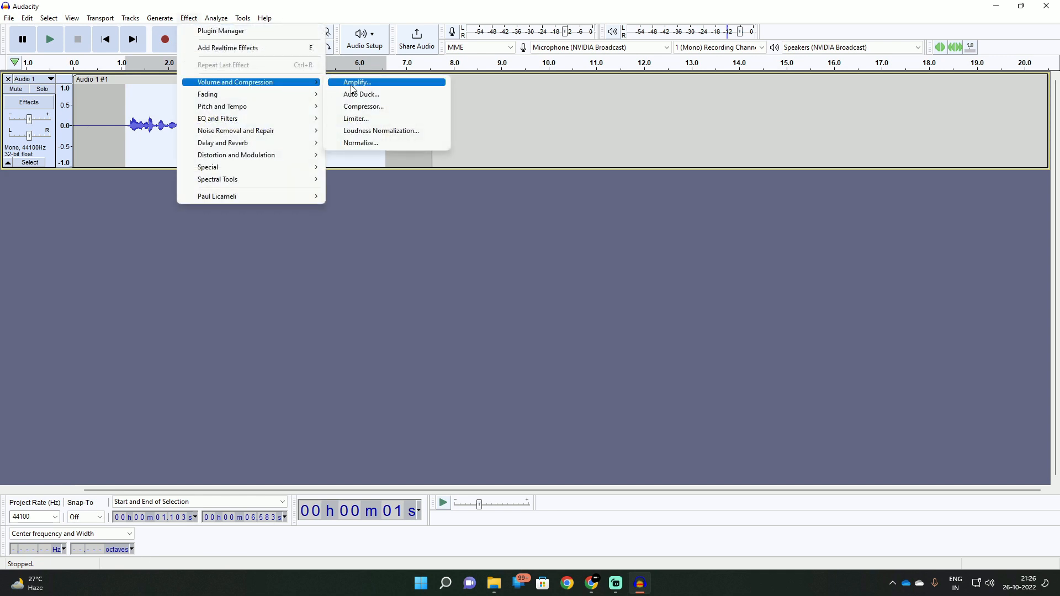
click(356, 82)
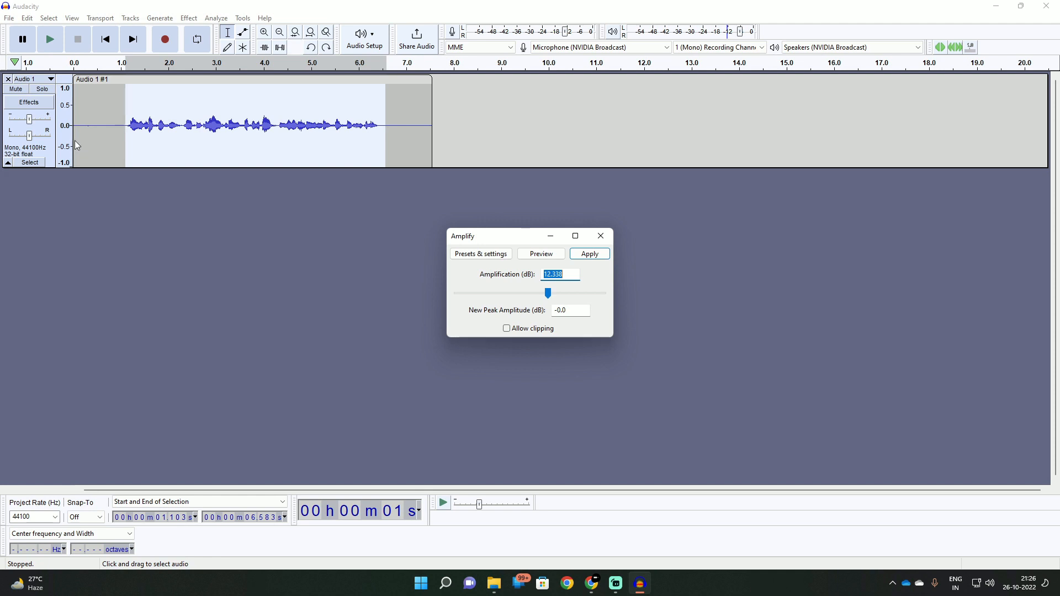
mouse_move(74, 110)
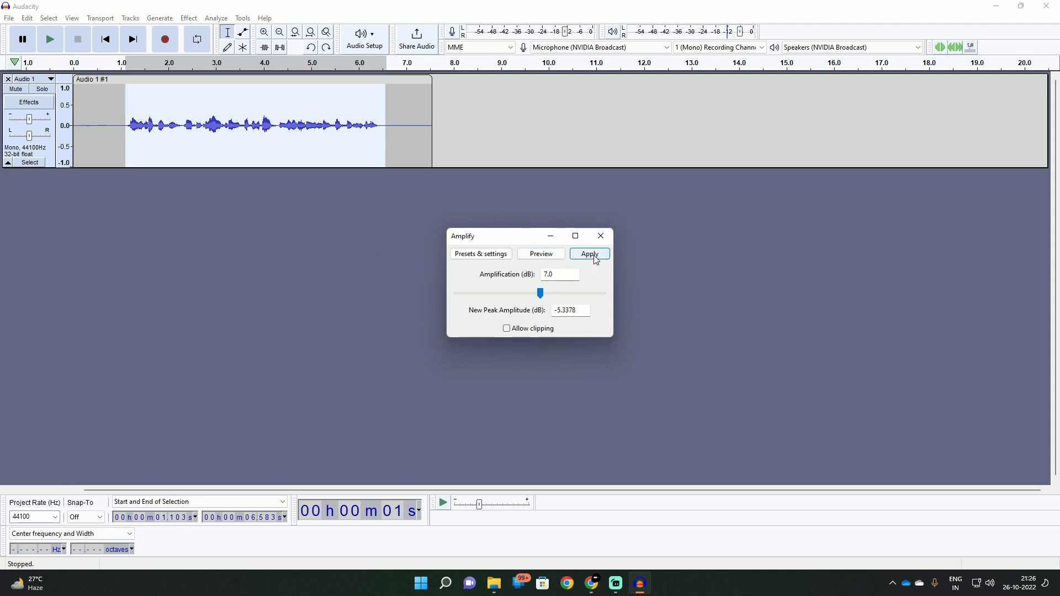
click(589, 254)
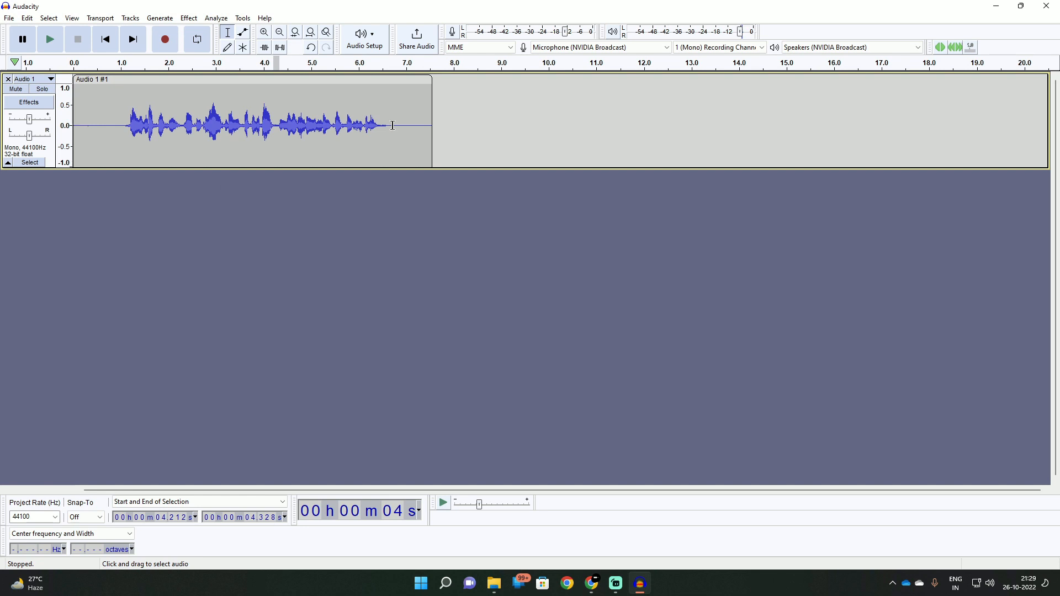
mouse_move(209, 122)
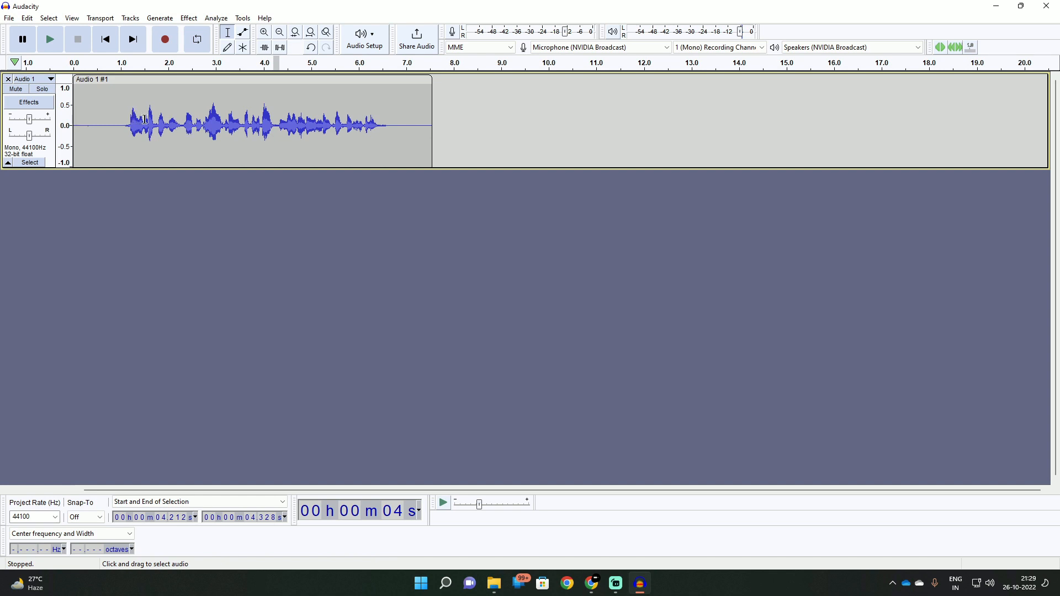
mouse_move(279, 118)
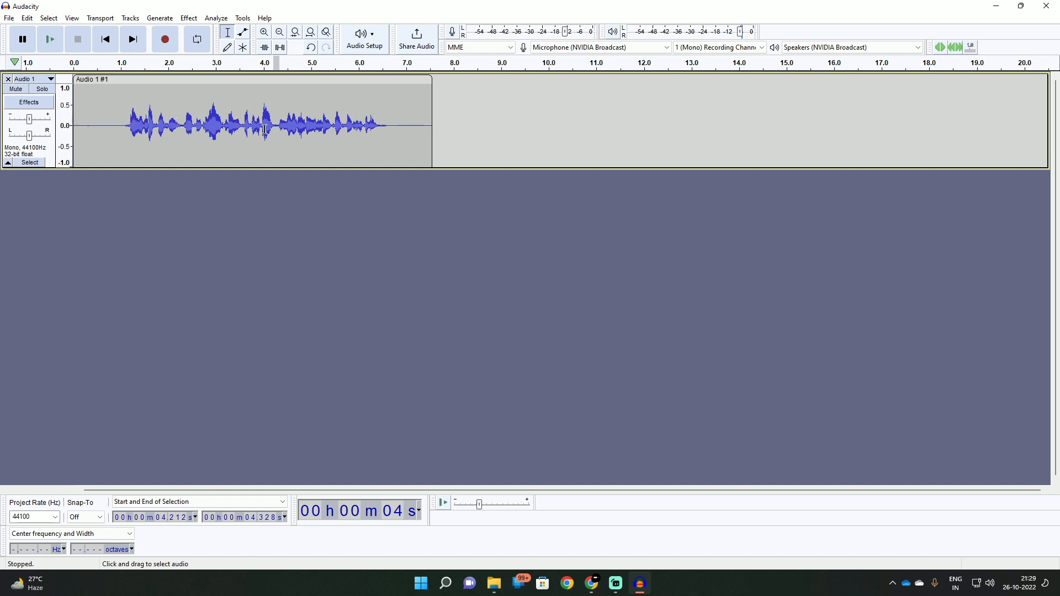
click(264, 32)
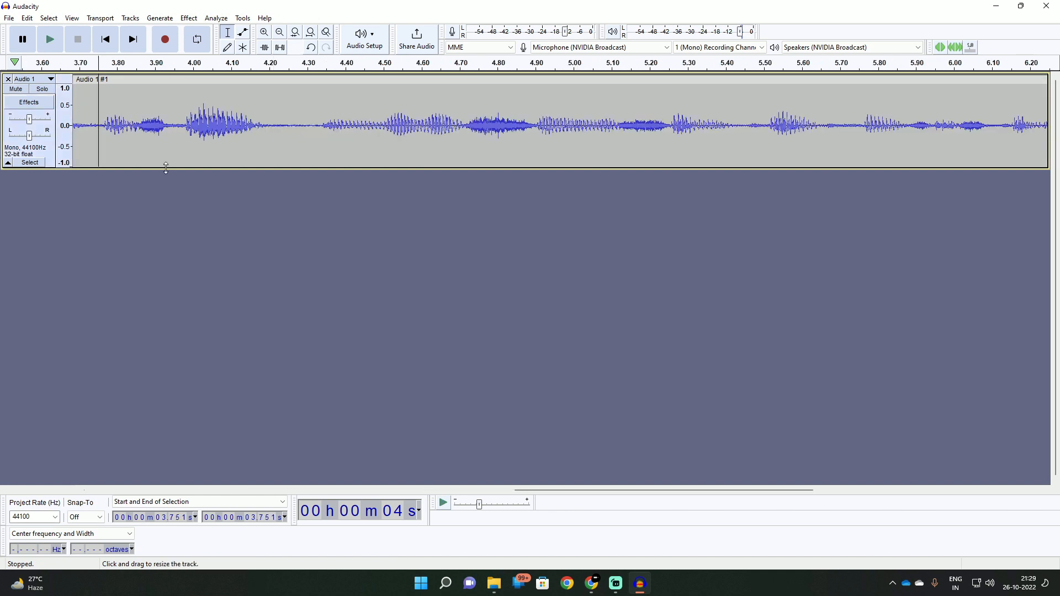
click(49, 39)
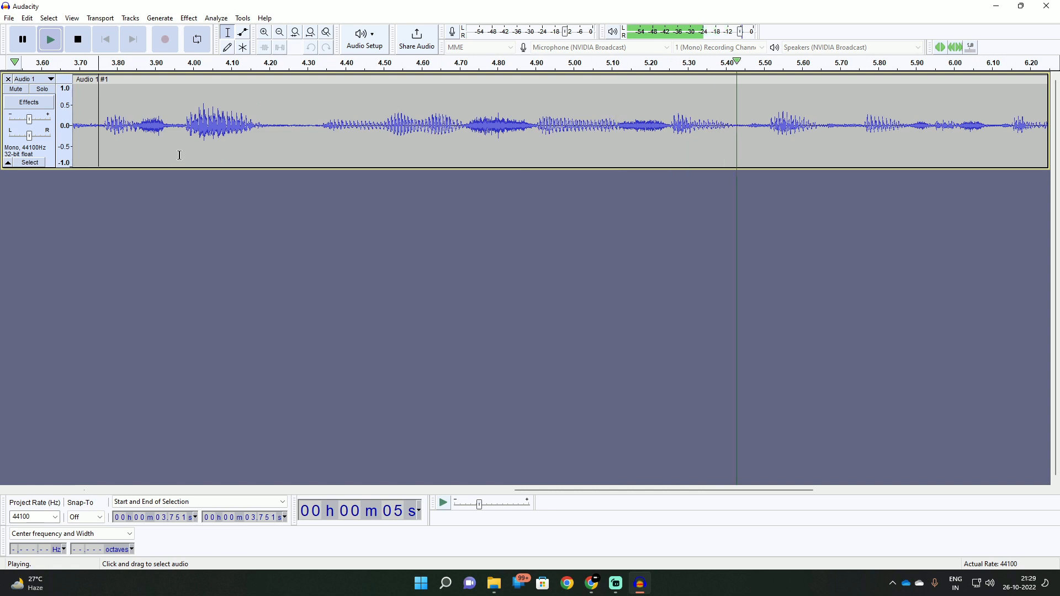
click(77, 39)
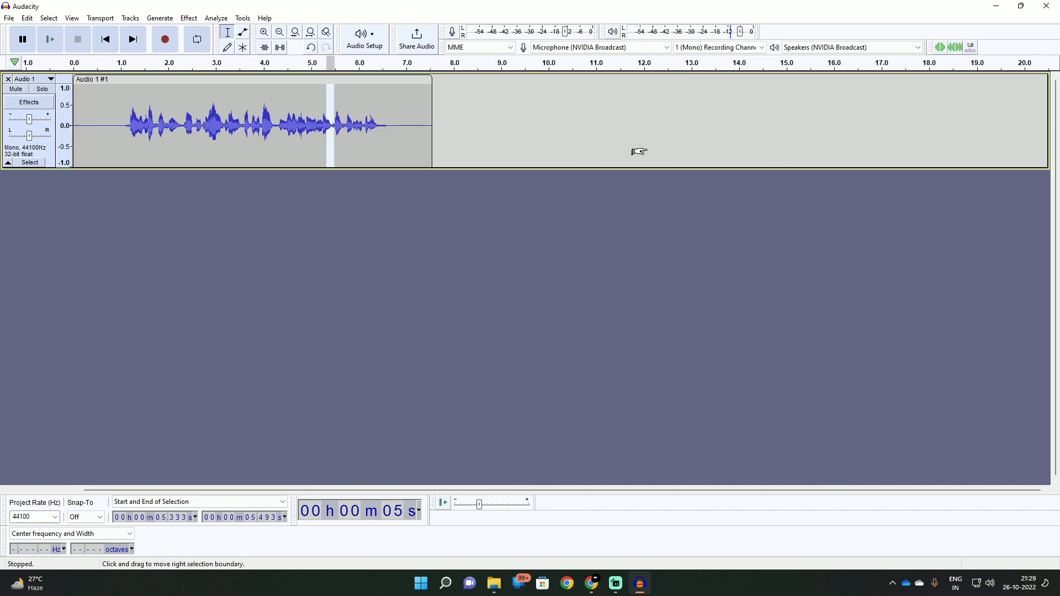
click(241, 48)
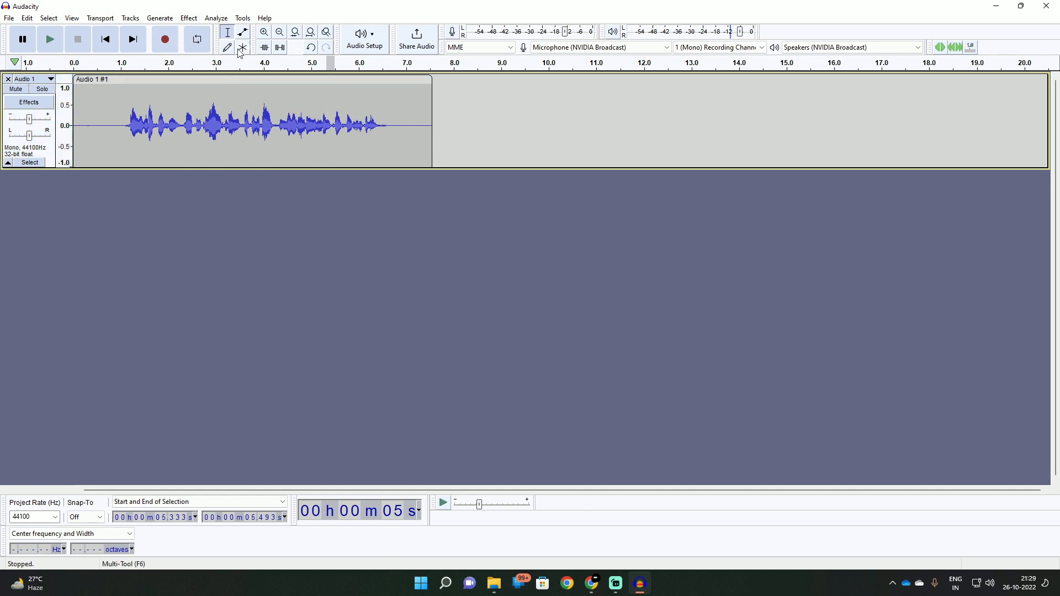
Get a Noise Reduction profile from the quiet gap near 4.2 seconds
click(188, 18)
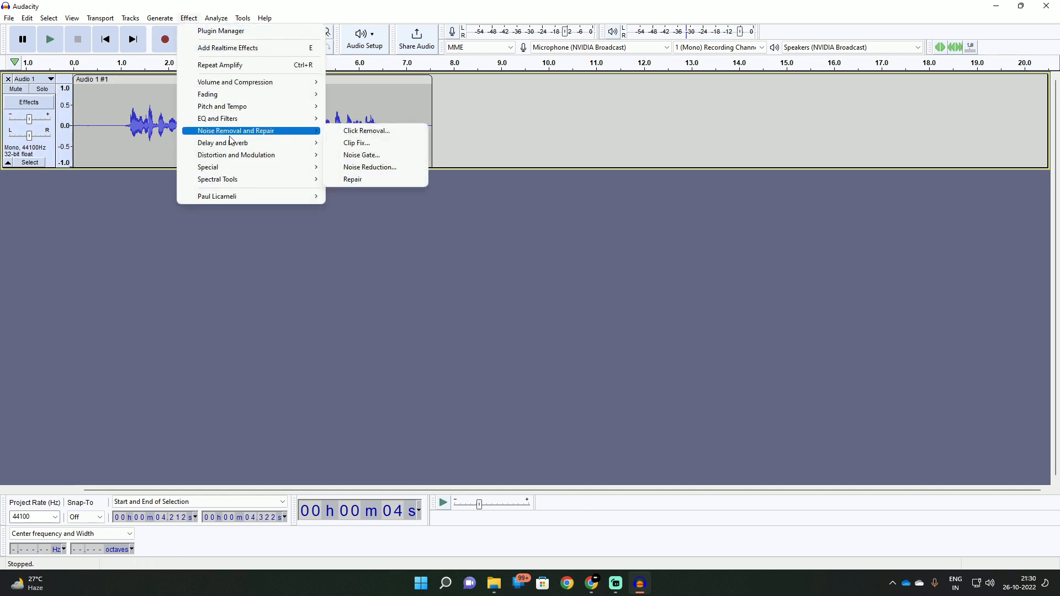
mouse_move(370, 166)
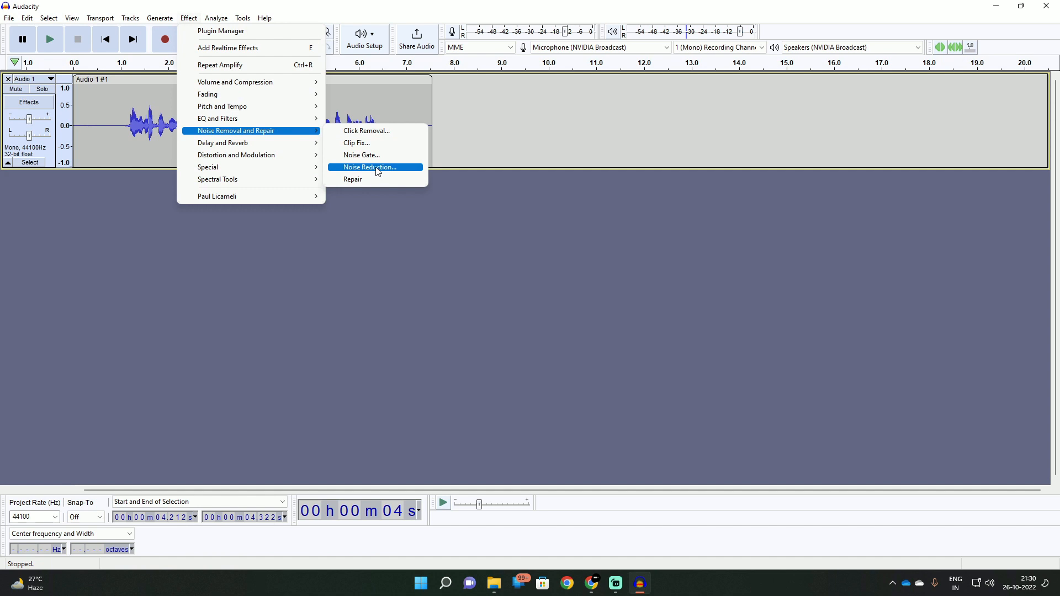
click(368, 167)
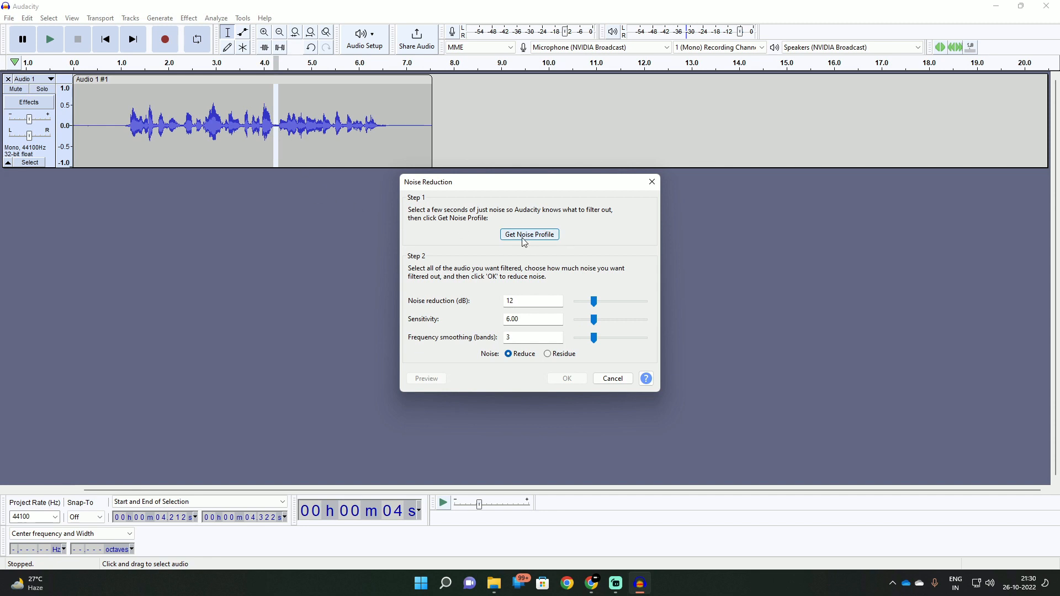
click(528, 234)
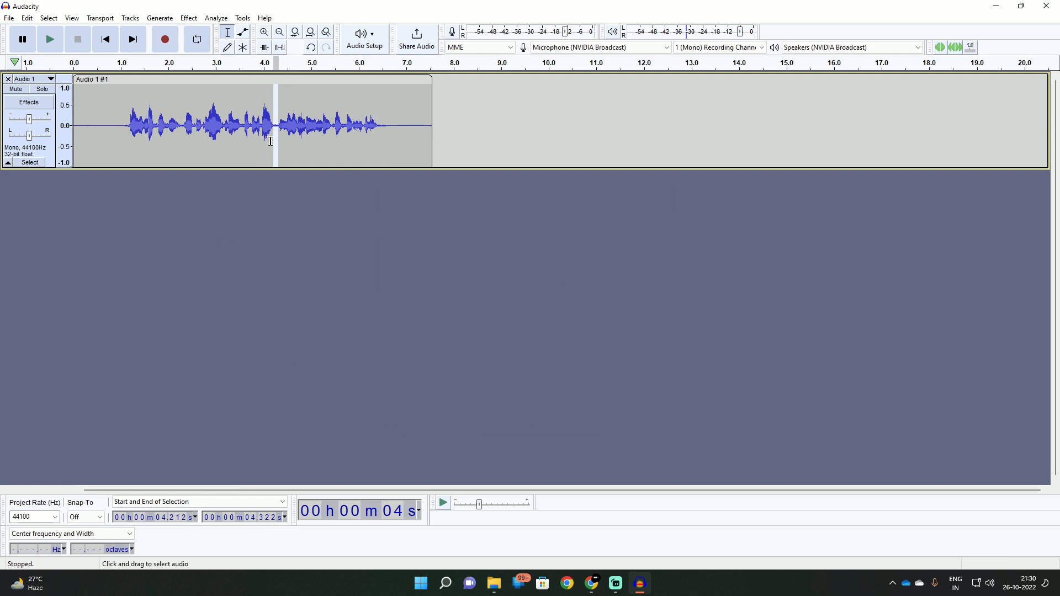
mouse_move(344, 127)
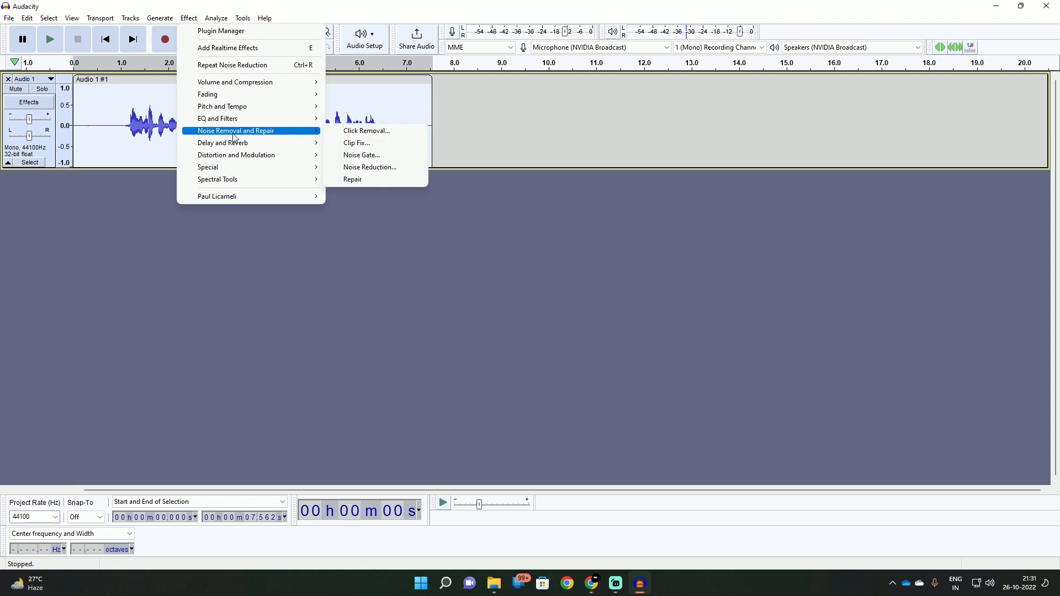
Apply Noise Reduction at 12 dB across the whole track using the captured profile
click(370, 166)
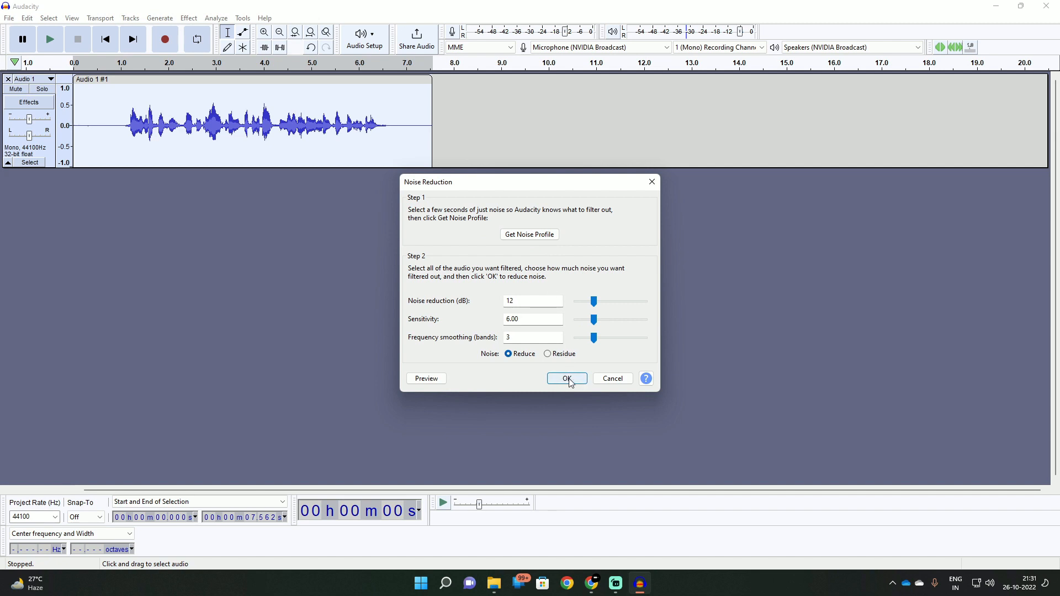
mouse_move(559, 362)
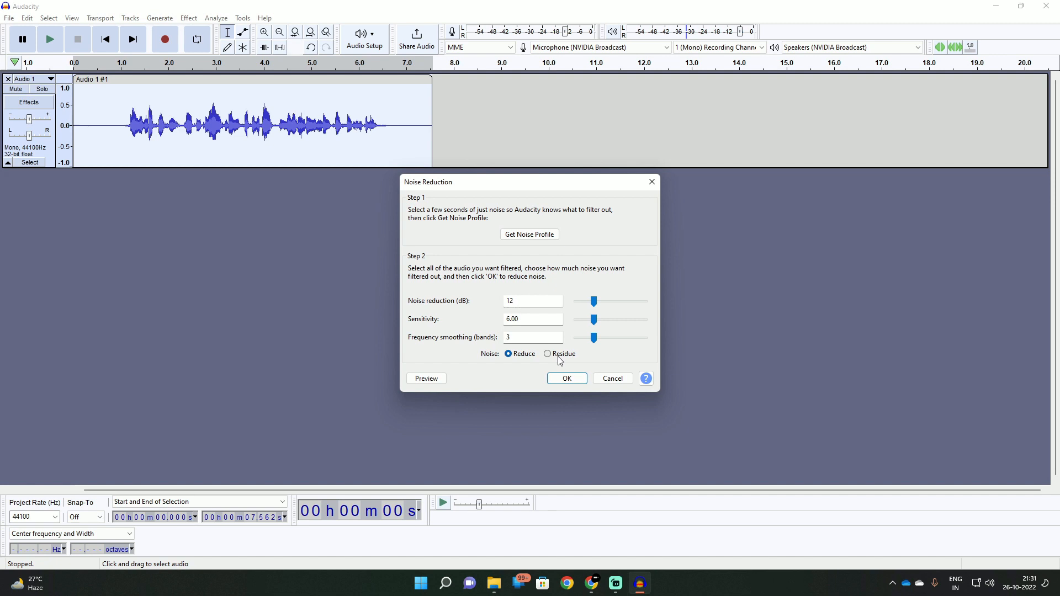
mouse_move(544, 362)
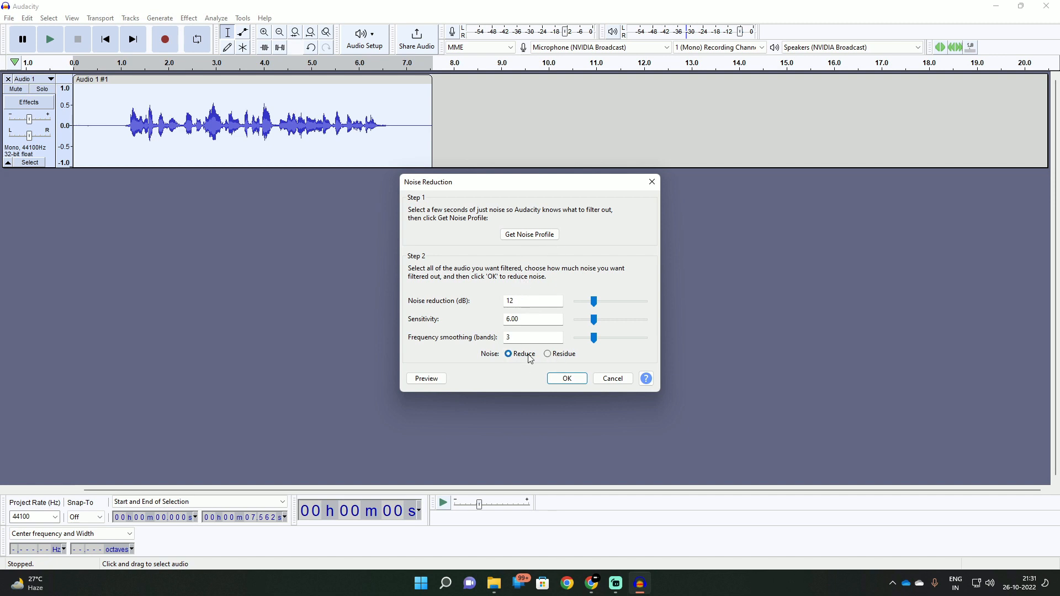
click(567, 378)
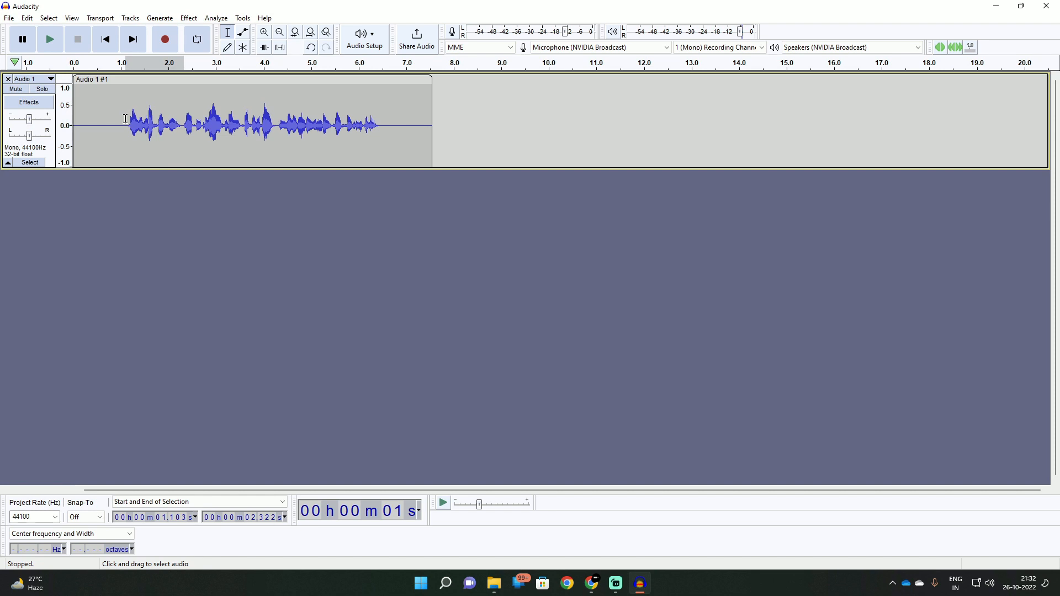
Select the first phrase, about 1.0–2.3 seconds, and bring up the Effect menu
click(122, 125)
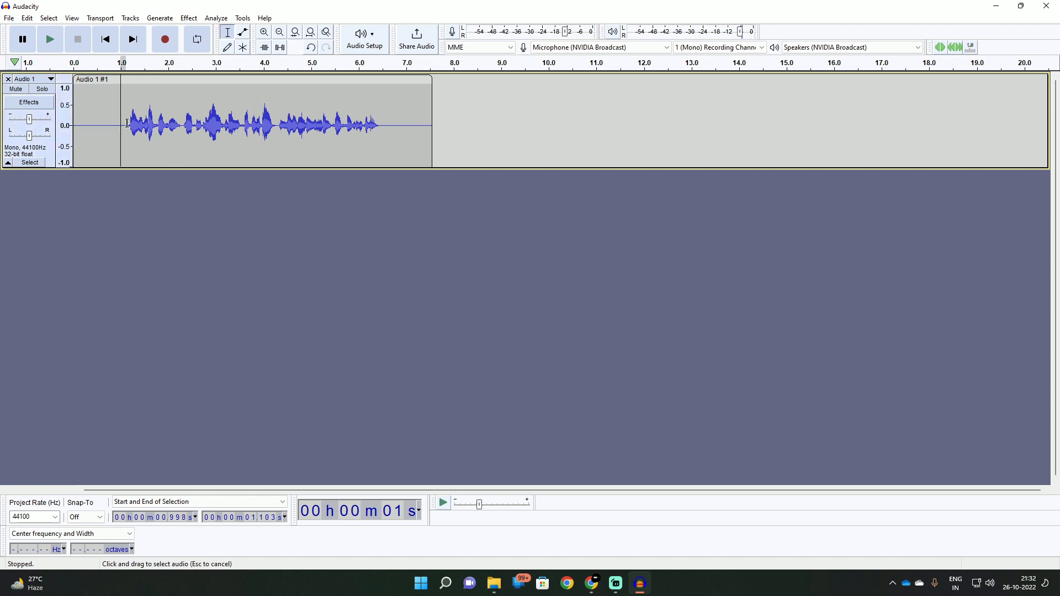
drag(121, 124, 179, 125)
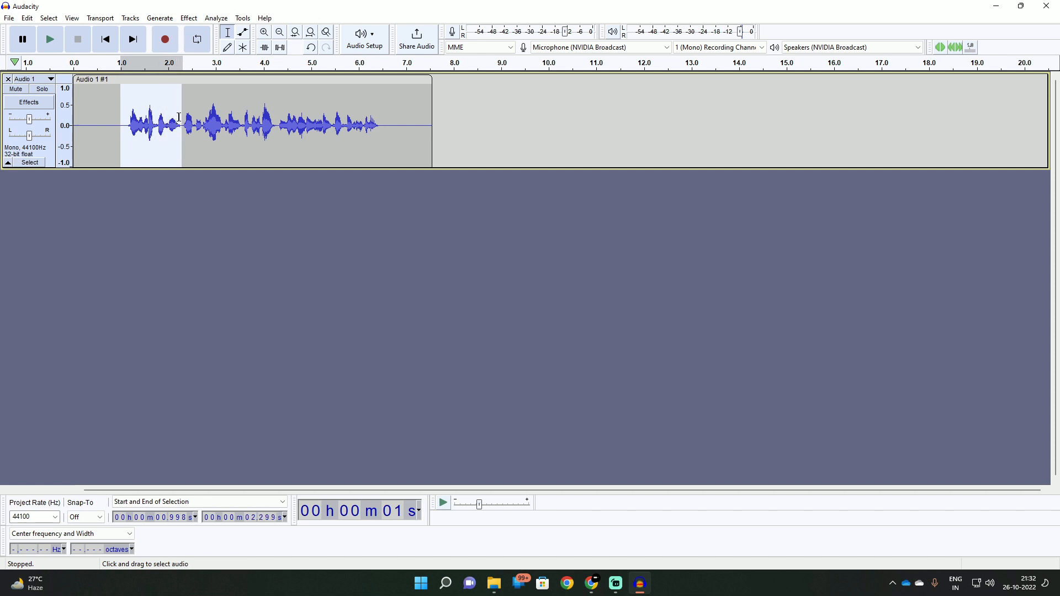
click(187, 18)
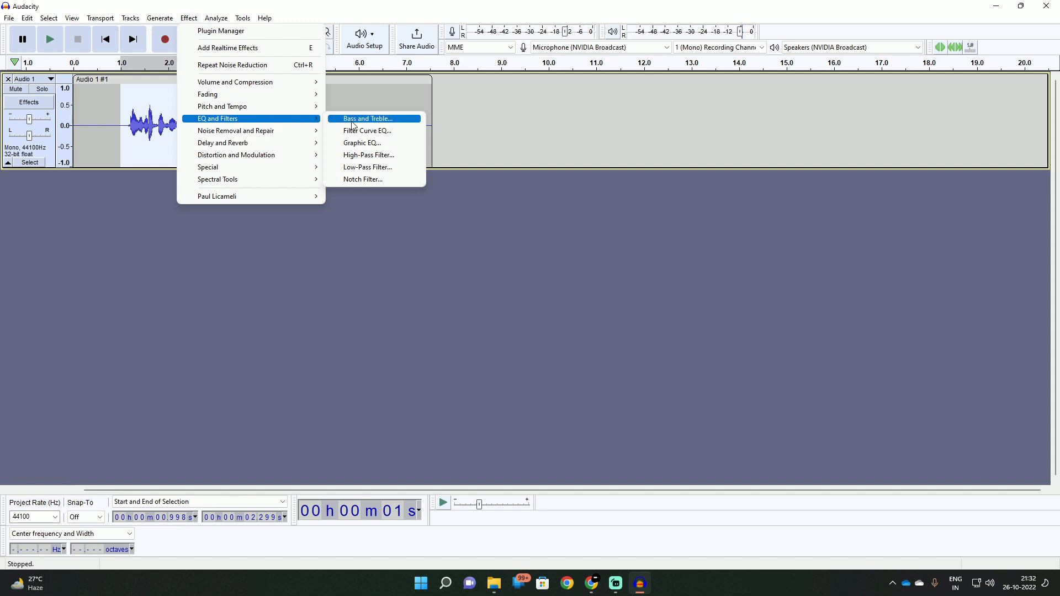
Preview twice, then apply Bass 18 dB and Treble 7 dB to the opening phrase
click(368, 118)
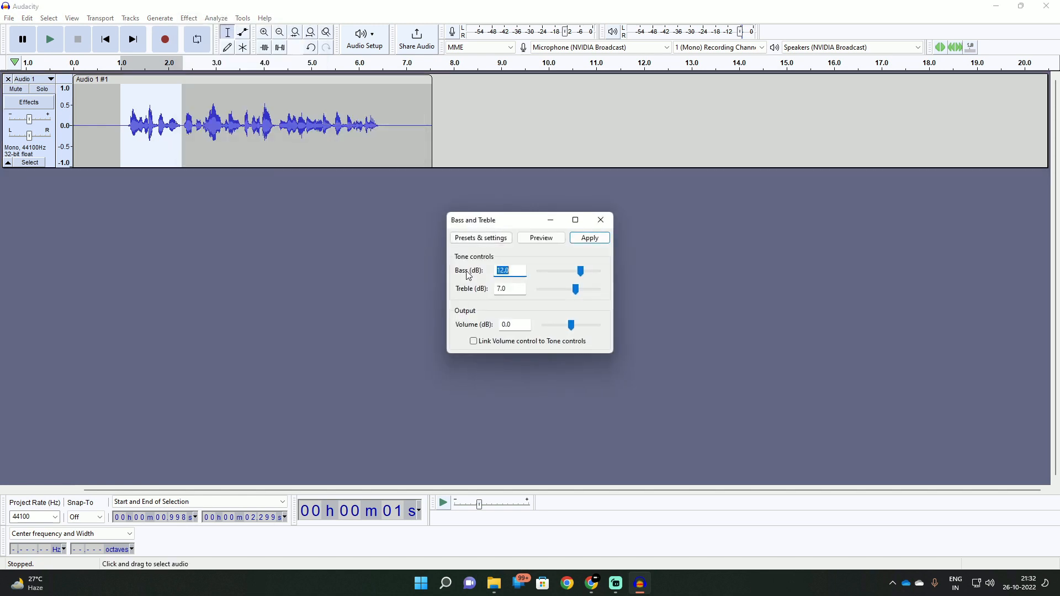
mouse_move(569, 280)
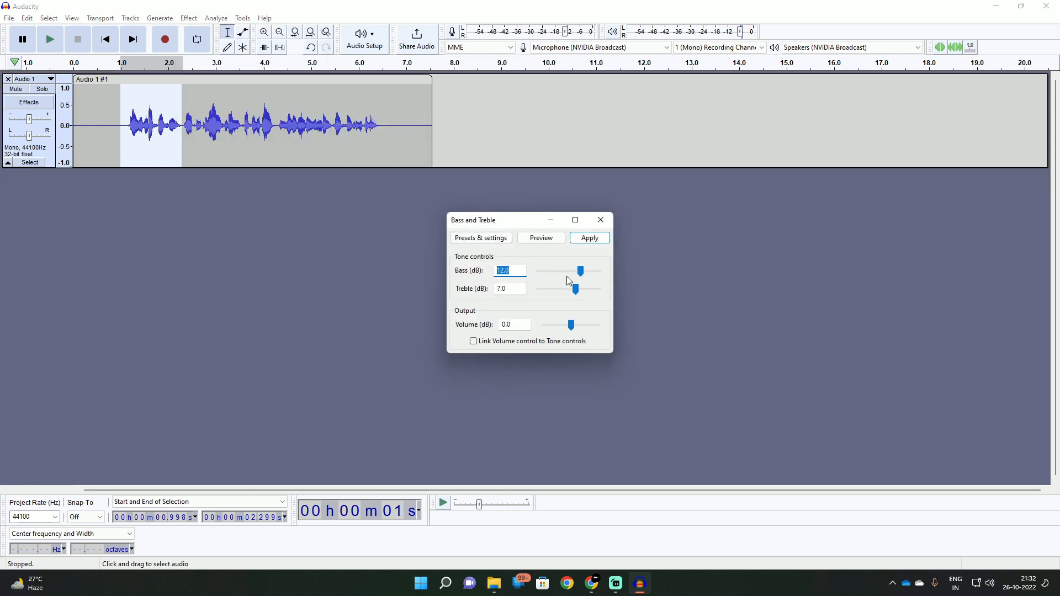
mouse_move(568, 296)
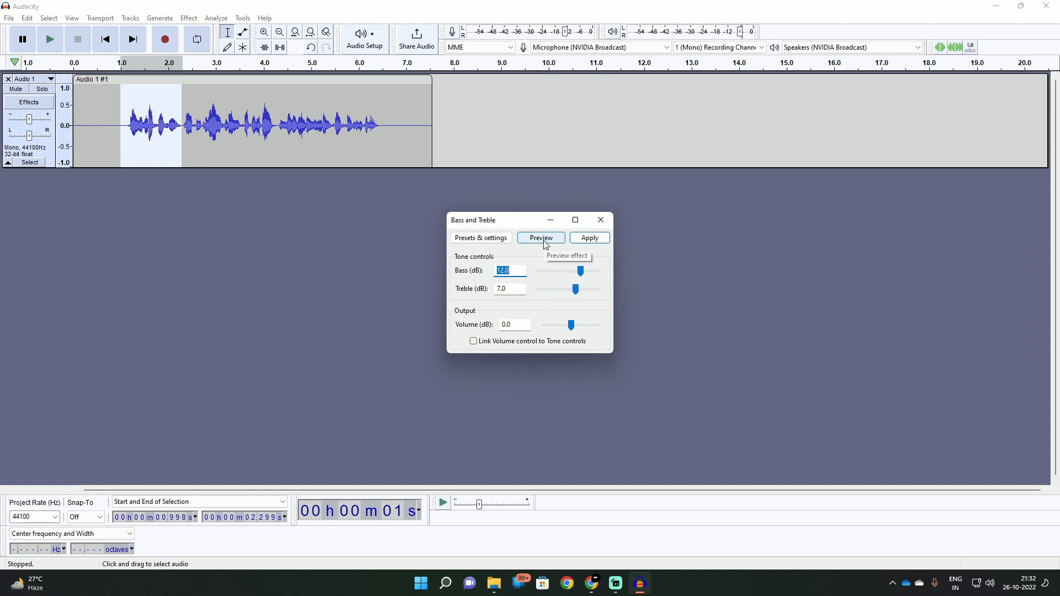
click(540, 237)
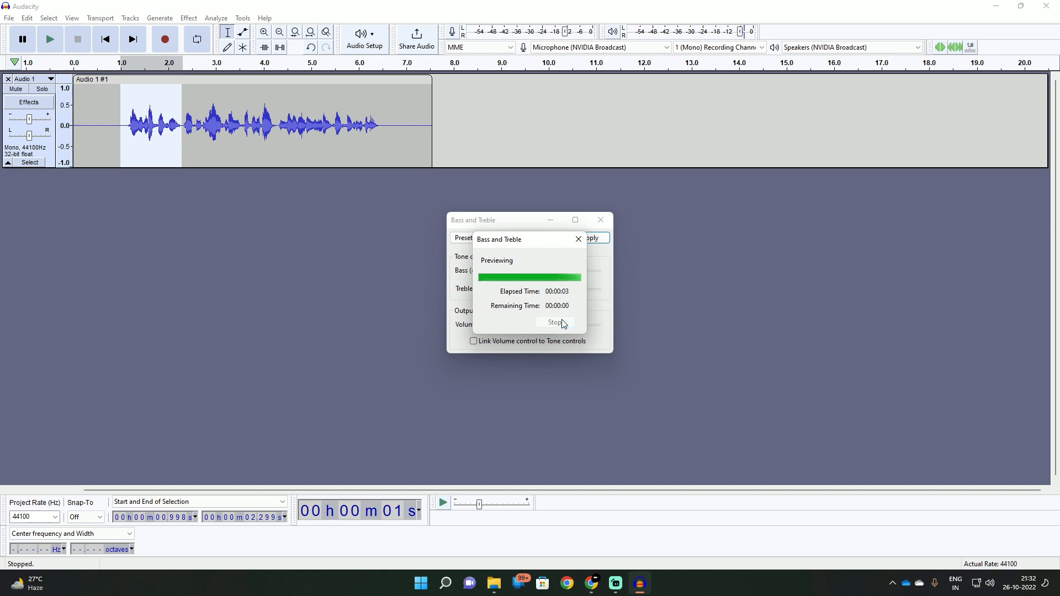
click(554, 321)
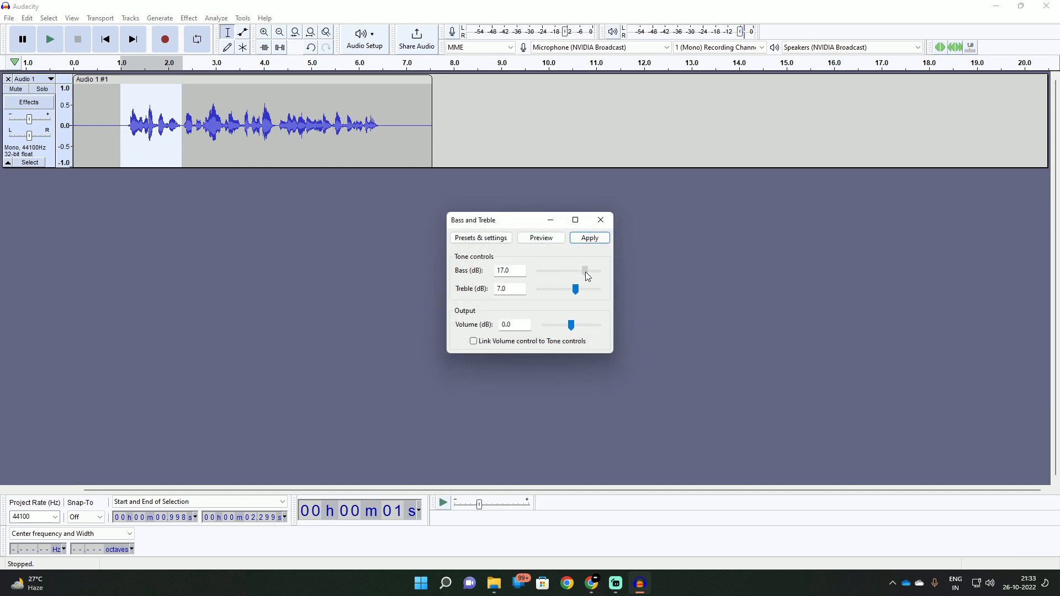
click(540, 237)
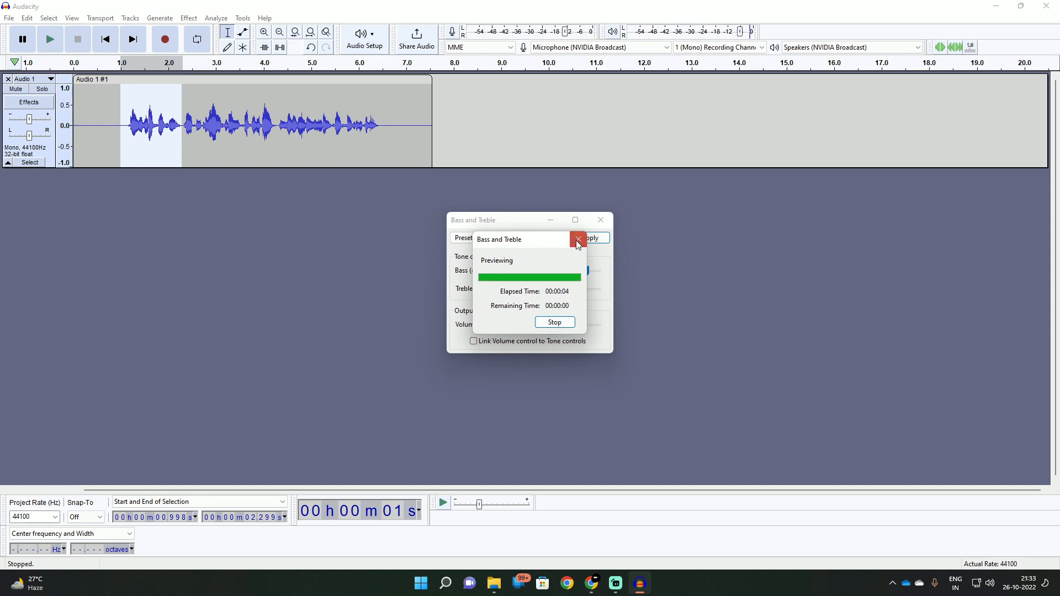
mouse_move(573, 325)
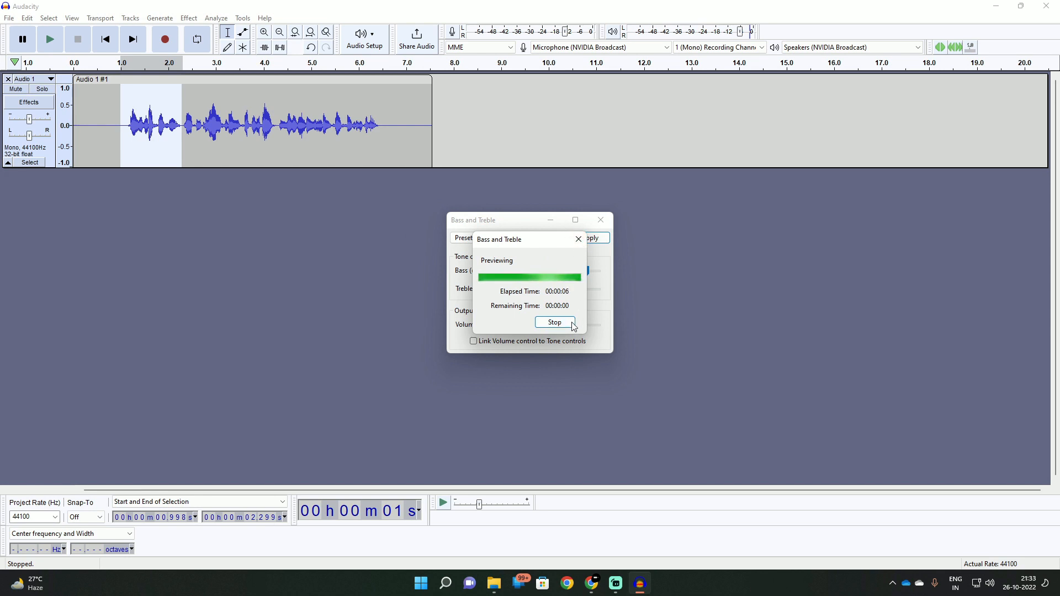
click(554, 322)
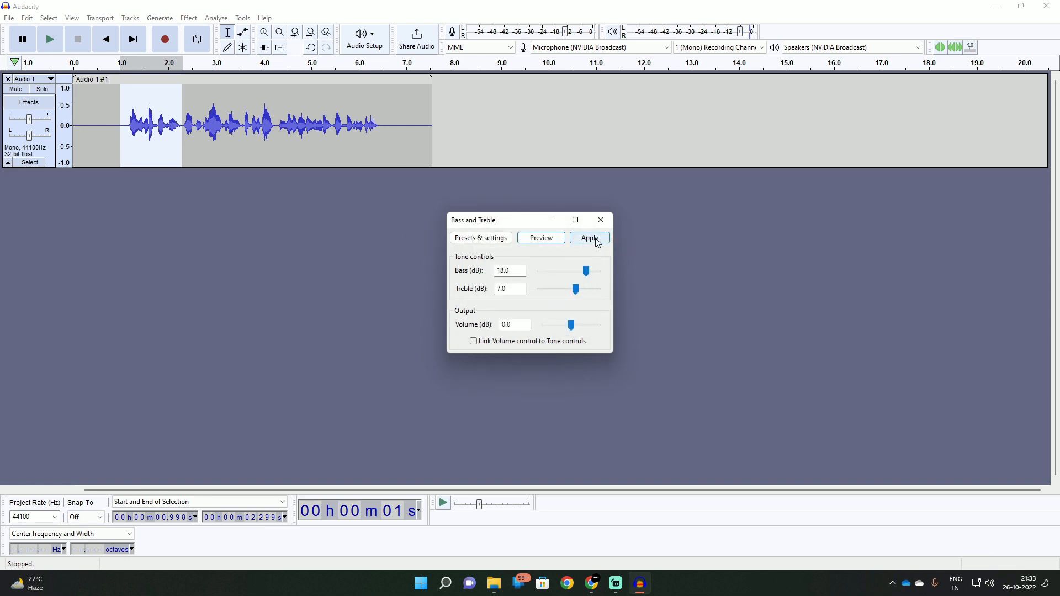
click(588, 238)
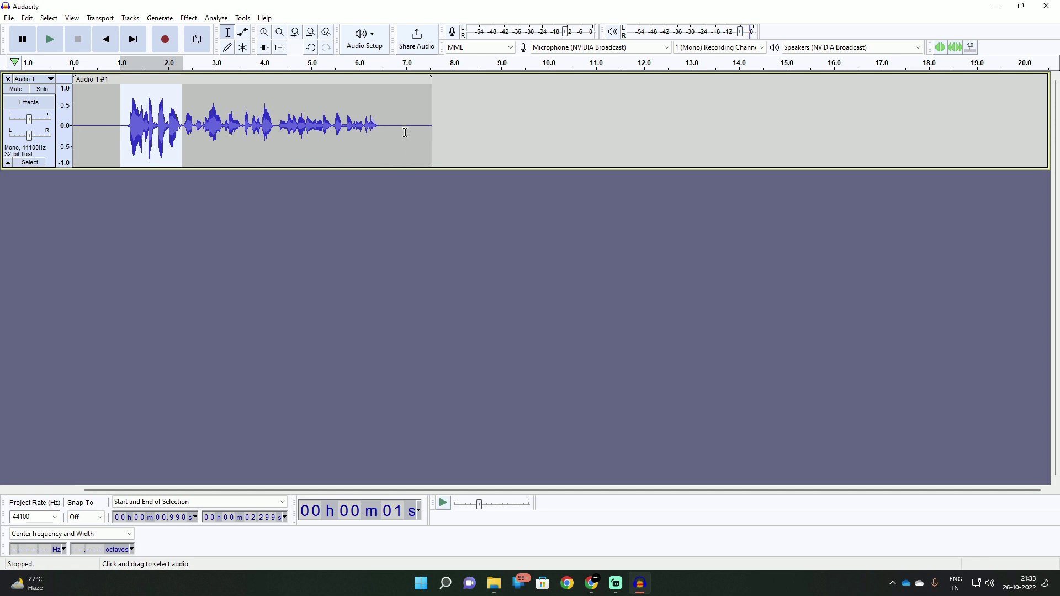
mouse_move(389, 128)
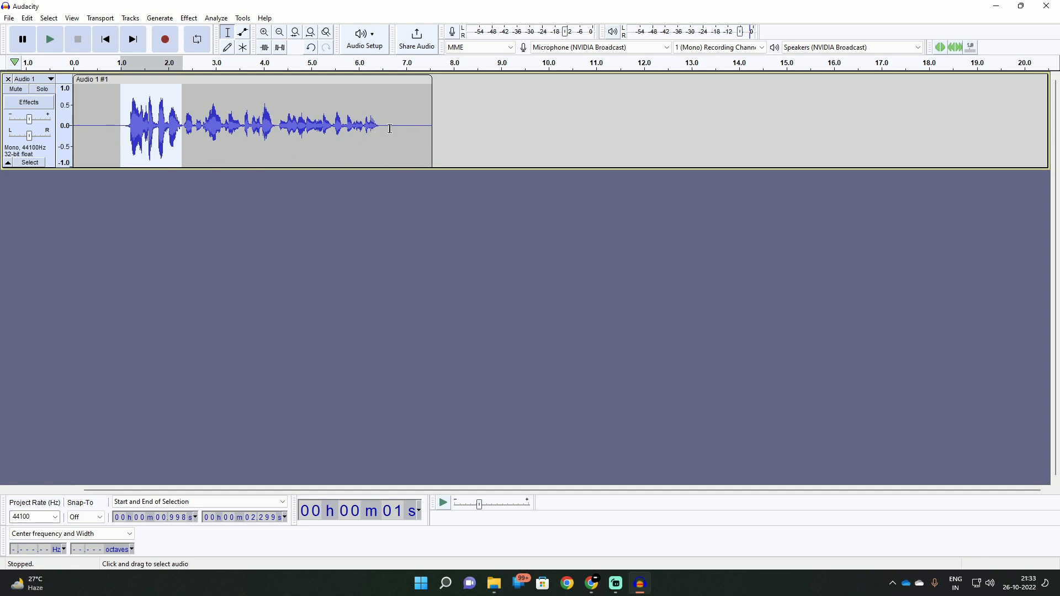
mouse_move(296, 204)
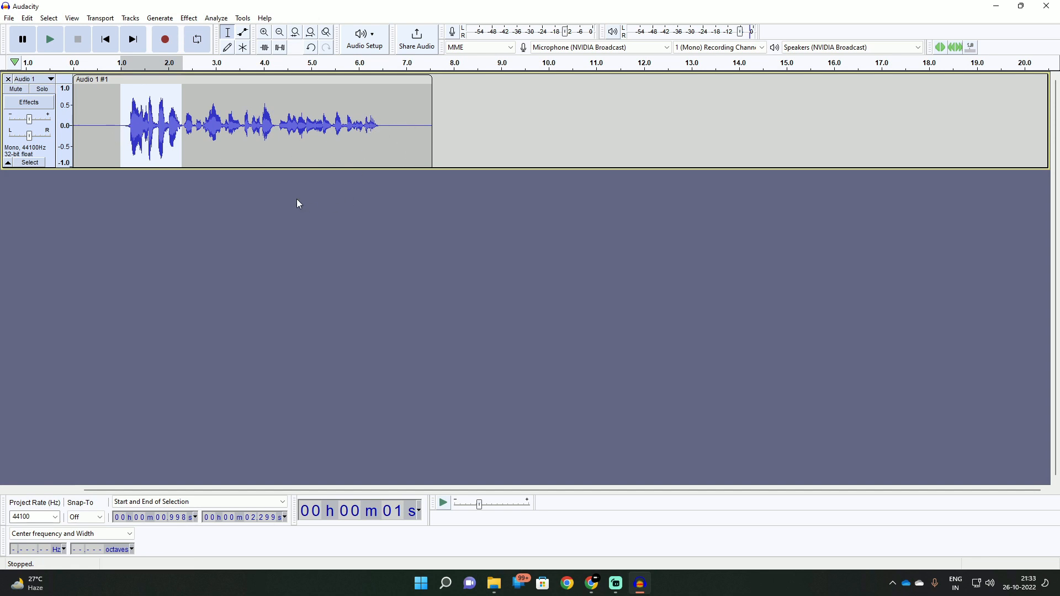
mouse_move(280, 310)
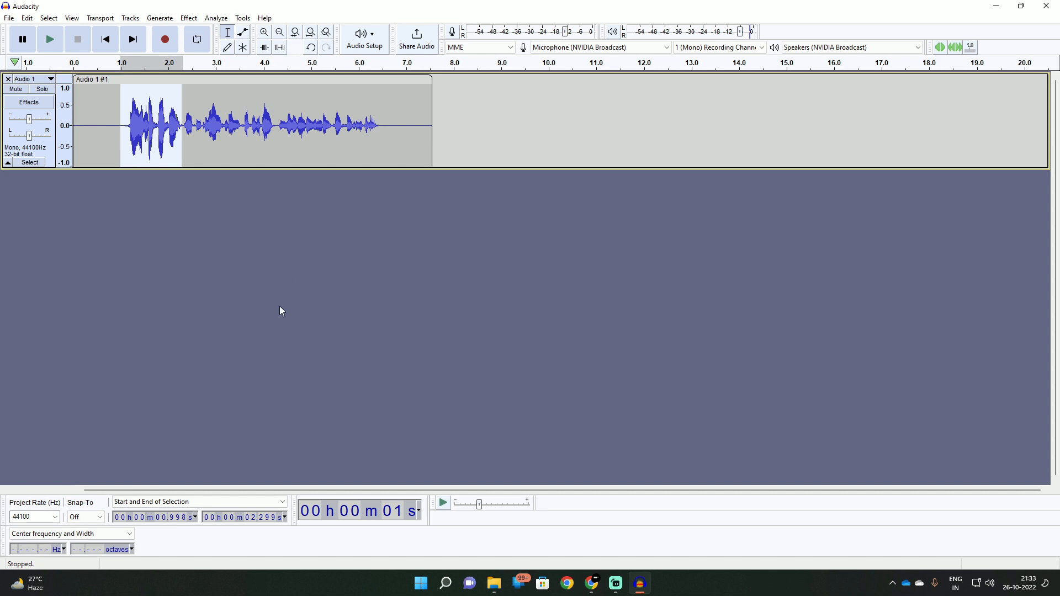
mouse_move(280, 286)
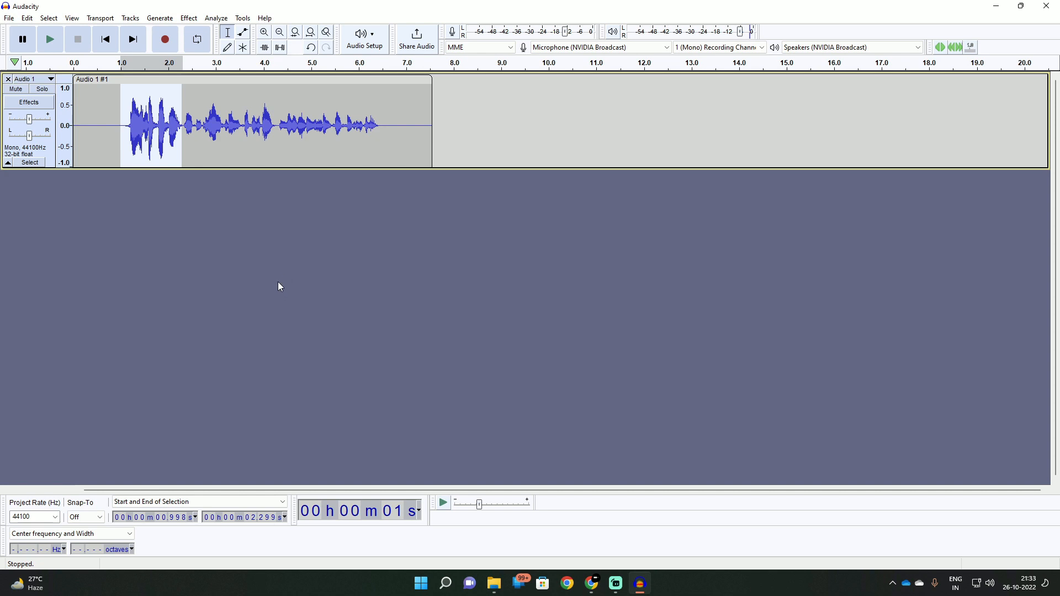
click(492, 583)
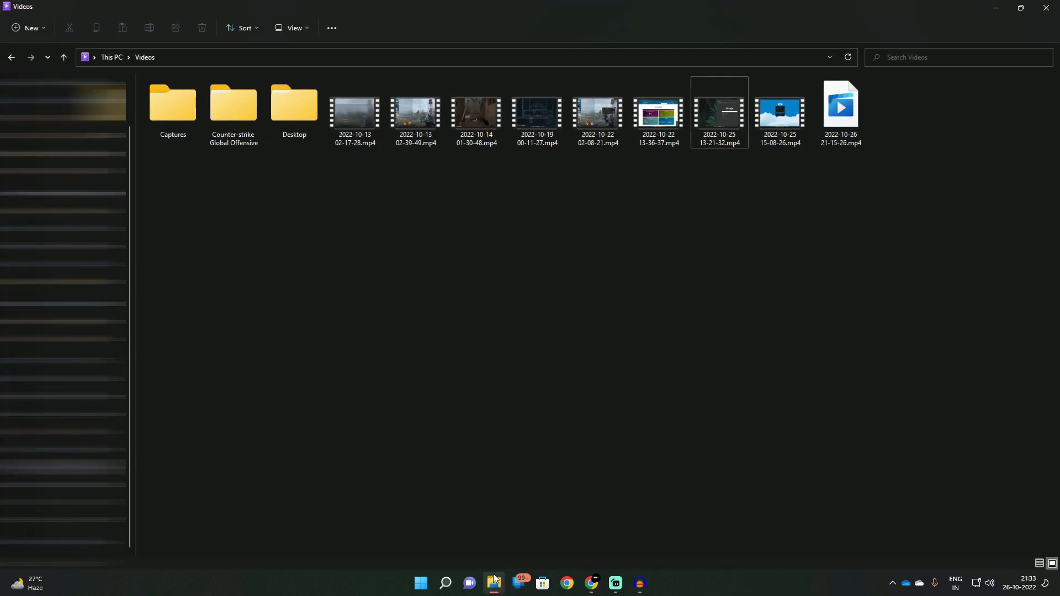
mouse_move(727, 165)
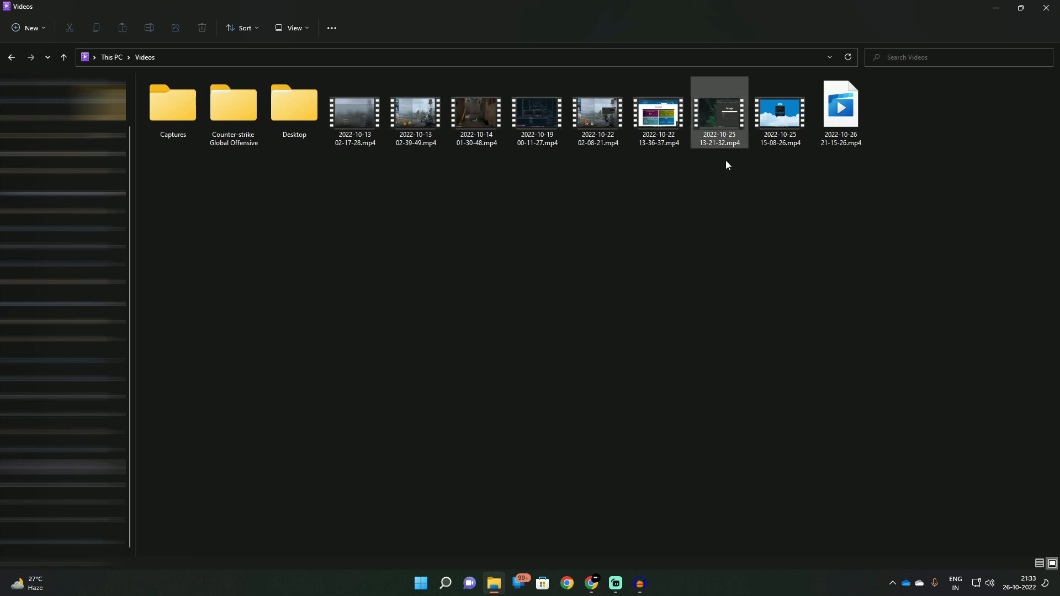
mouse_move(537, 115)
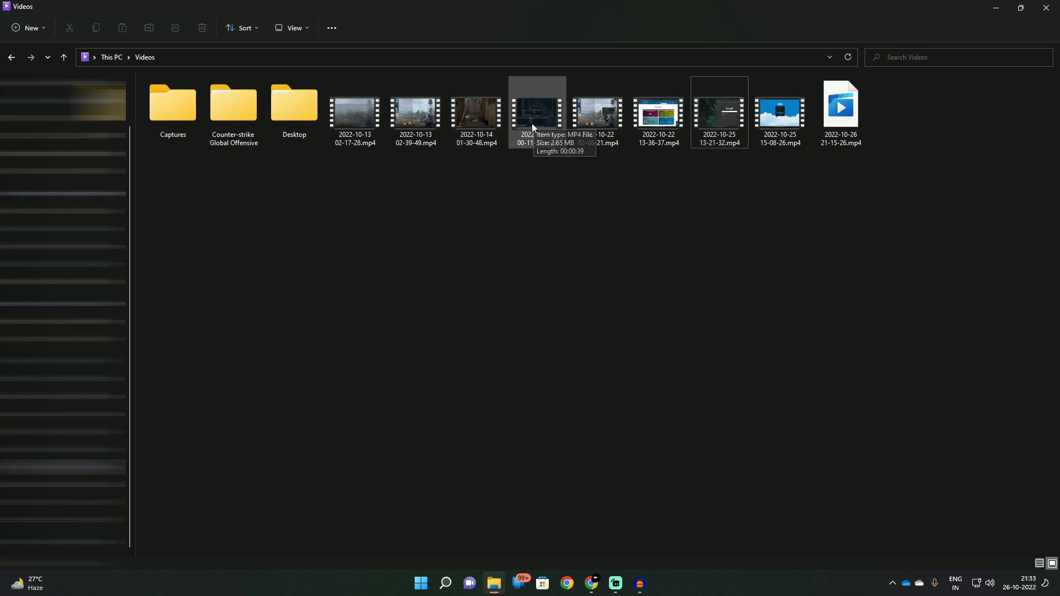
mouse_move(534, 120)
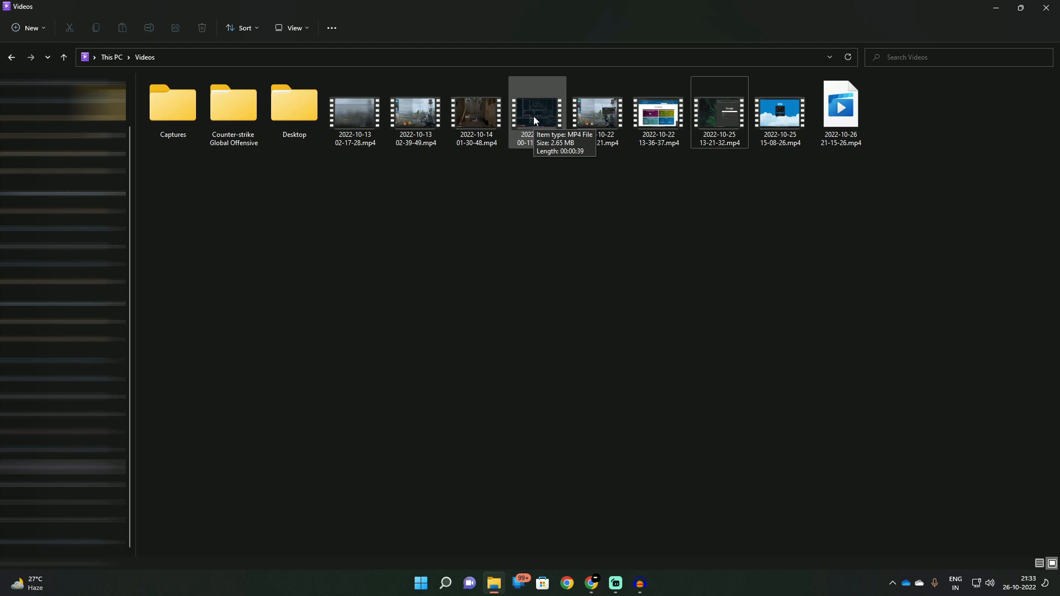
mouse_move(476, 113)
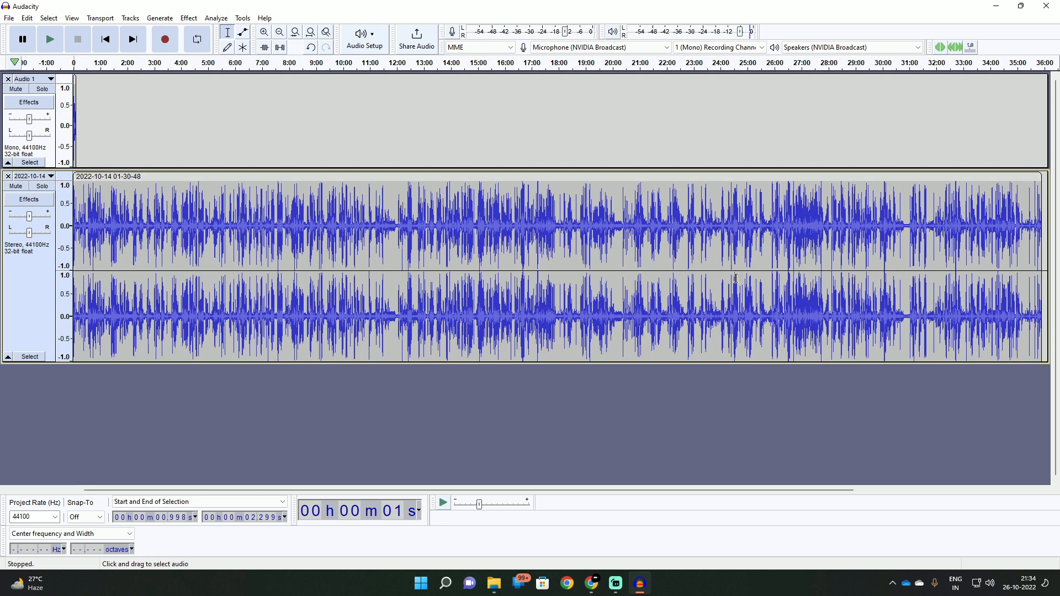
mouse_move(652, 444)
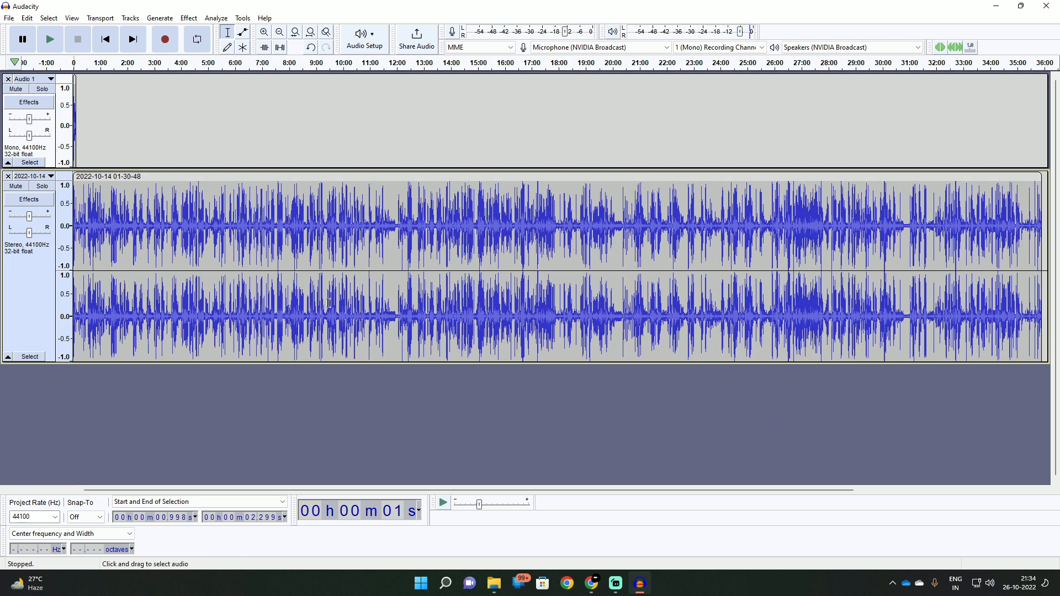
mouse_move(182, 222)
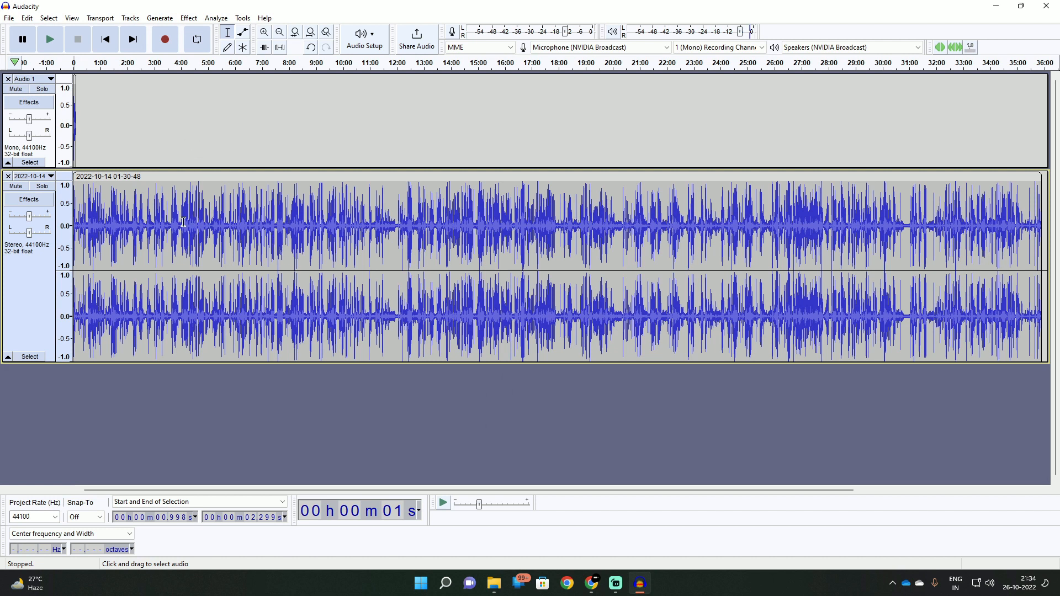
mouse_move(275, 264)
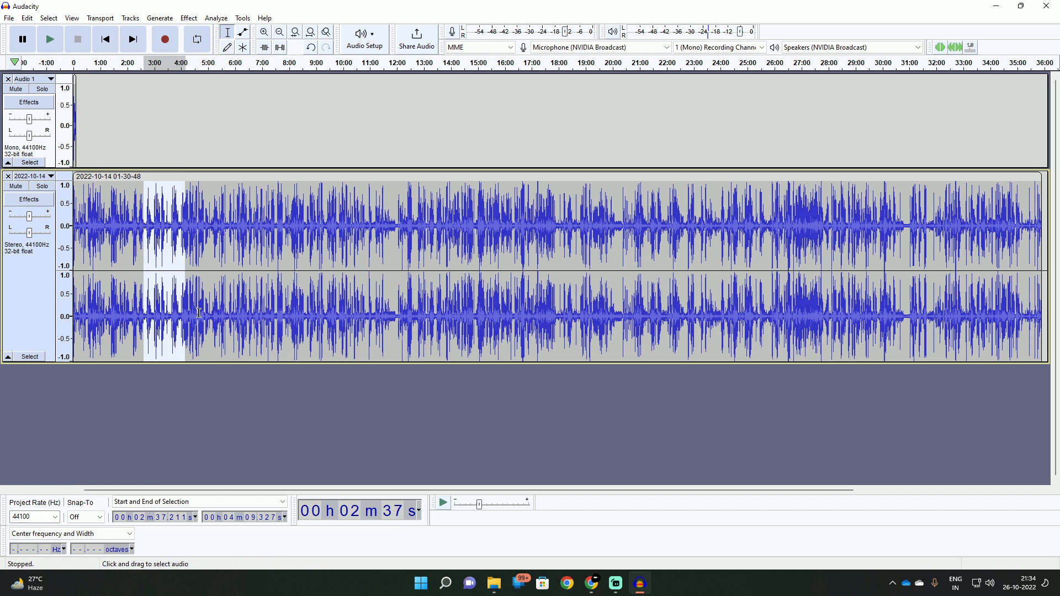
mouse_move(20, 315)
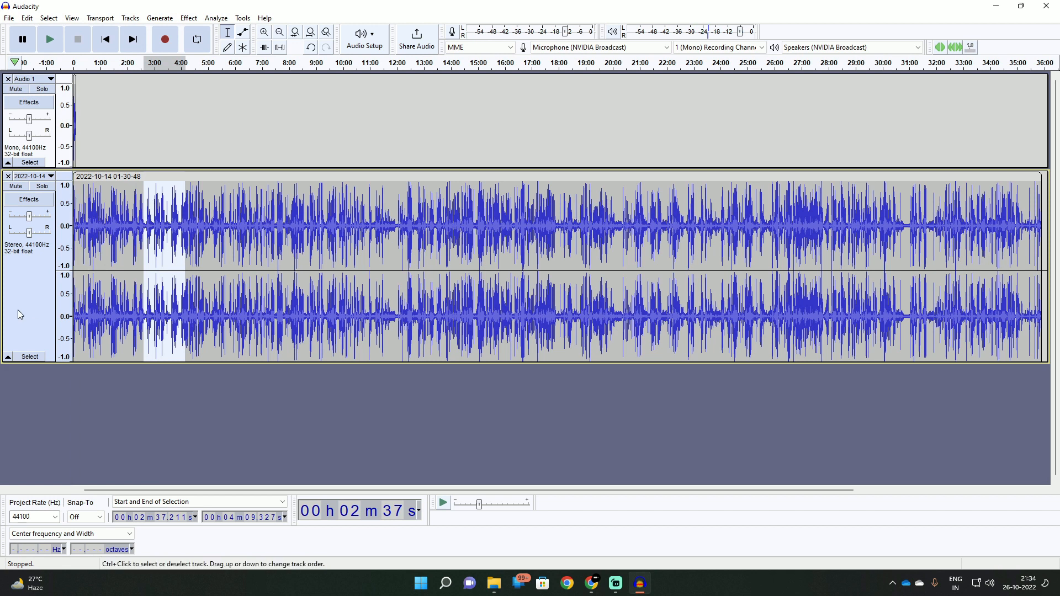
mouse_move(24, 287)
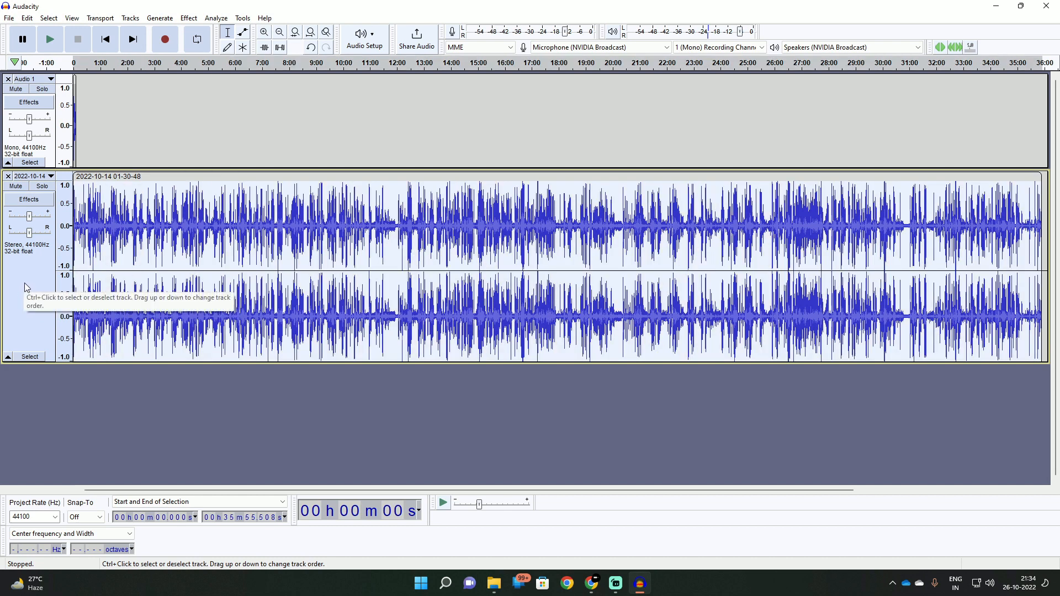
Split the imported stereo recording to mono and remove the duplicate channel track
click(51, 176)
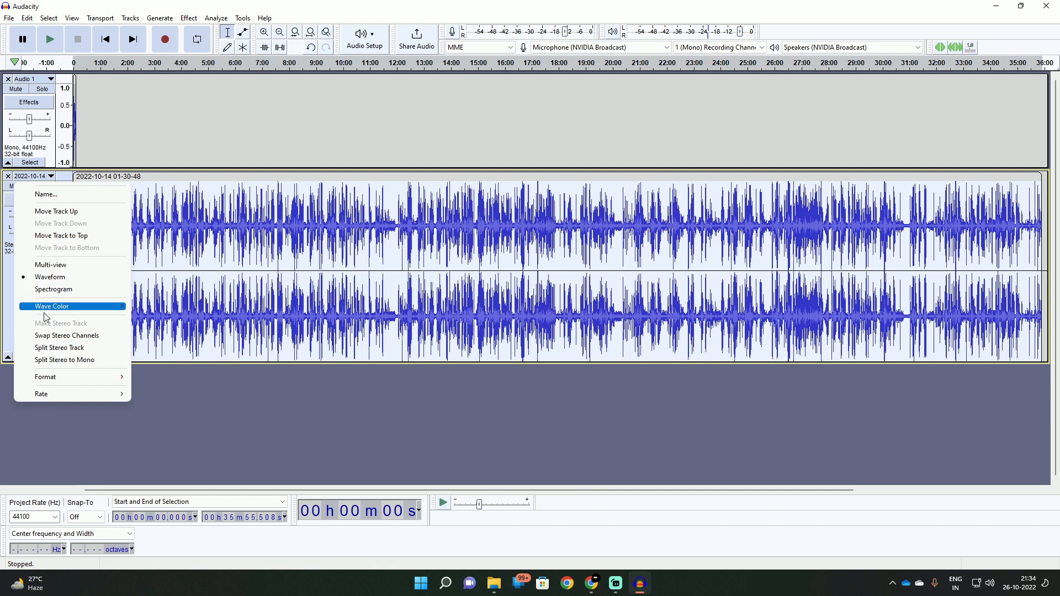
mouse_move(64, 360)
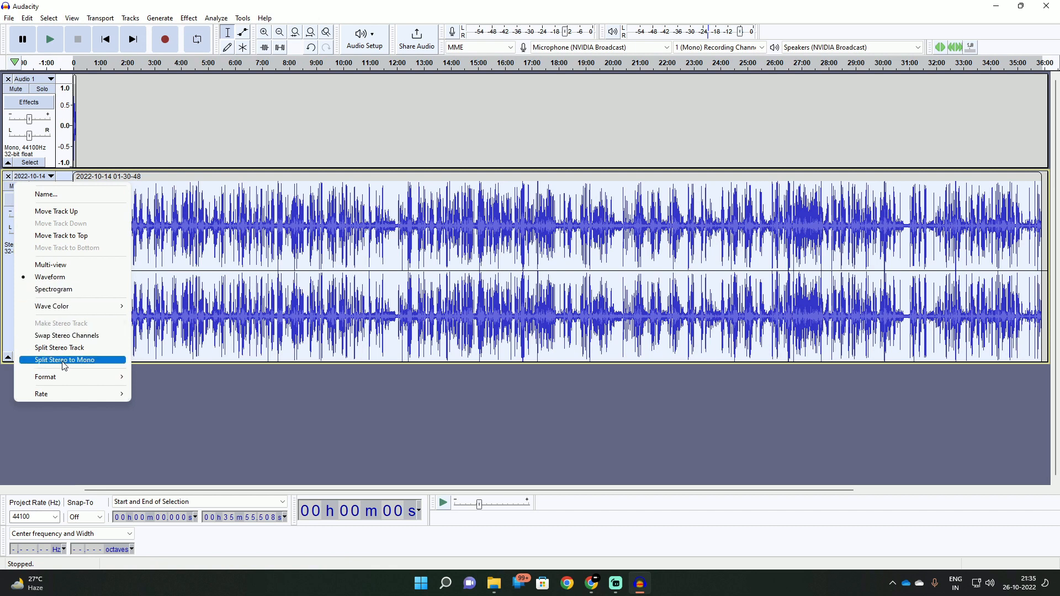
click(64, 359)
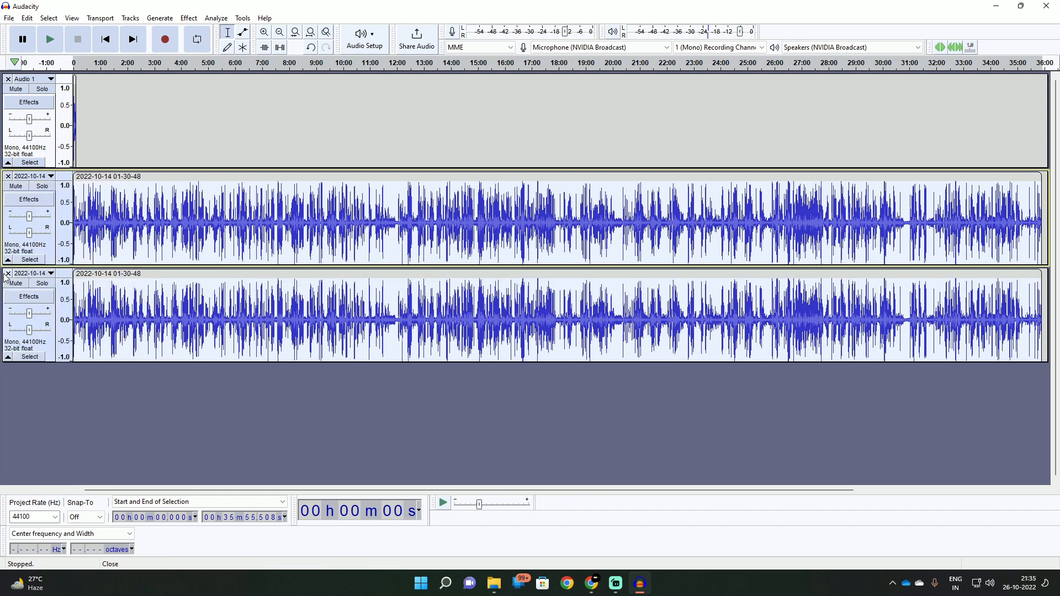
click(7, 272)
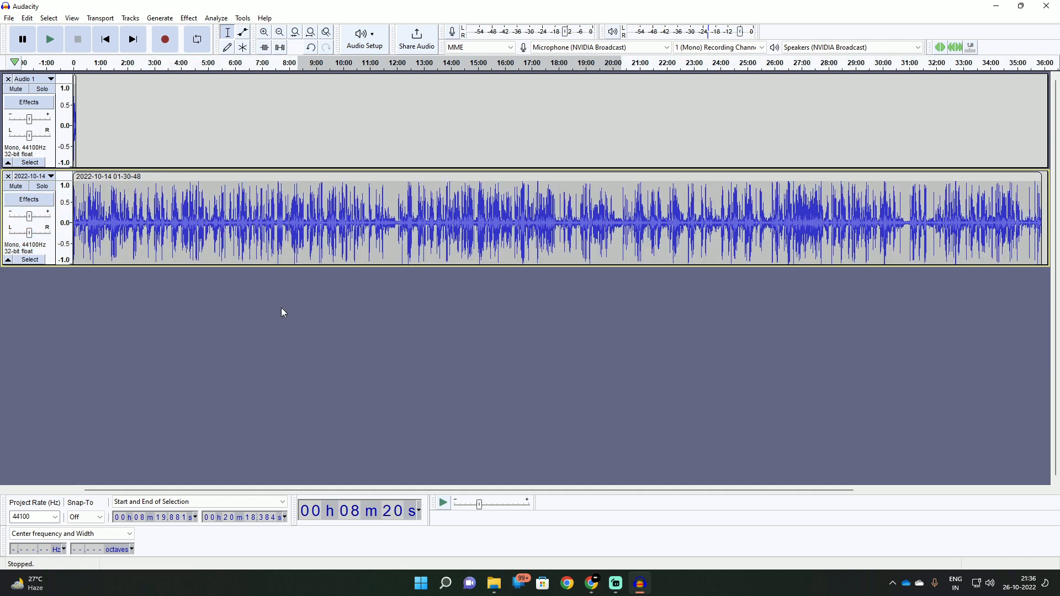
mouse_move(83, 146)
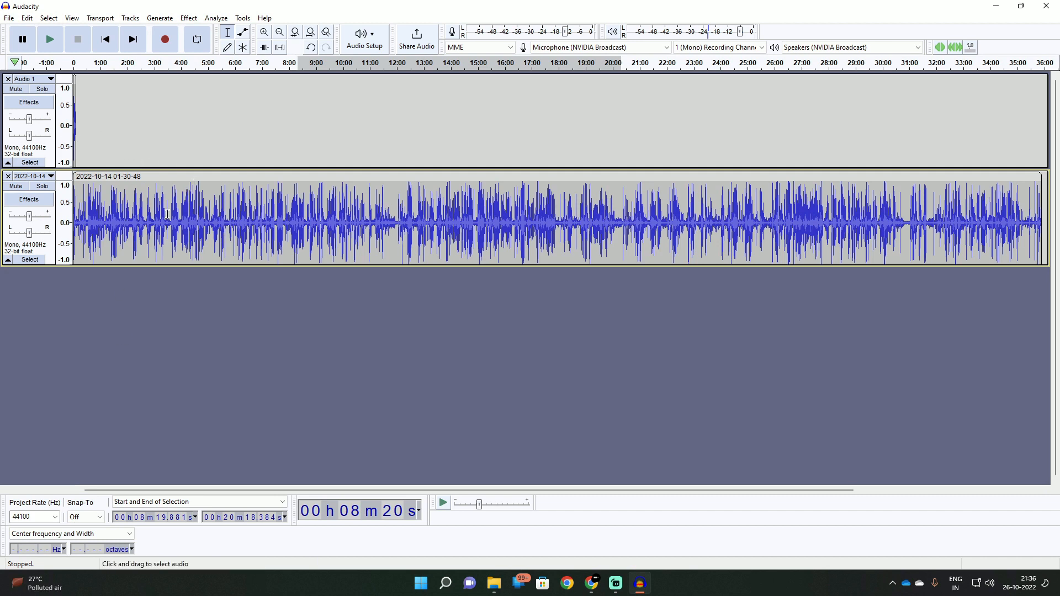
mouse_move(99, 318)
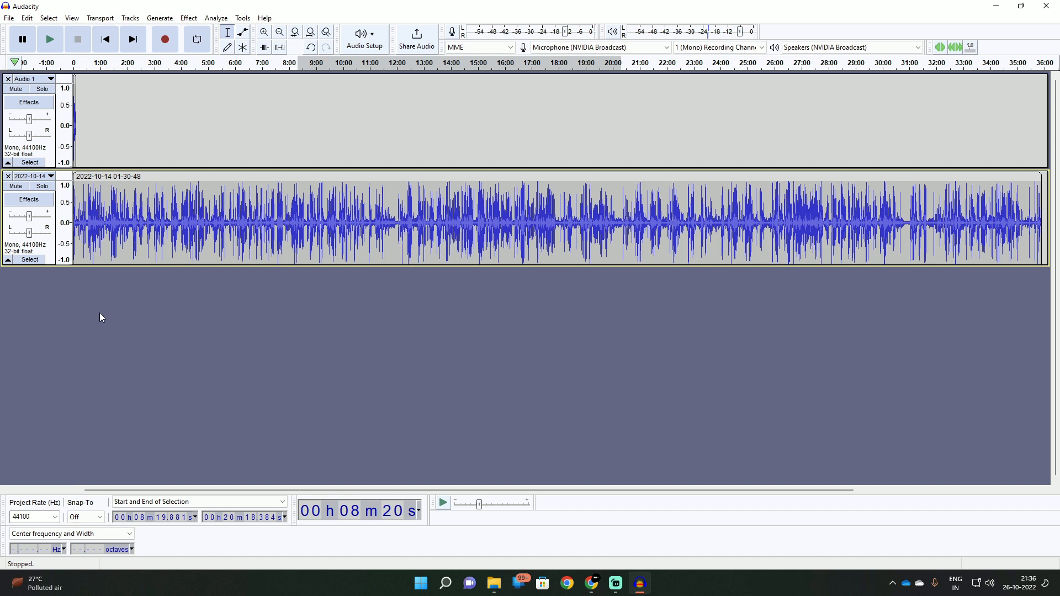
mouse_move(476, 111)
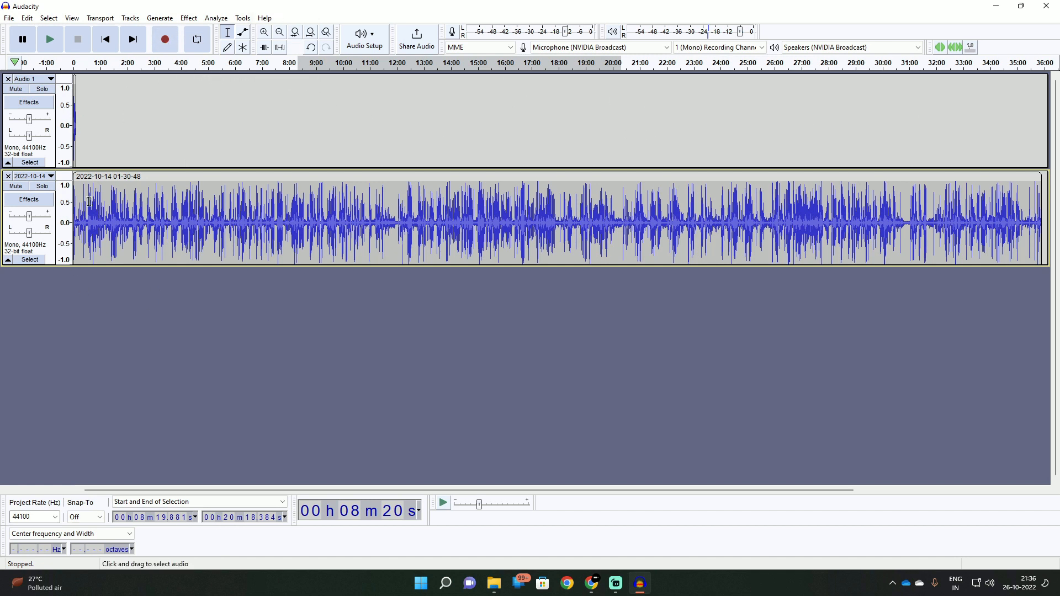
Add a new mono track via Tracks > Add New and select a region of the imported recording
click(129, 18)
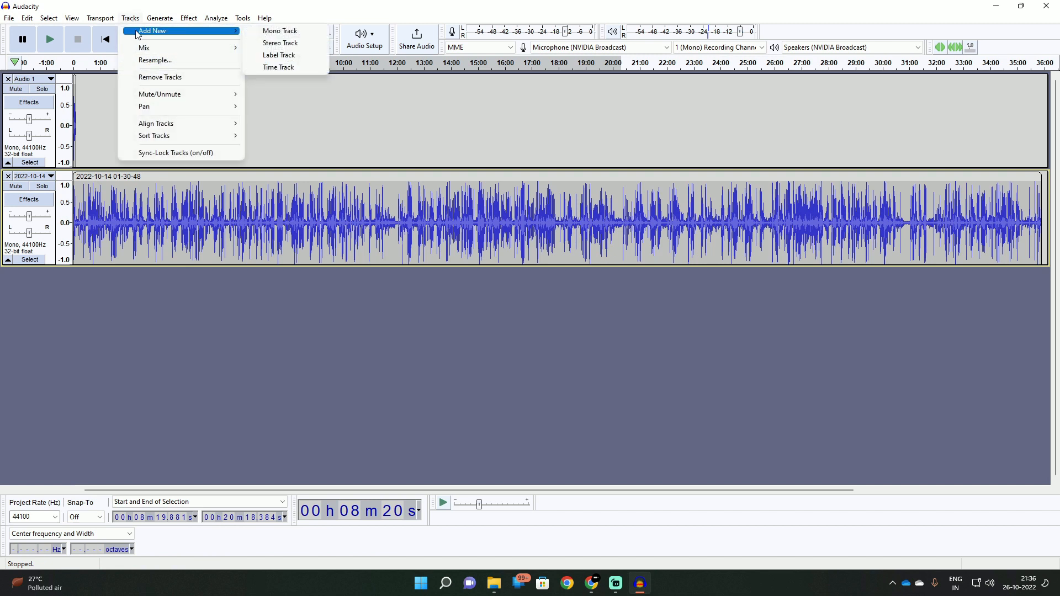
mouse_move(280, 31)
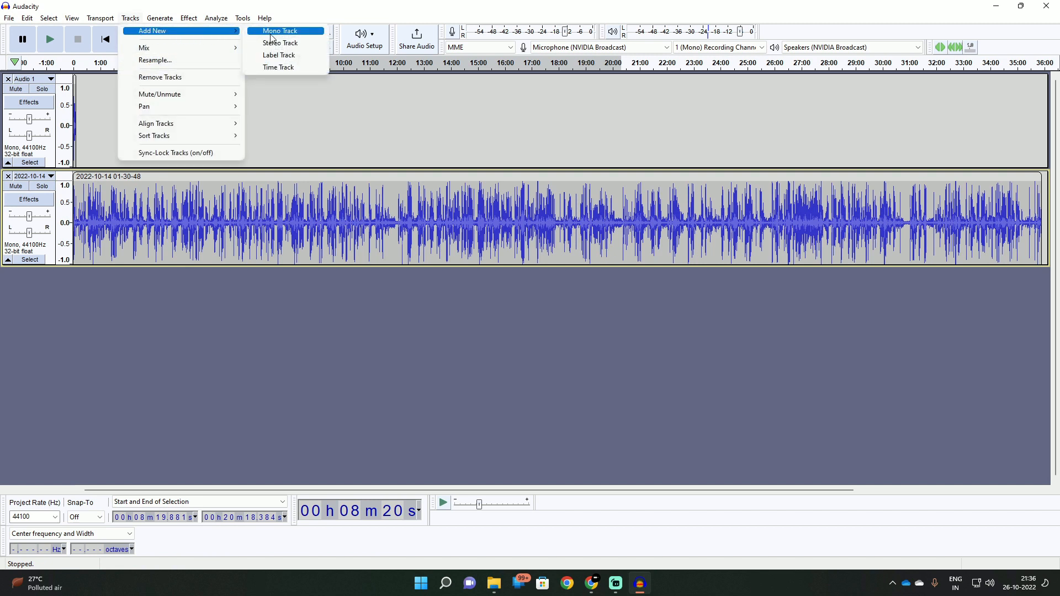
mouse_move(280, 43)
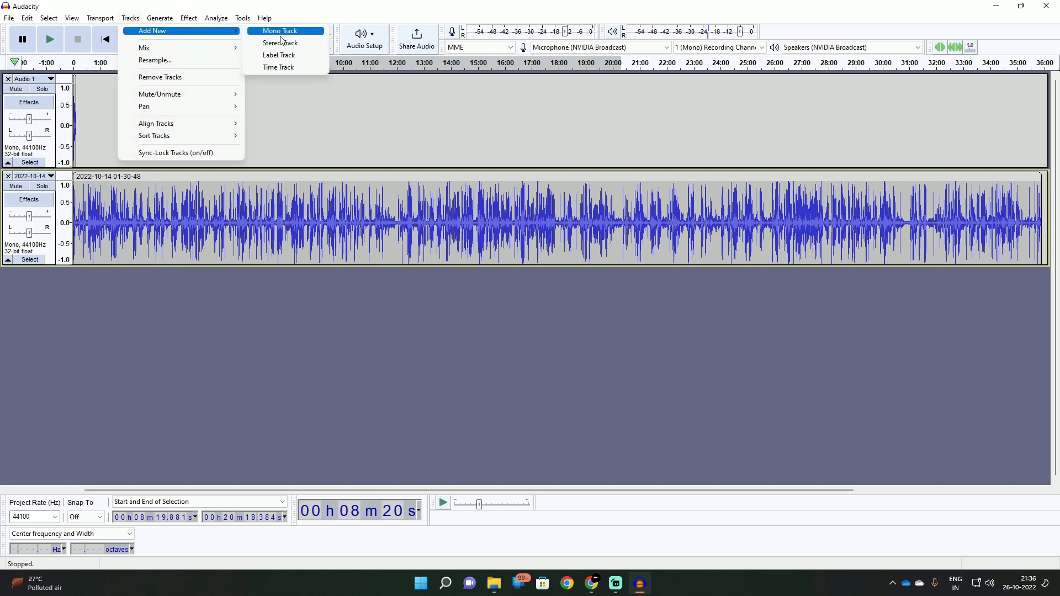
click(280, 31)
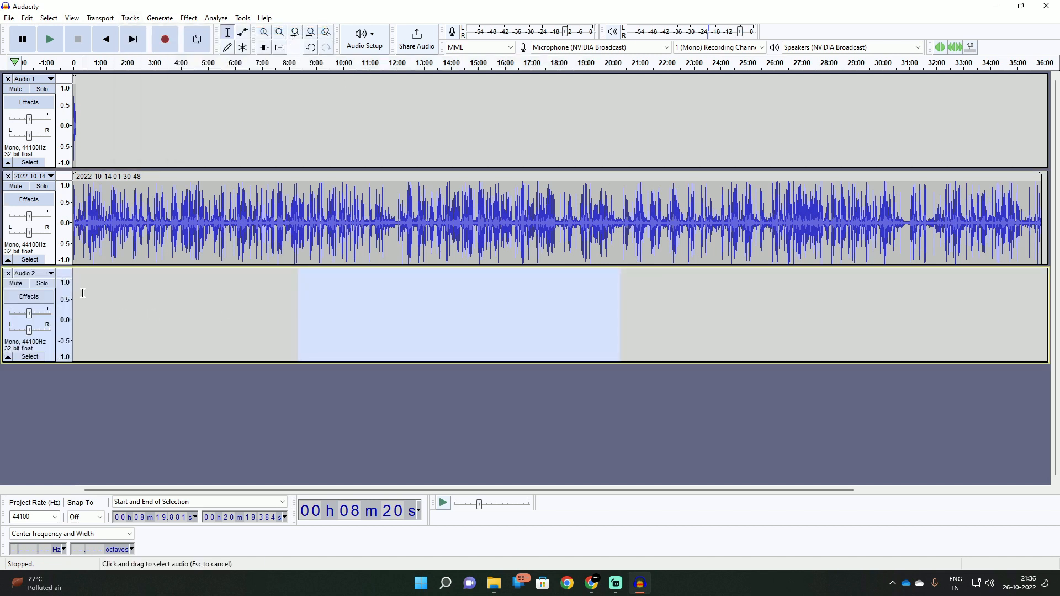
click(290, 216)
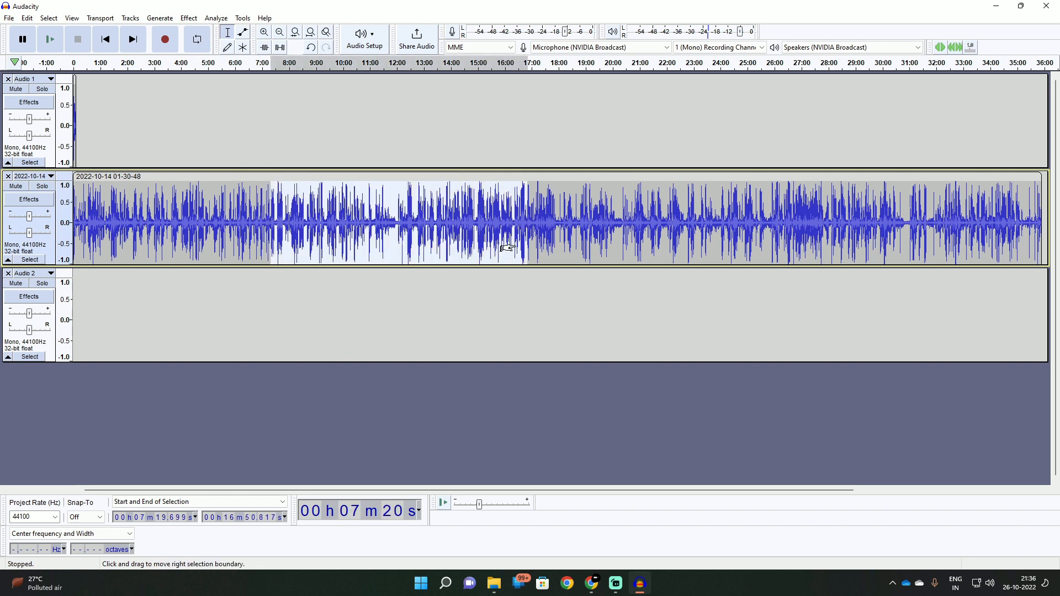
click(157, 318)
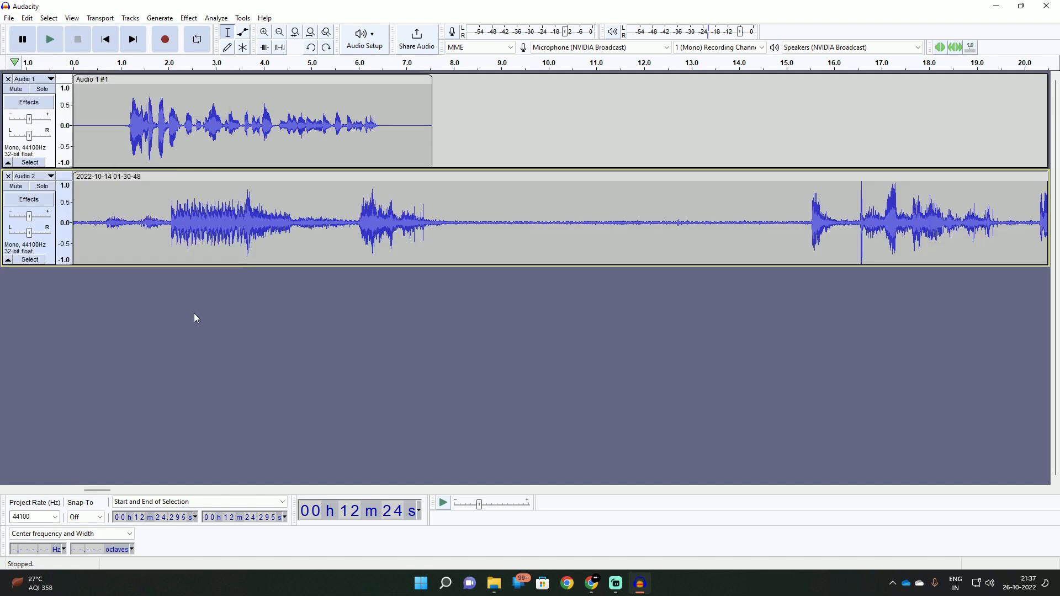
mouse_move(247, 141)
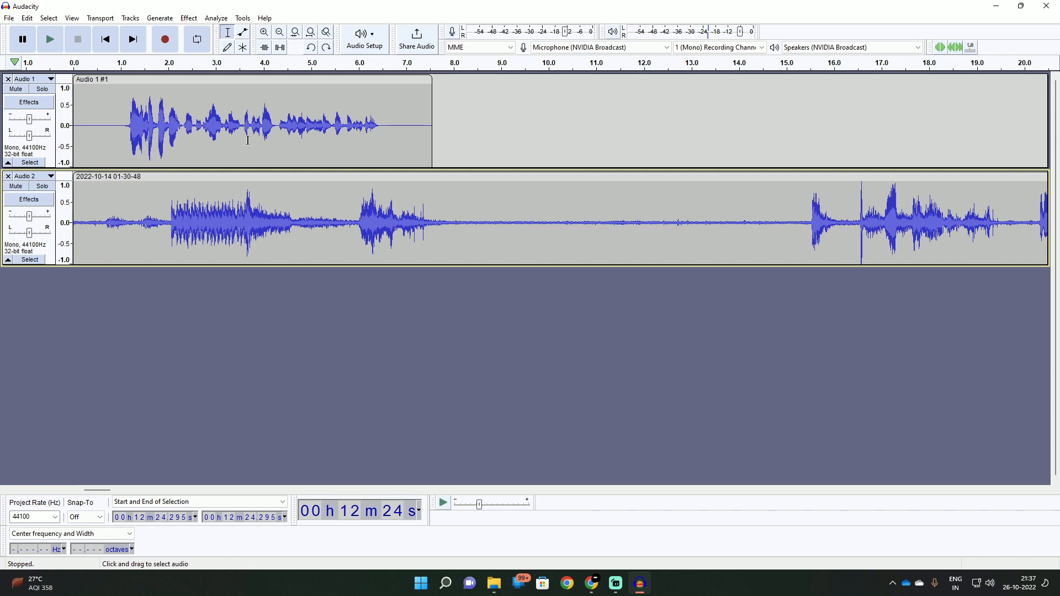
mouse_move(352, 173)
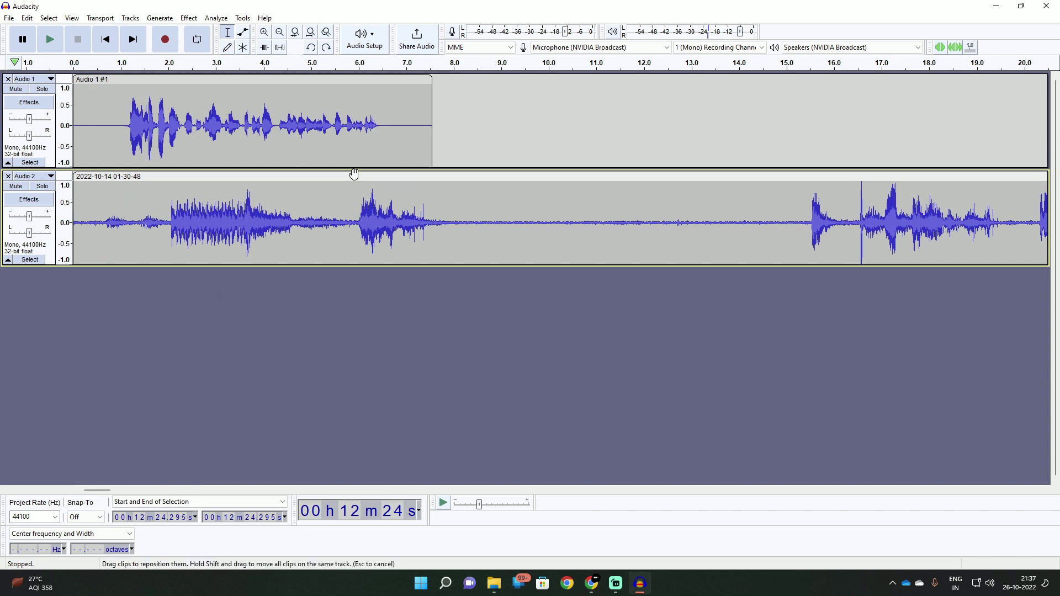
mouse_move(339, 225)
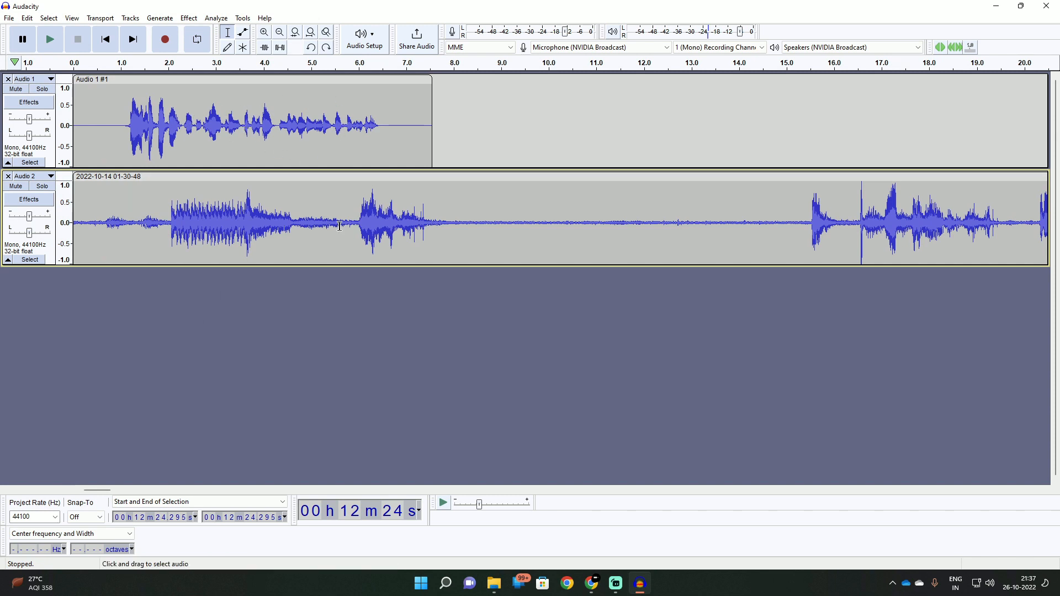
mouse_move(147, 162)
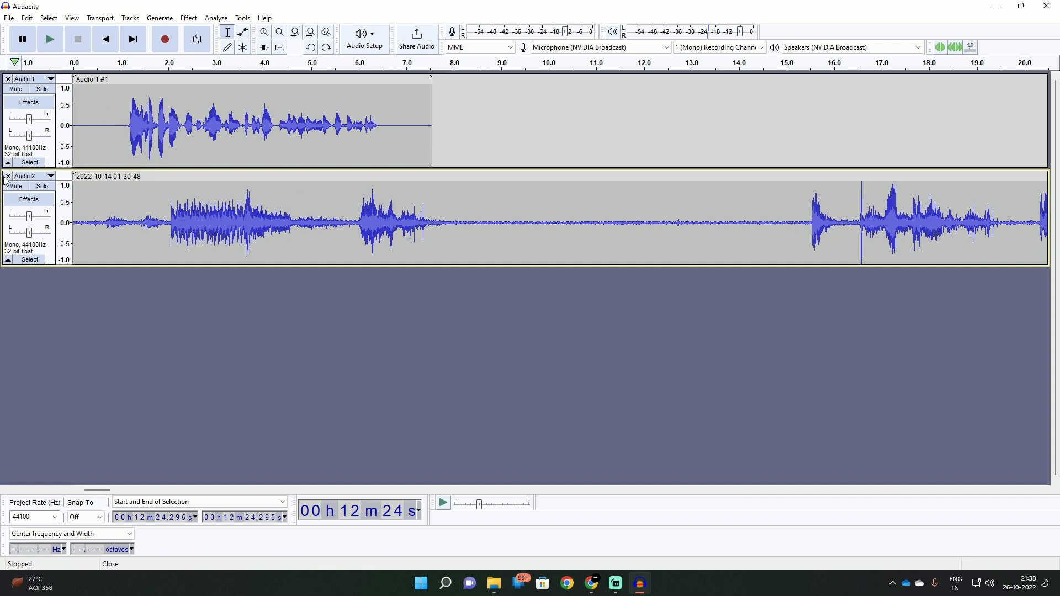
mouse_move(311, 126)
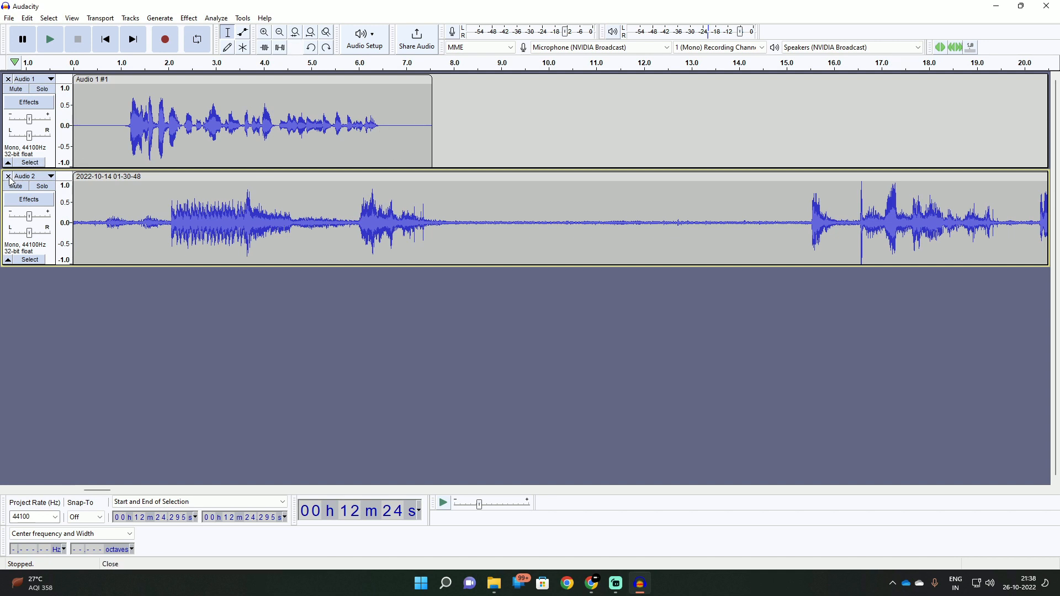
Save the project under the new name Test in the Audacity folder
click(9, 18)
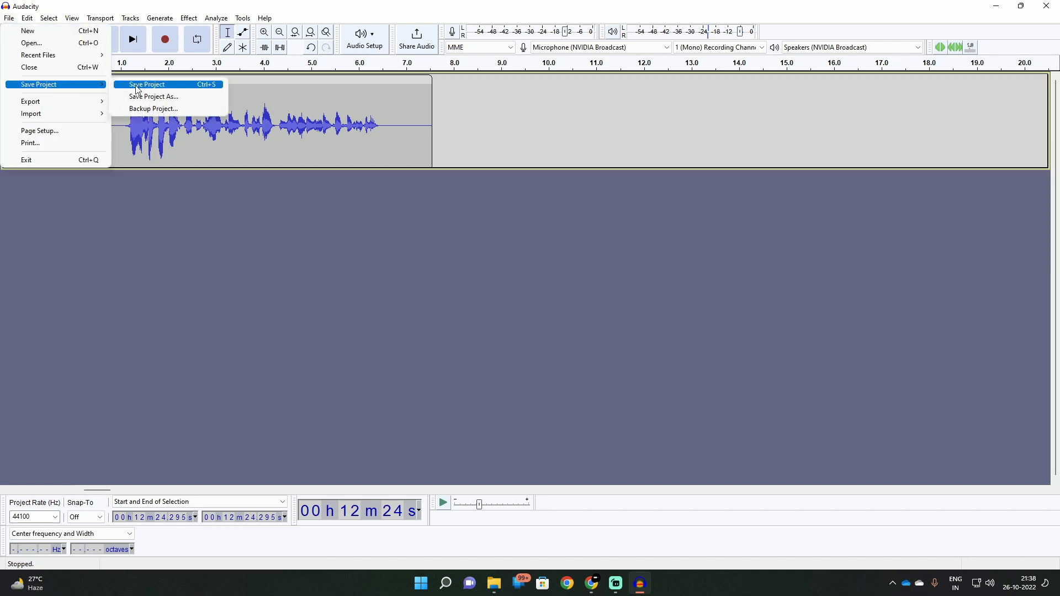
mouse_move(146, 93)
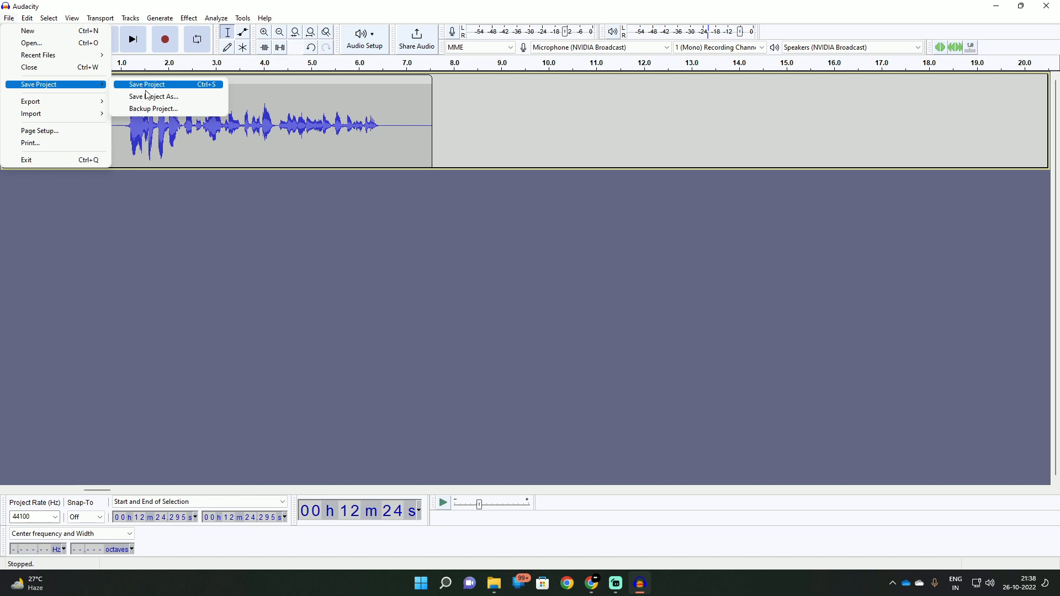
click(154, 96)
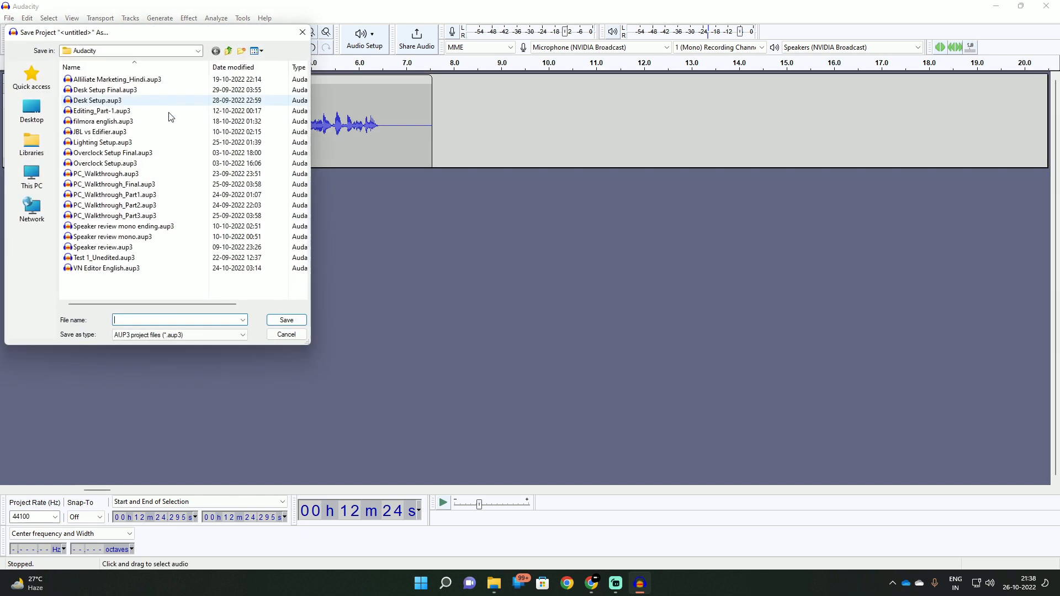
mouse_move(134, 106)
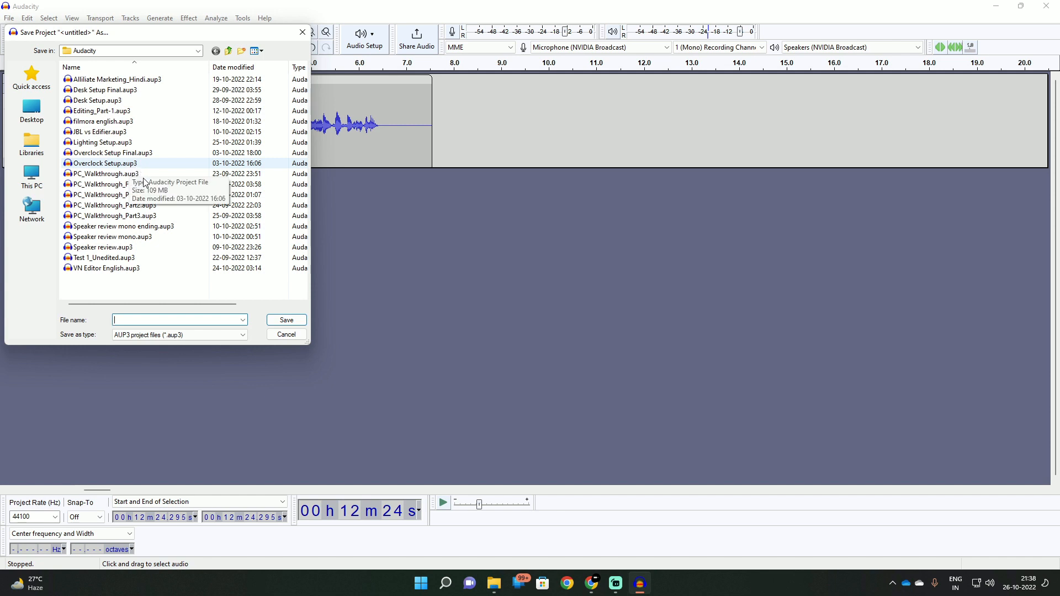
mouse_move(142, 320)
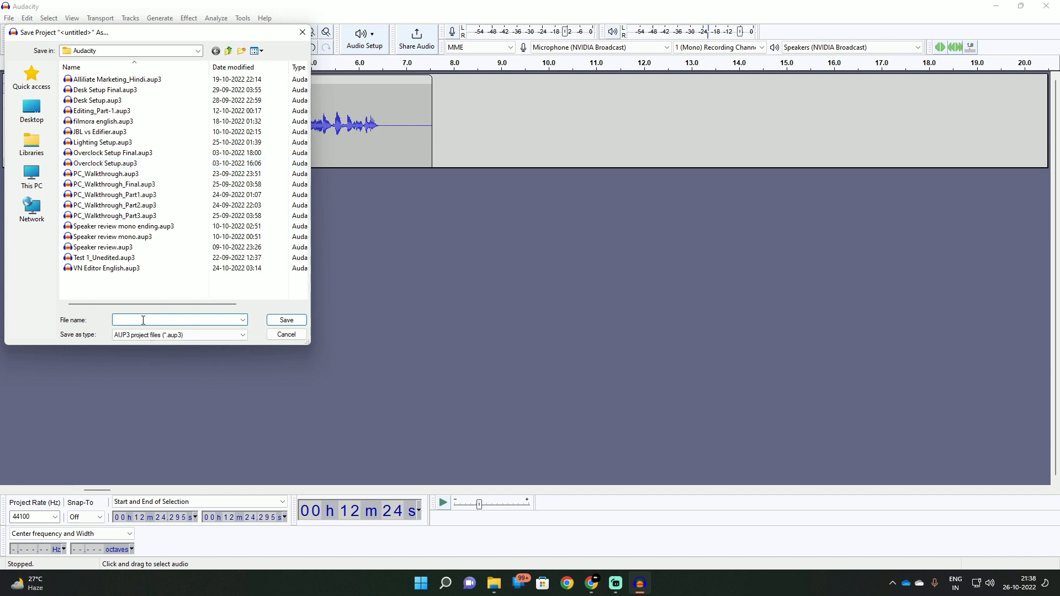
text(Test)
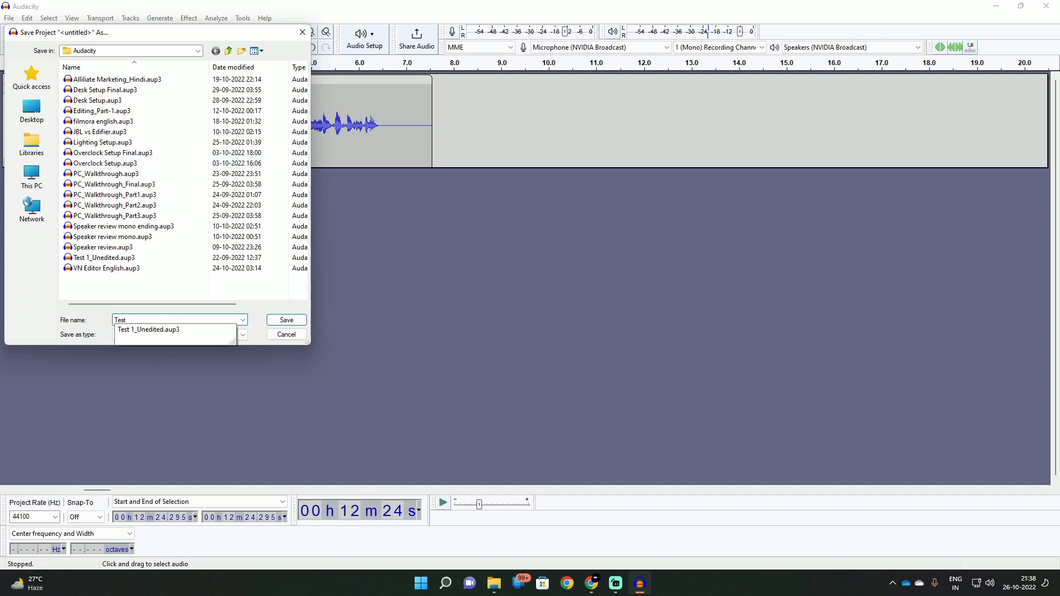
click(178, 320)
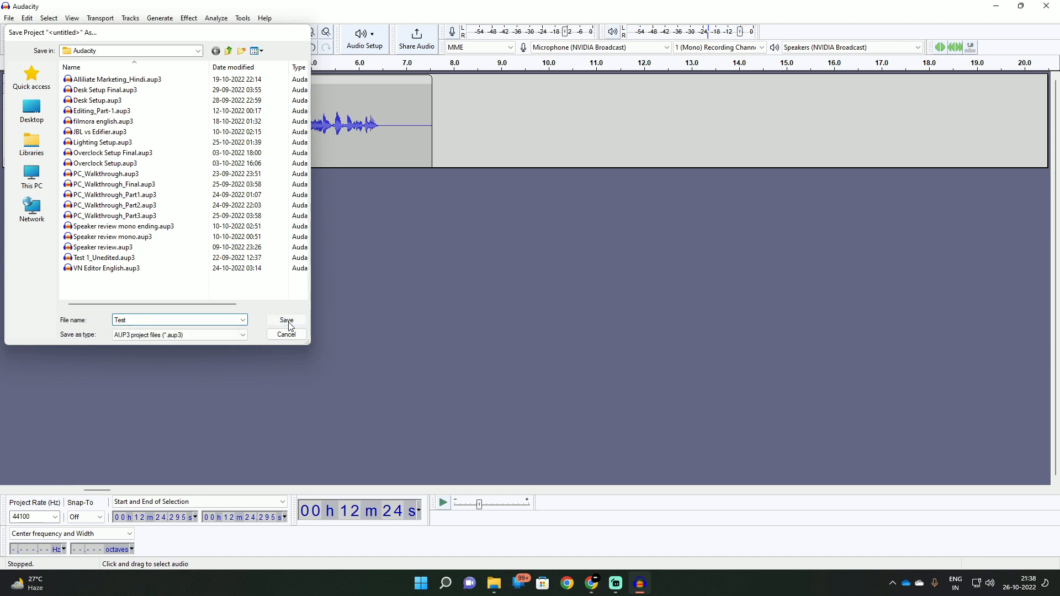
click(286, 320)
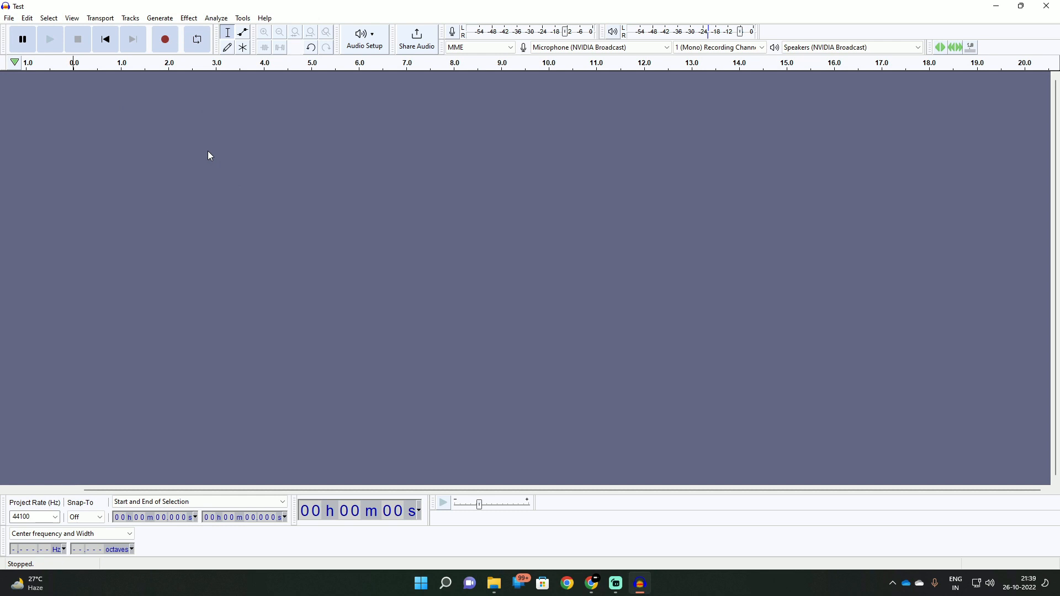
mouse_move(17, 22)
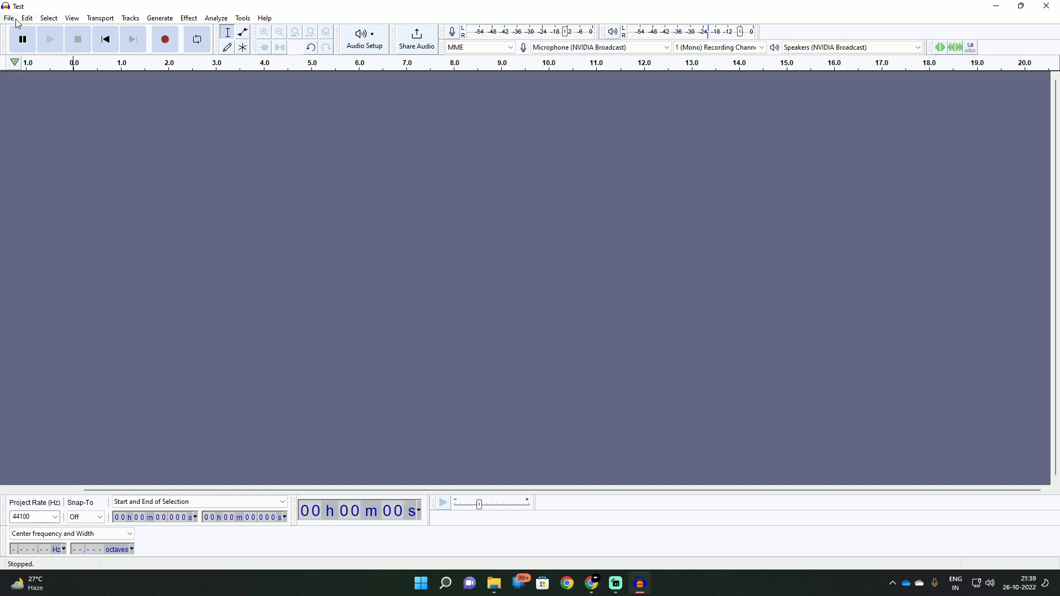
Open the VN Editor English.aup3 project from the Audacity folder
click(8, 17)
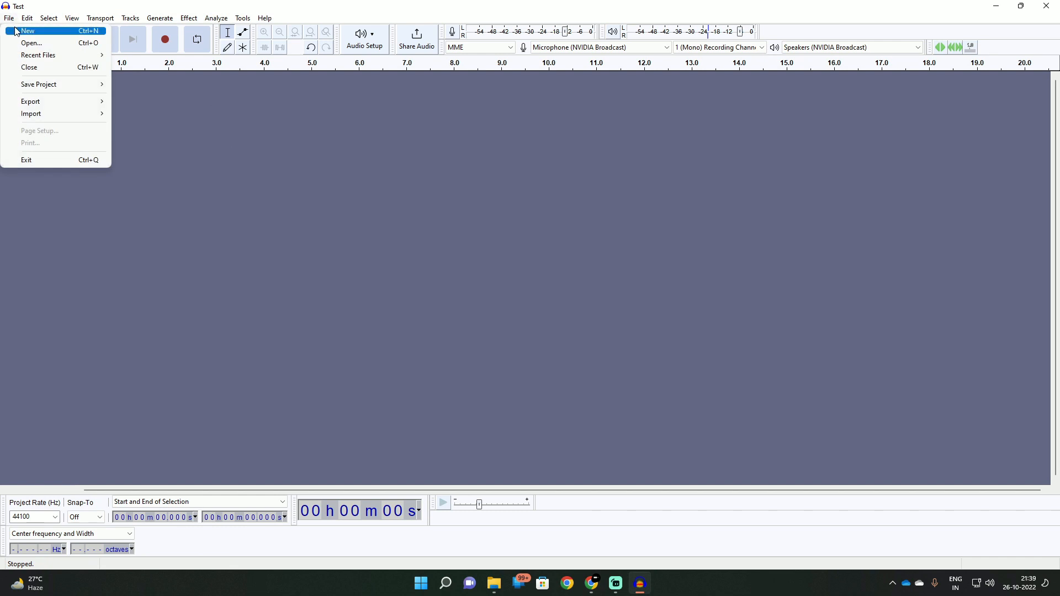
click(31, 43)
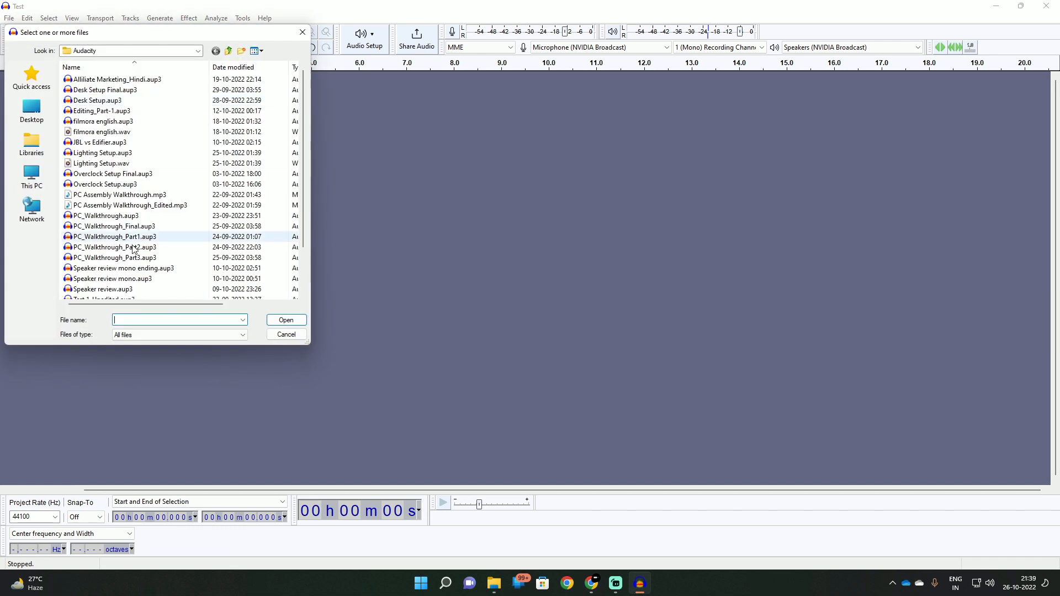
click(106, 288)
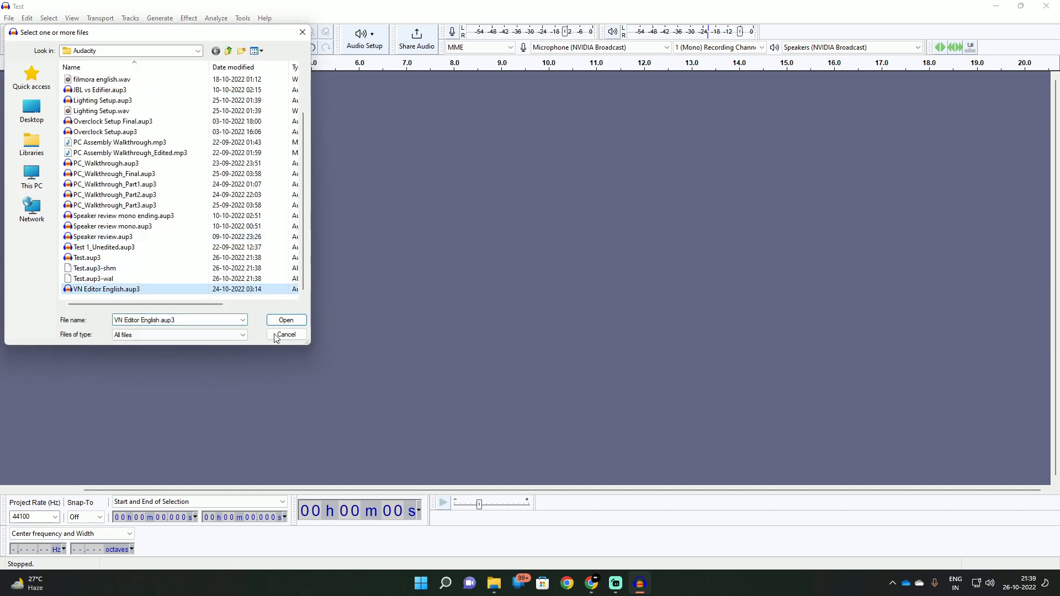
click(285, 320)
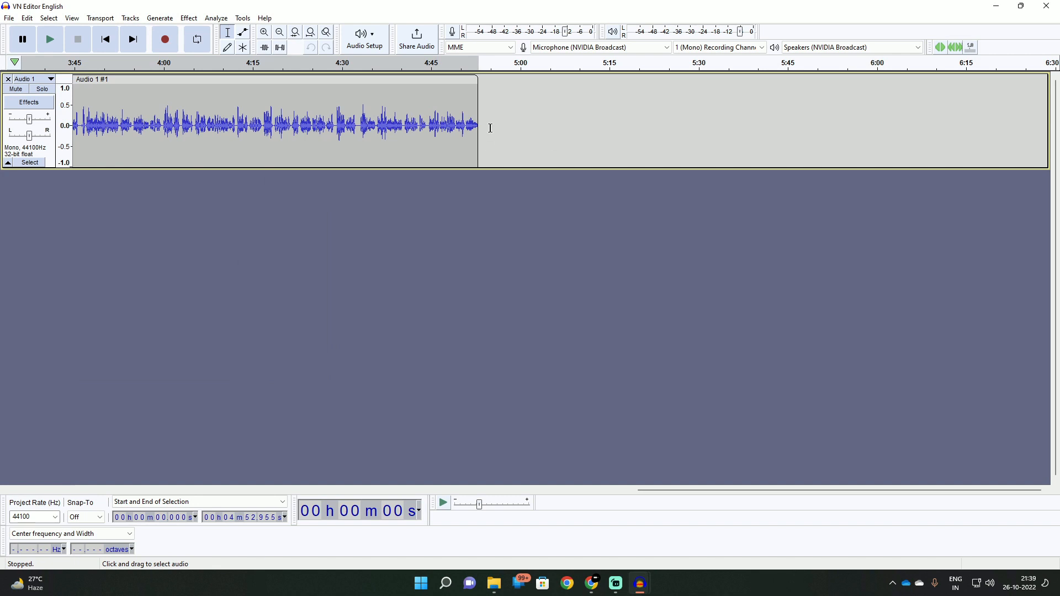
mouse_move(107, 103)
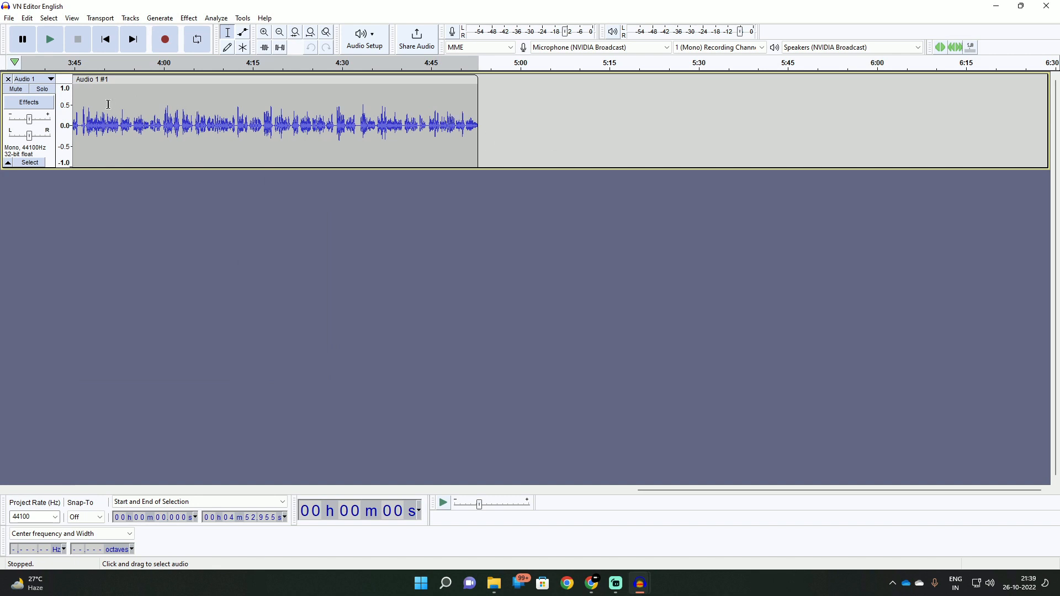
mouse_move(154, 119)
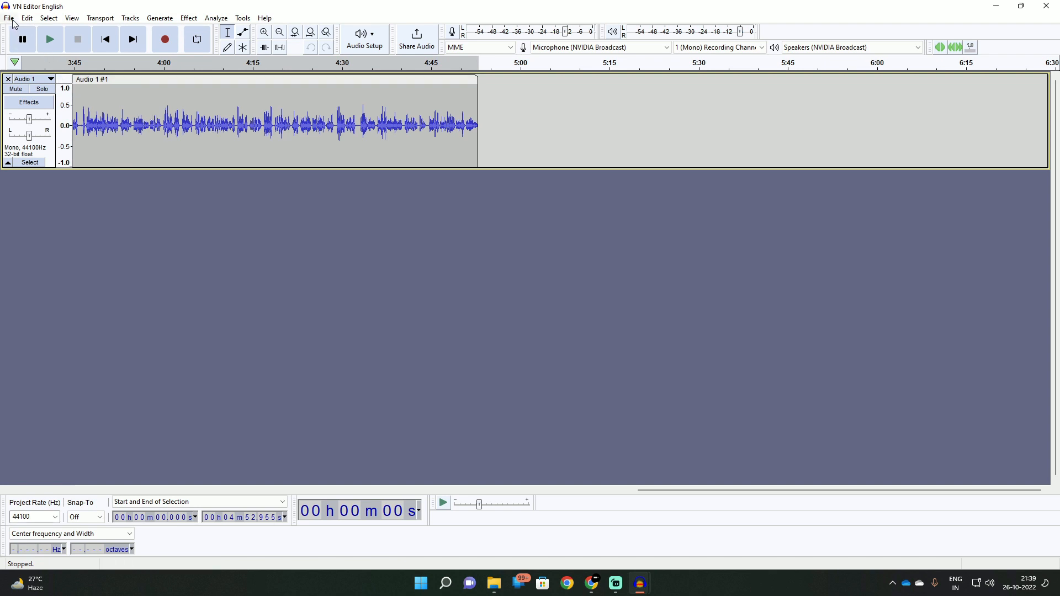
Start a WAV export with the file name VN Editor English.wav in the Export Audio dialog
click(9, 18)
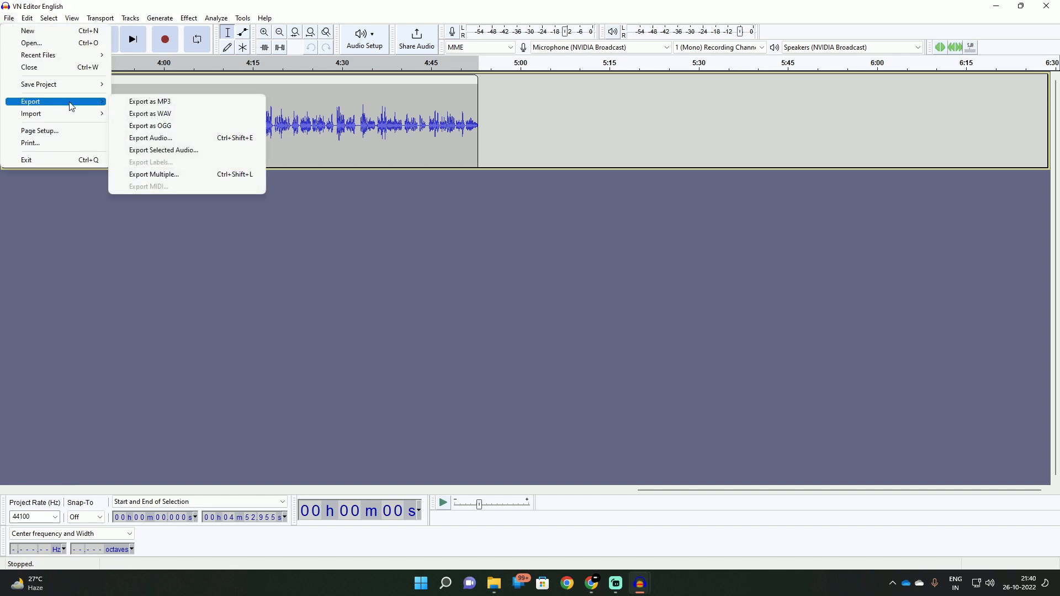
mouse_move(149, 100)
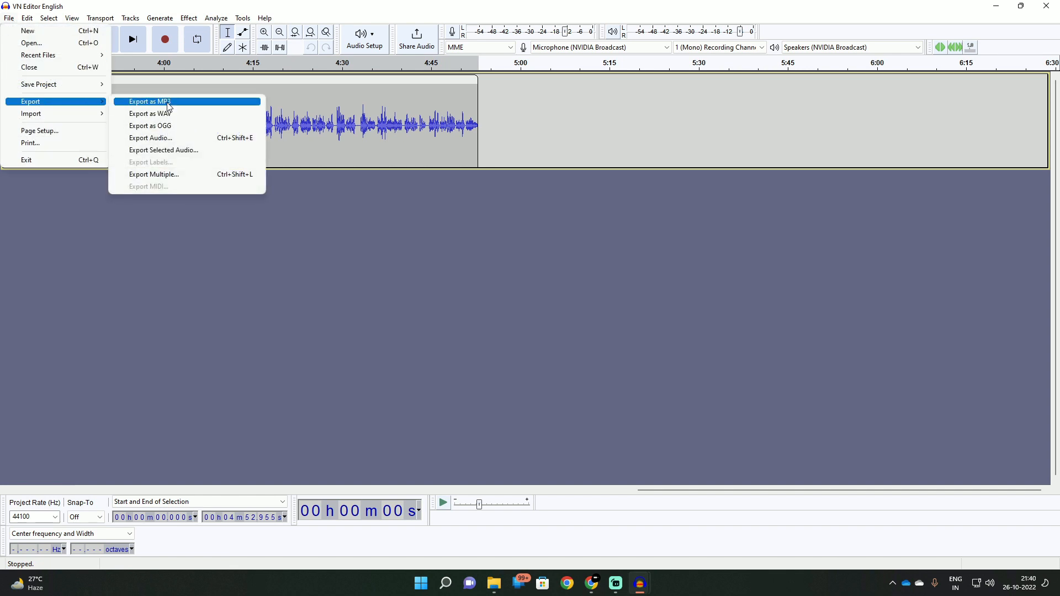
mouse_move(149, 112)
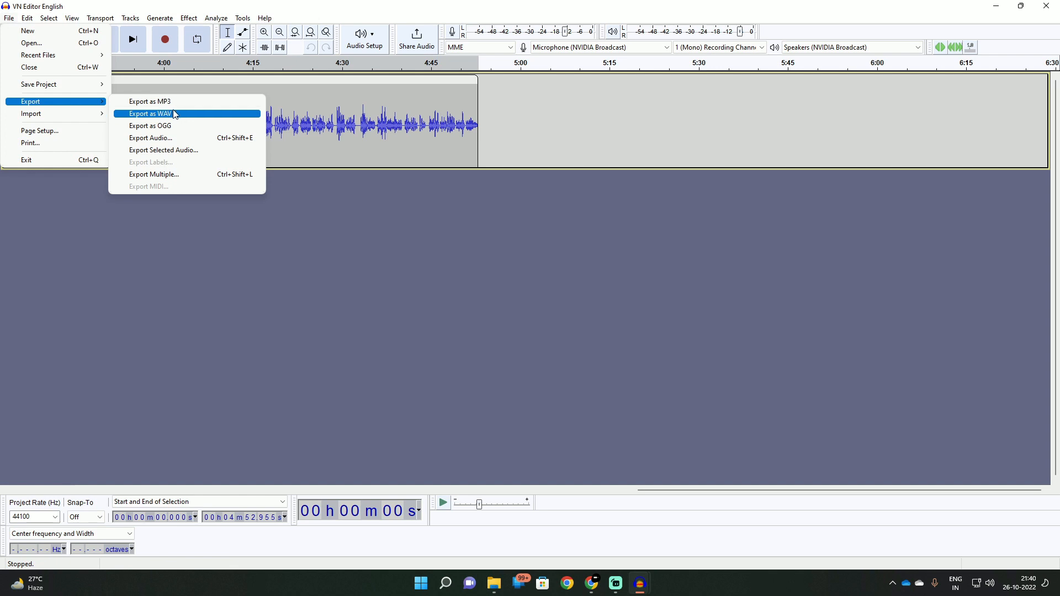
mouse_move(180, 112)
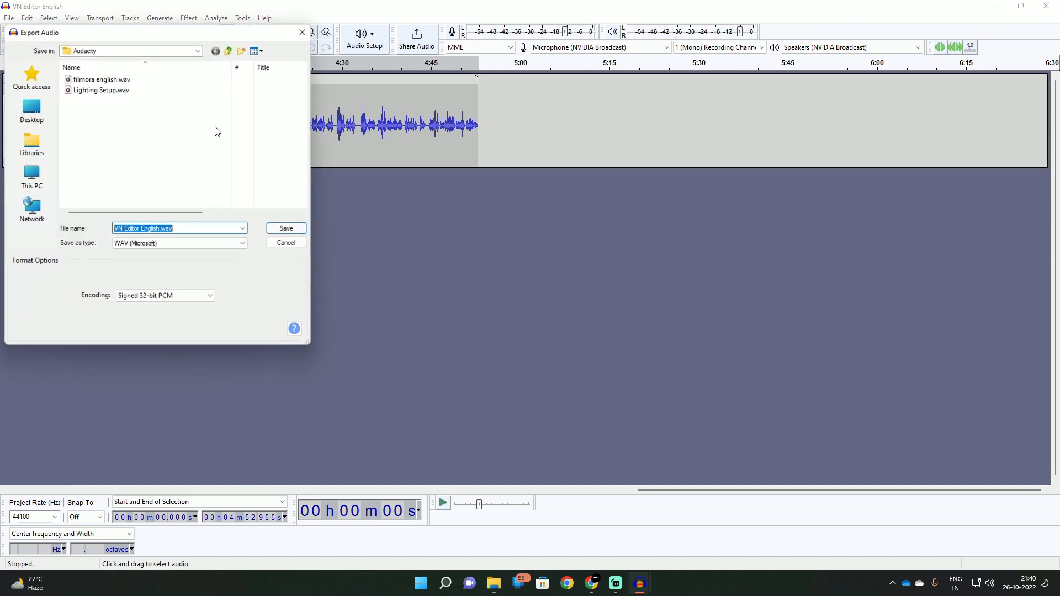
click(101, 89)
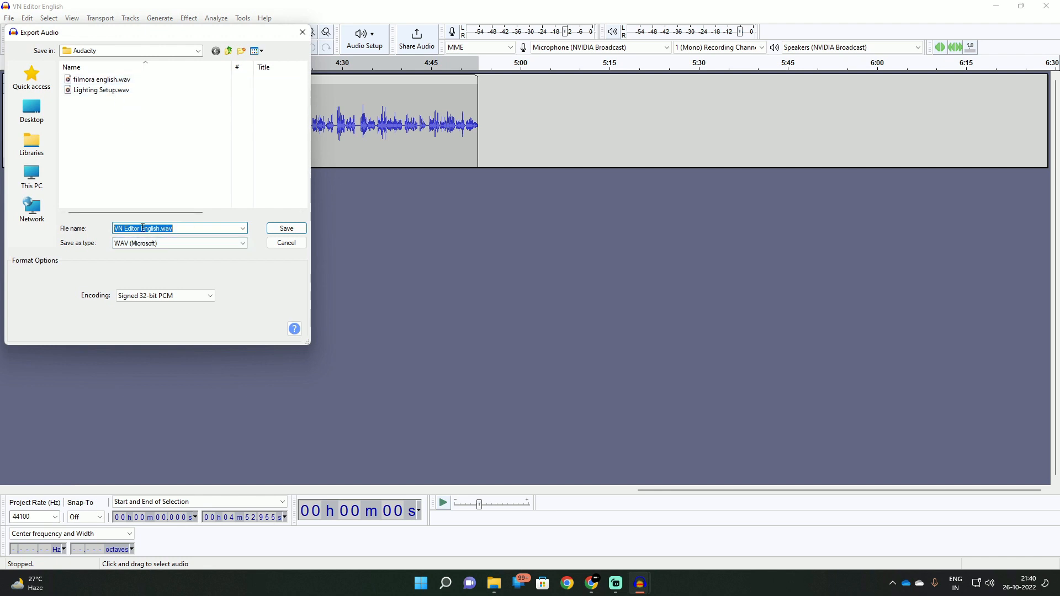
click(158, 227)
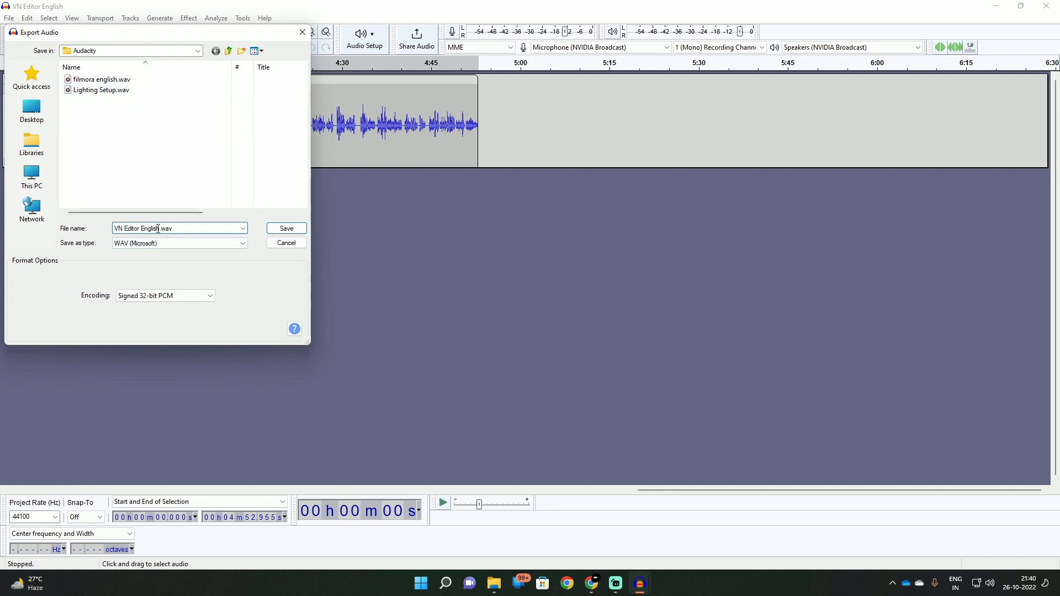
Confirm the WAV export and proceed through the Edit Metadata Tags dialog
click(285, 228)
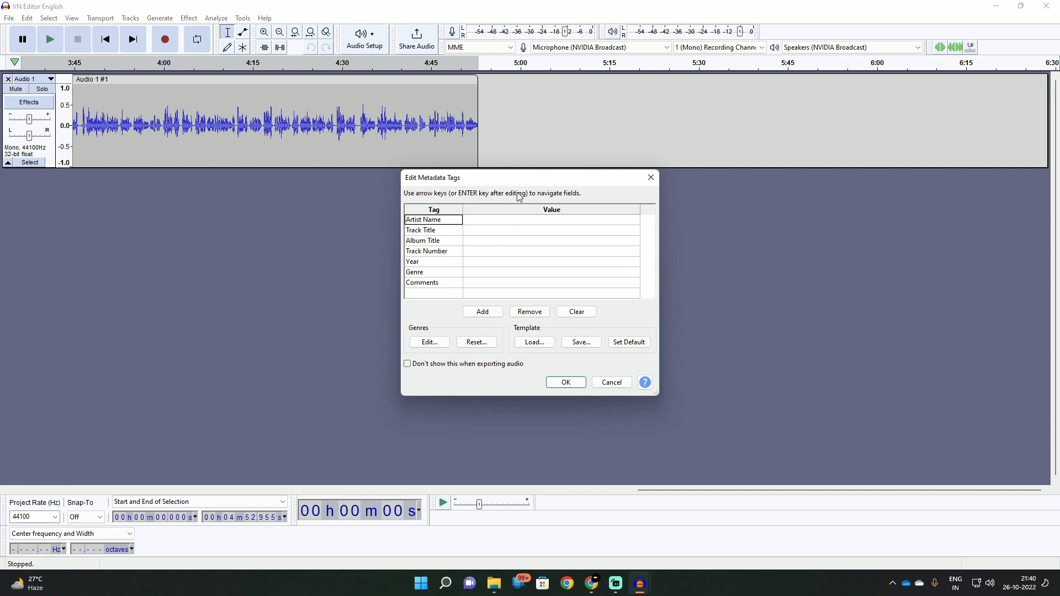
mouse_move(462, 257)
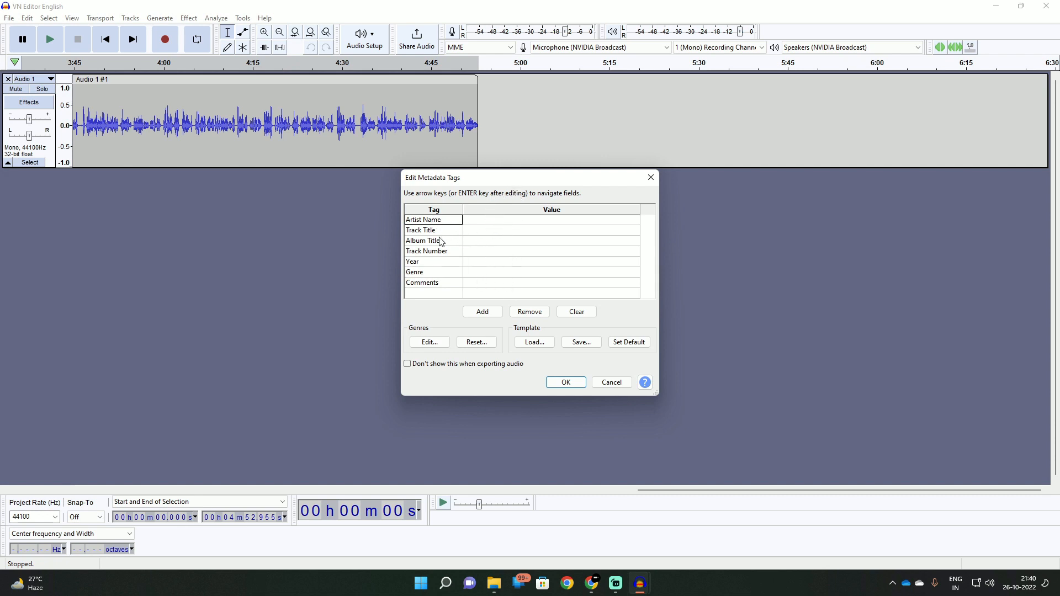
mouse_move(489, 308)
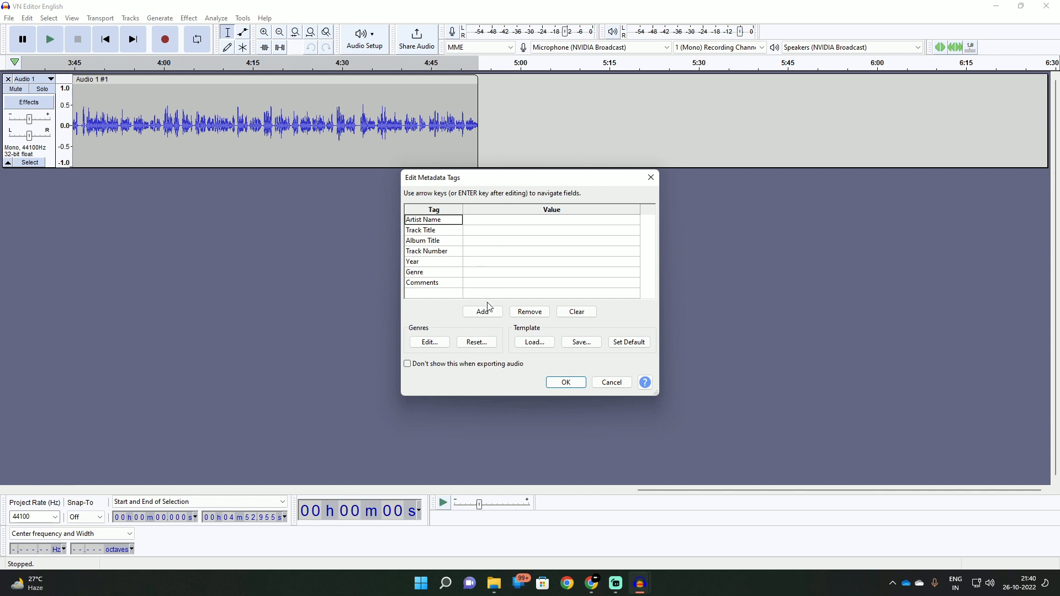
click(566, 382)
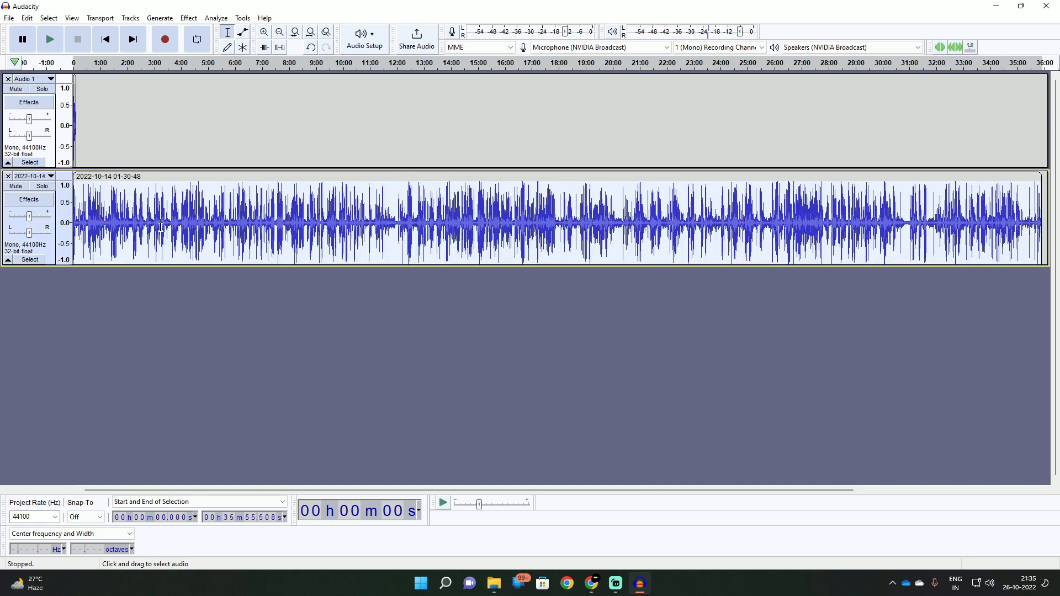